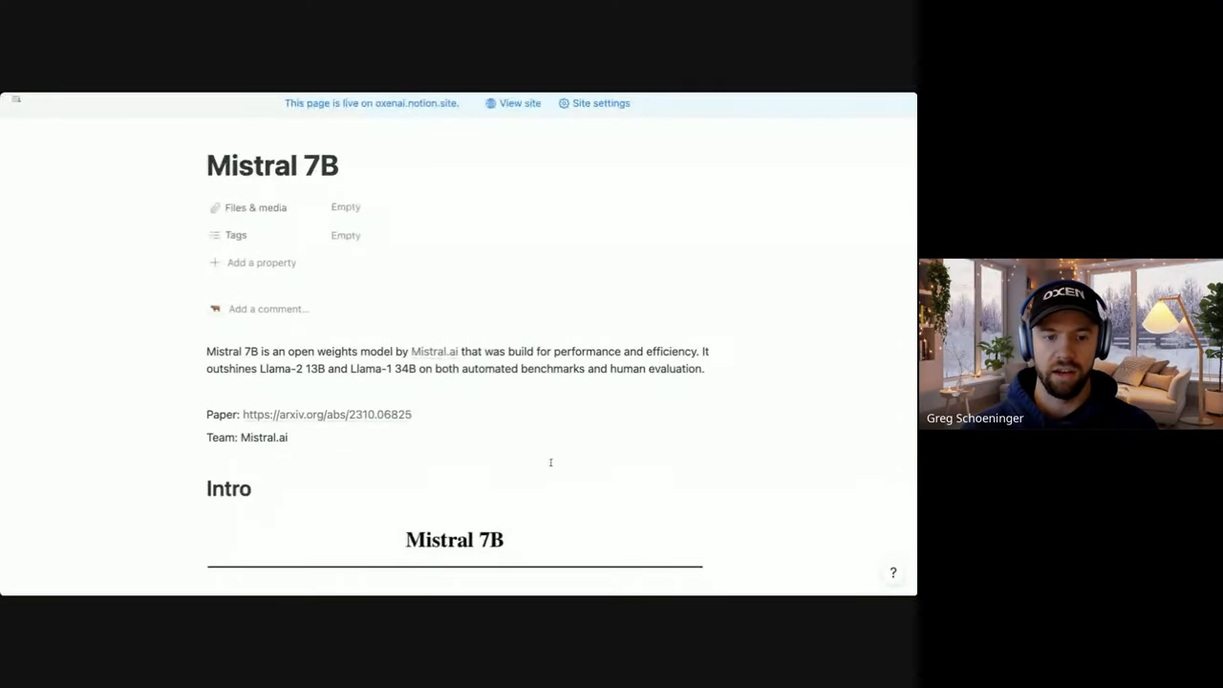
- Add the paragraph describing Mistral 7B as an open-weights model by Mistral.ai outshining Llama-2 13B and Llama-1 34B
scroll("down", 3)
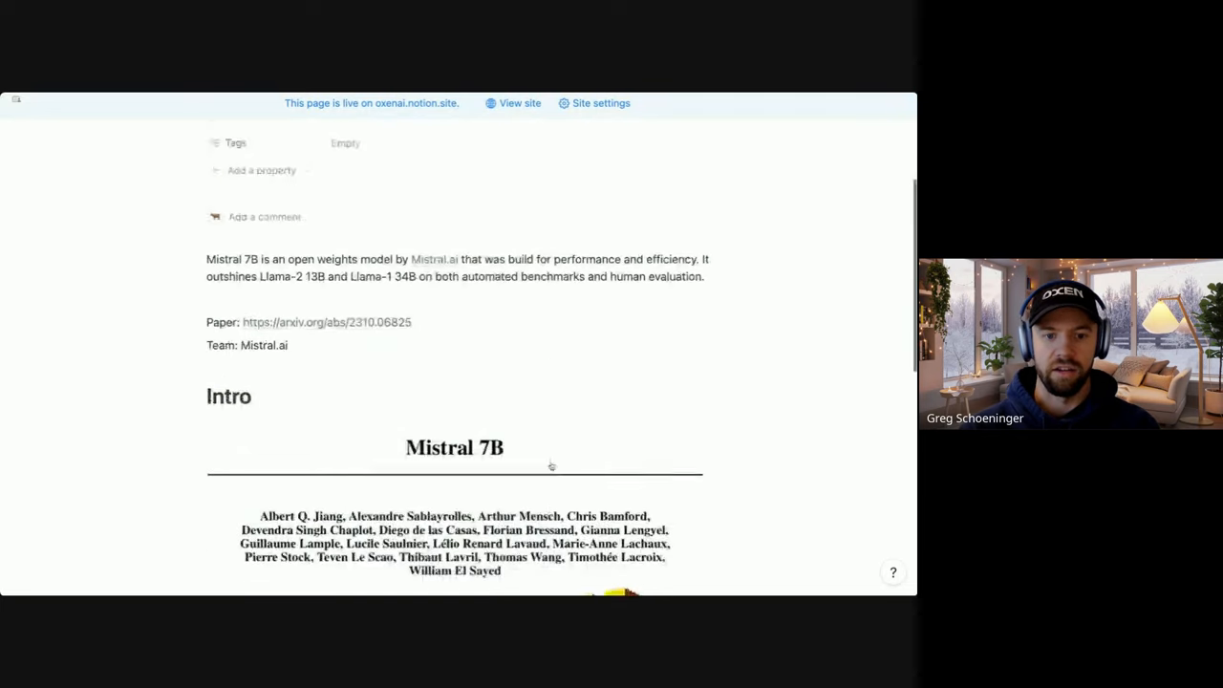
scroll("down", 3)
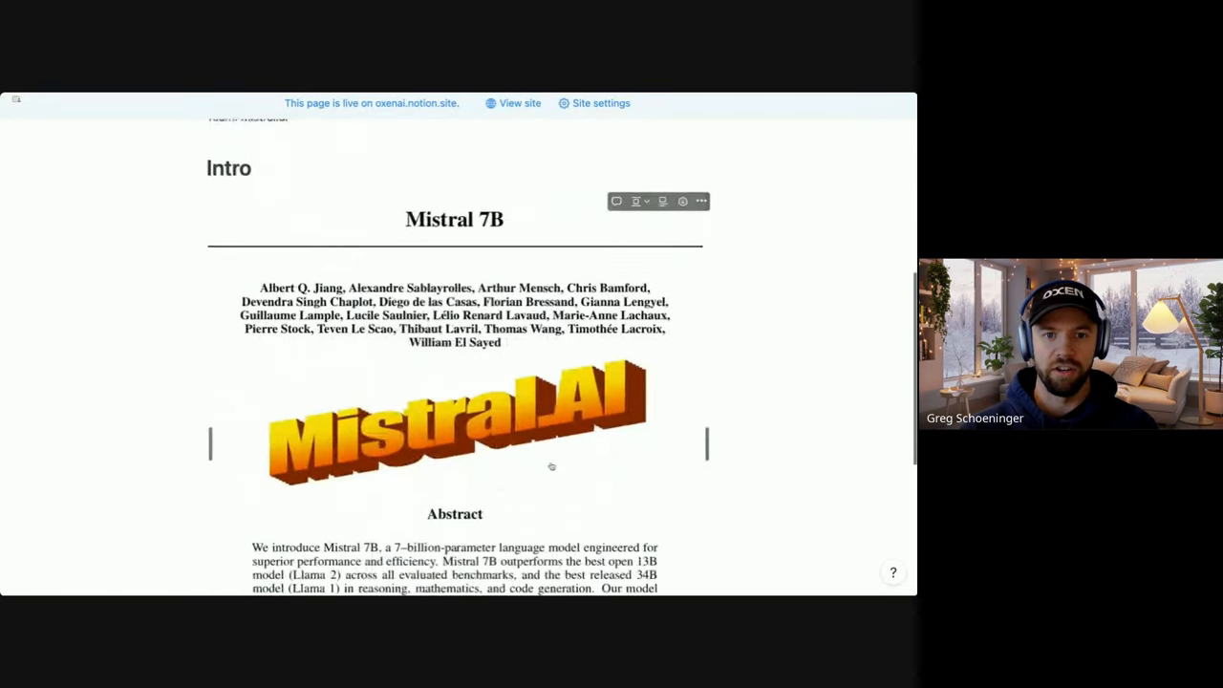
scroll("down", 3)
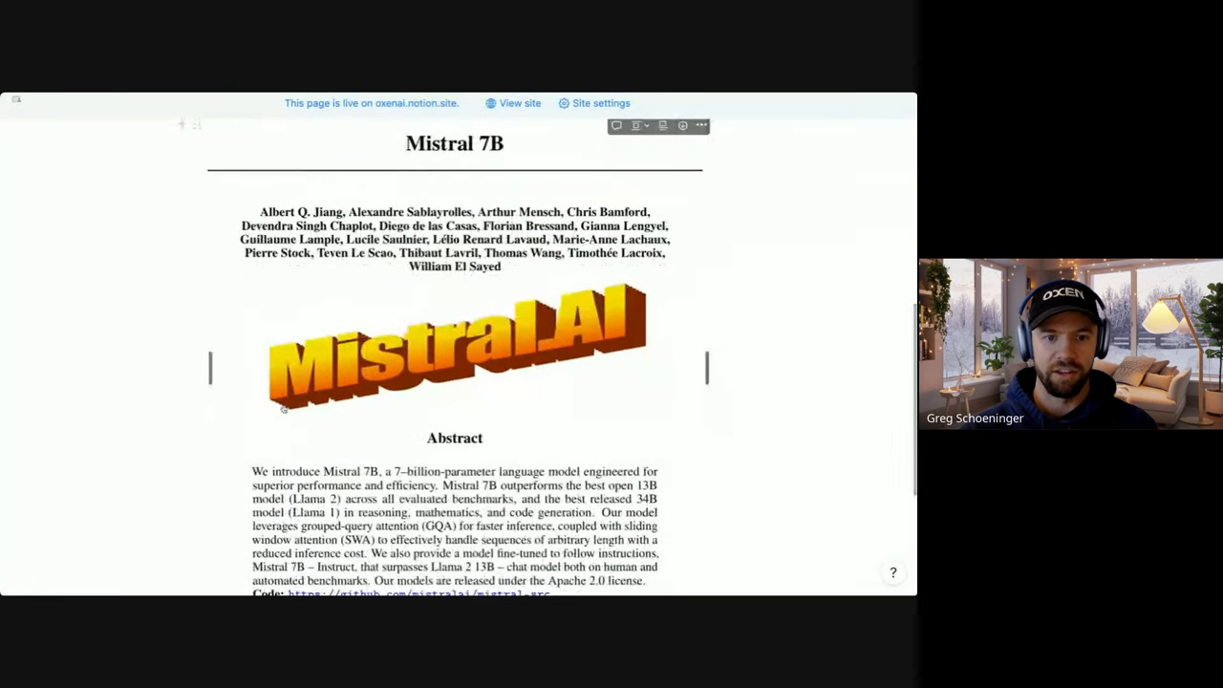
scroll("down", 3)
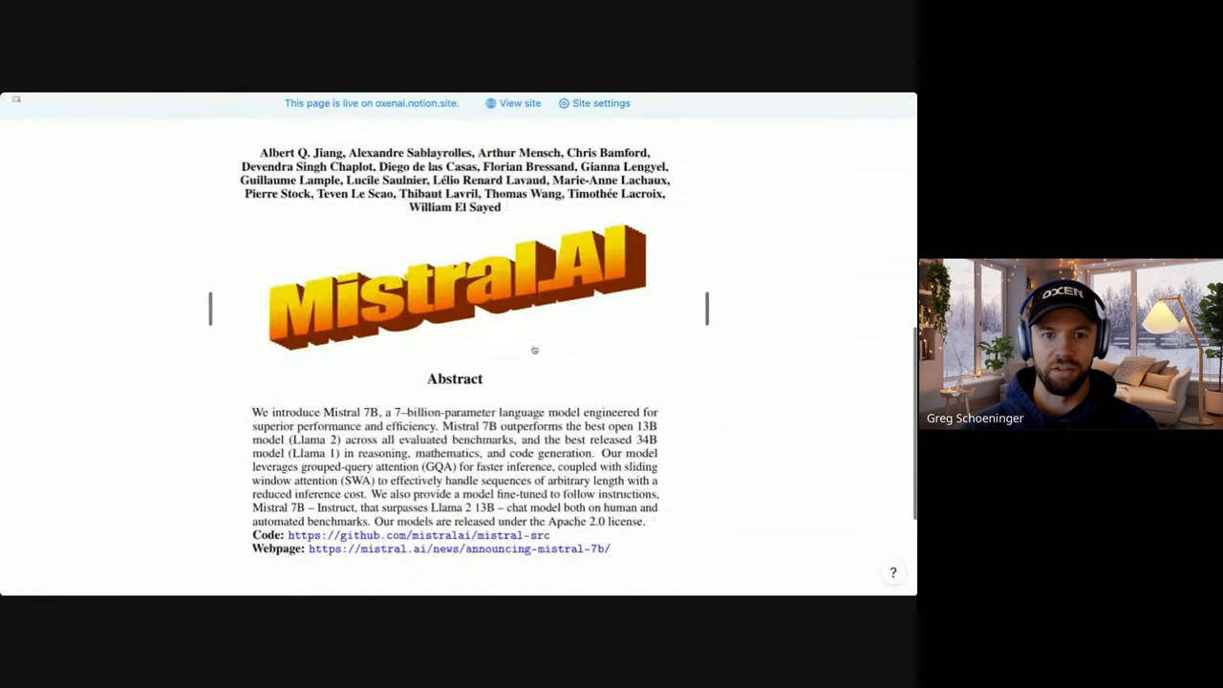
scroll("down", 3)
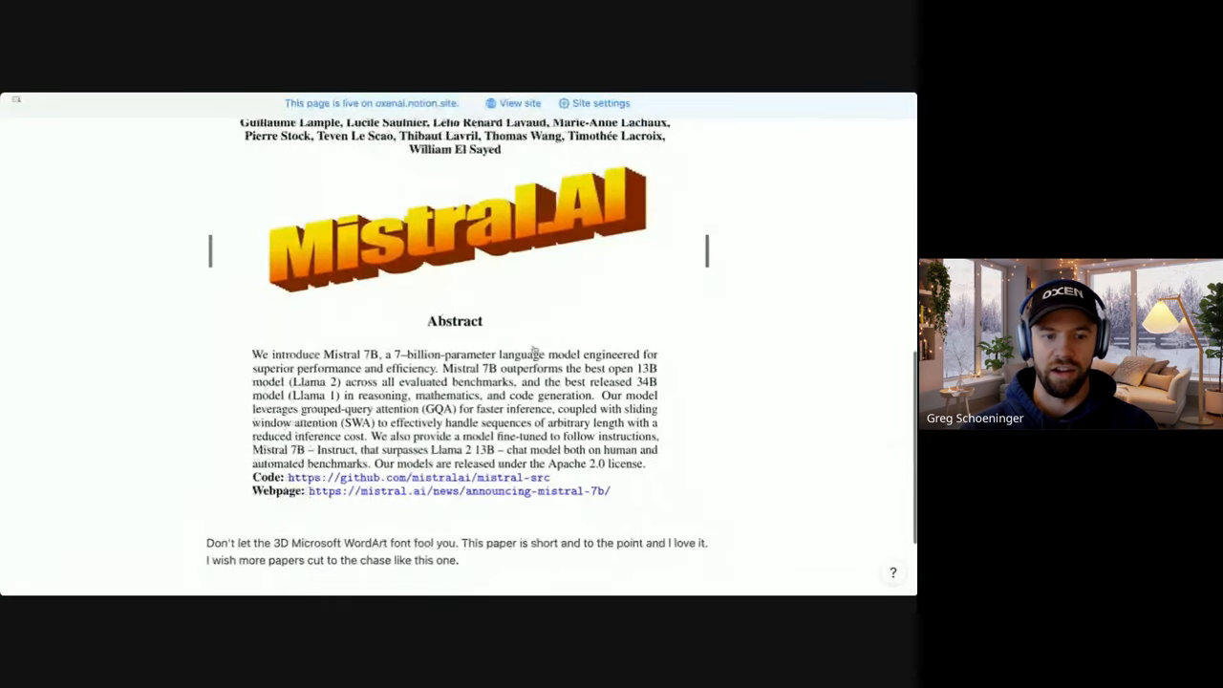
scroll("down", 3)
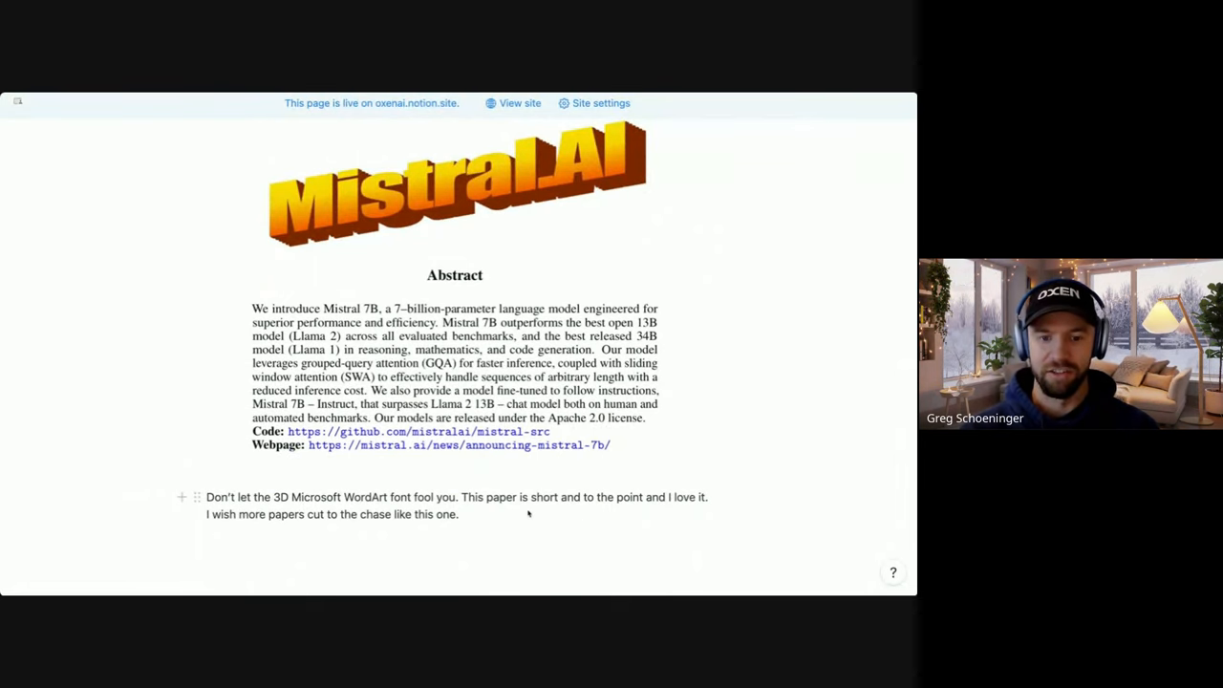
scroll("down", 3)
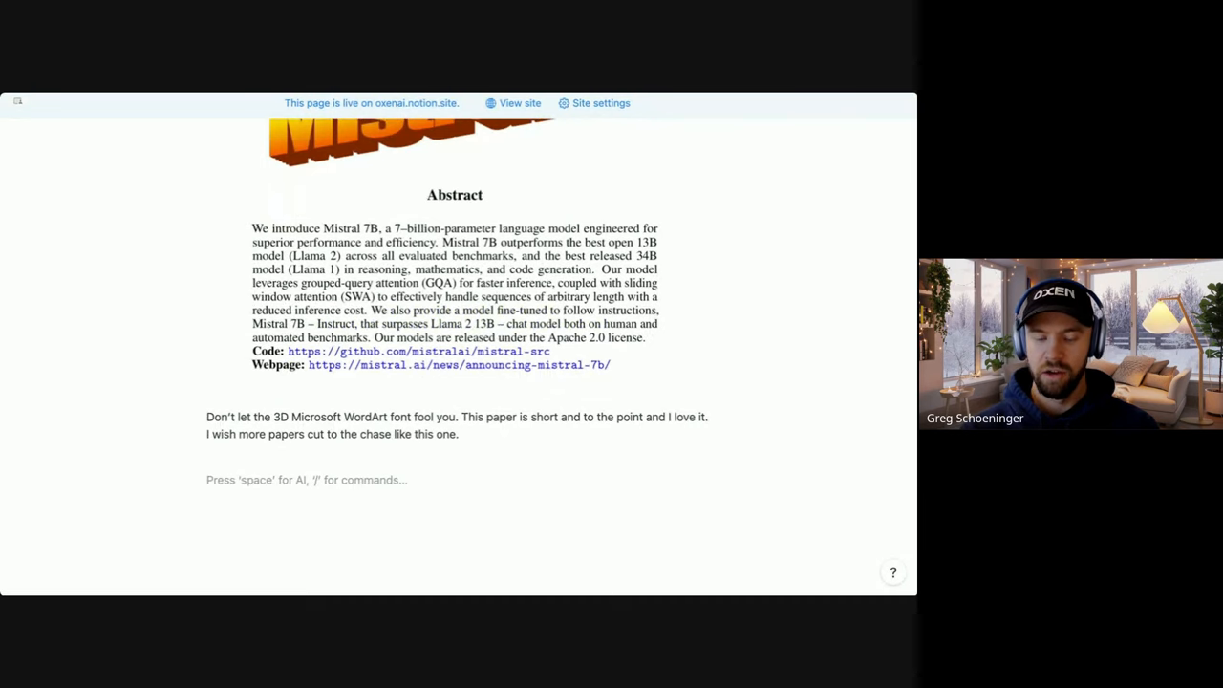
type("Mistral 7B is an open weights model by Mistral.ai that was build for performance and efficiency. It outshines Llama-2 13B and Llama-1 34B on both automated benchmarks and human evaluation.")
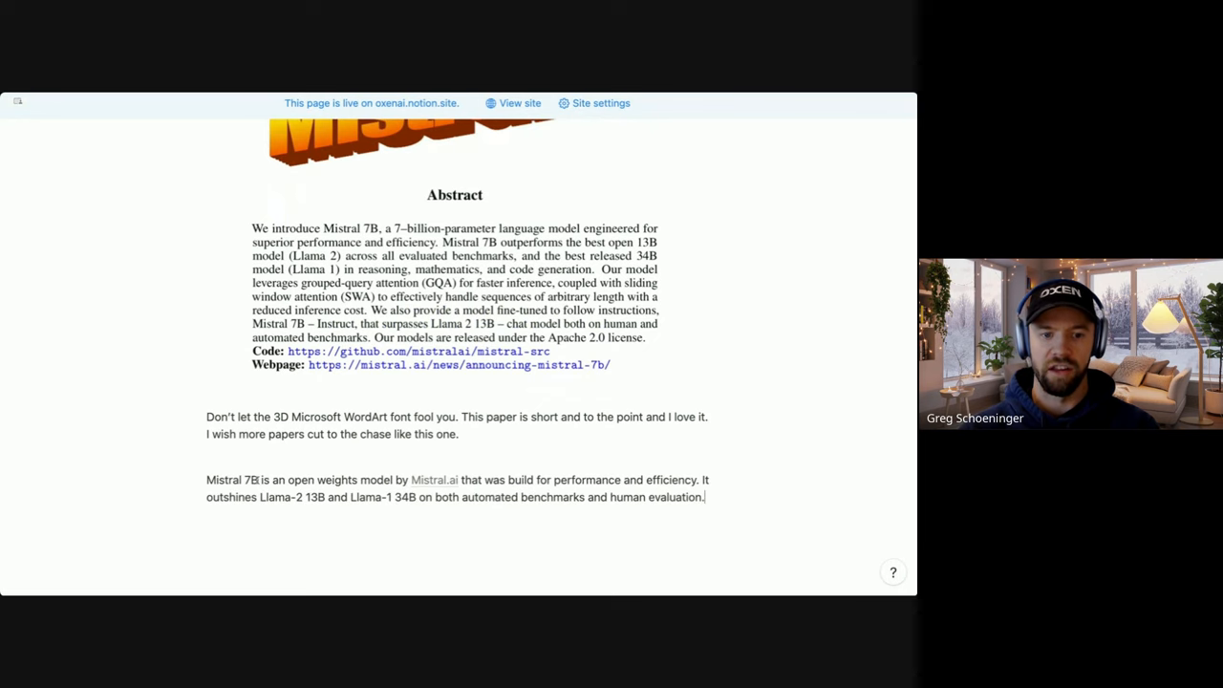
scroll("up", 3)
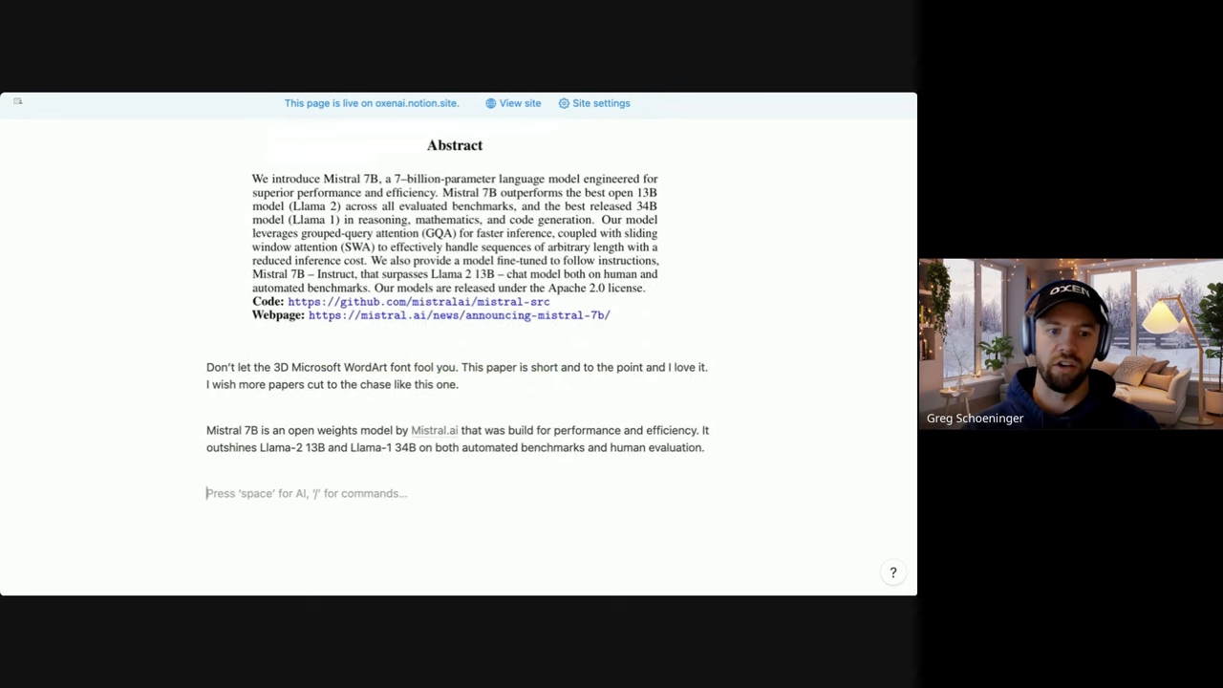
double_click(313, 447)
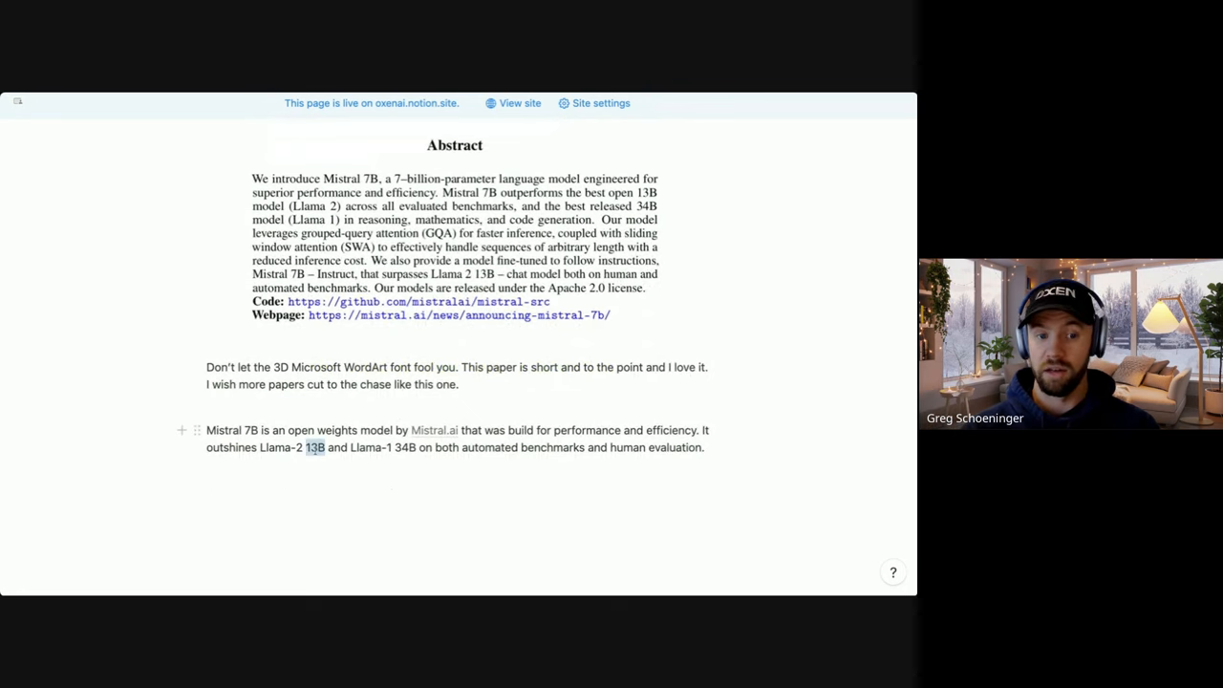
double_click(252, 430)
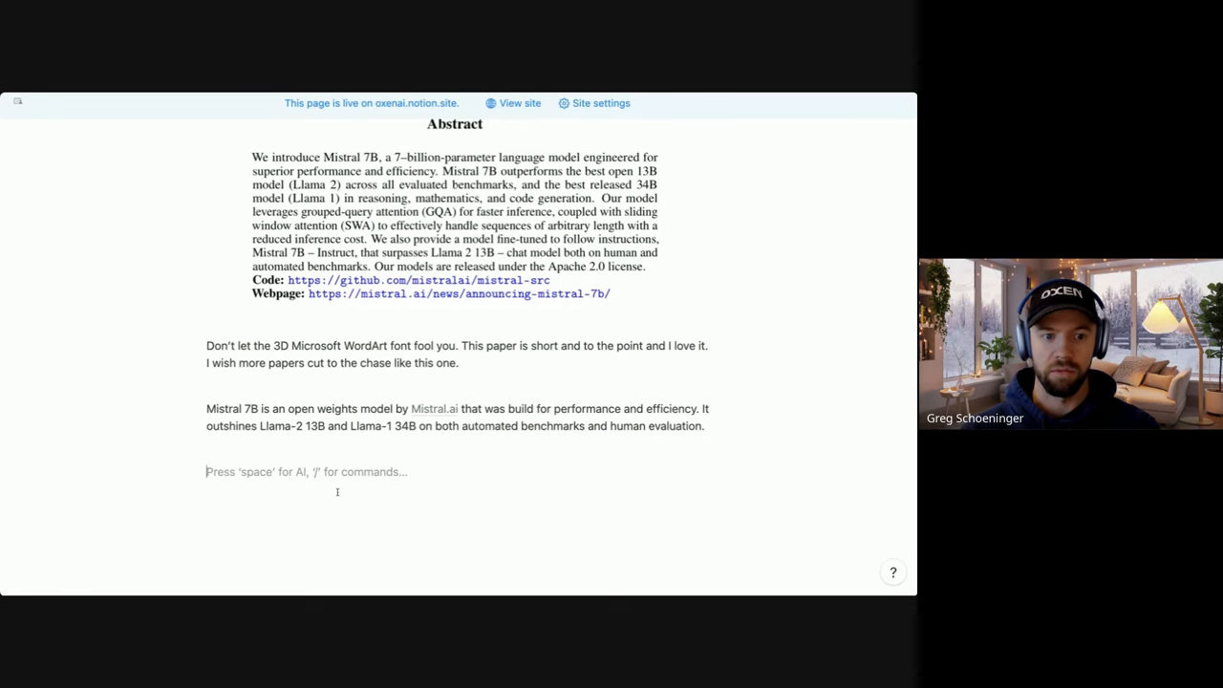
- Add an Intro heading with the motivation paragraph and the sentence on Grouped Query and Sliding Window Attention
type("Intro")
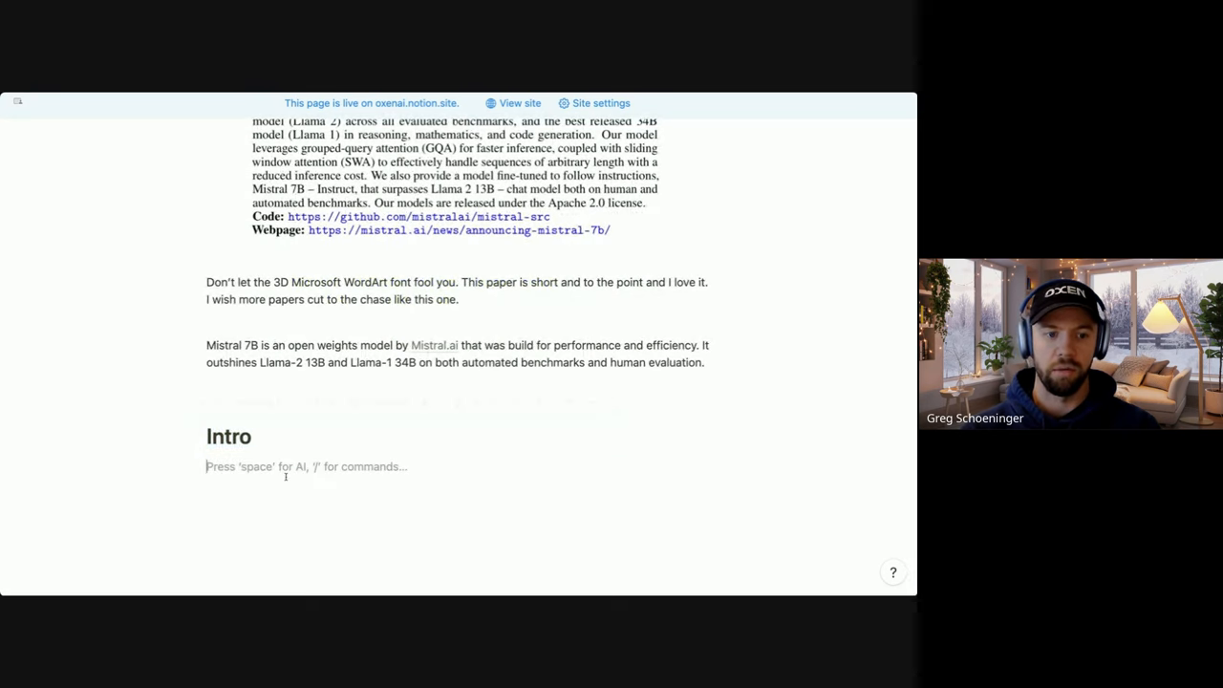
type("The main motivation of the Mistral 7B model is to release a reasonably sized model that can be deployed in practical real-world scenarios rather than scaling up model size to squeeze out more performance.")
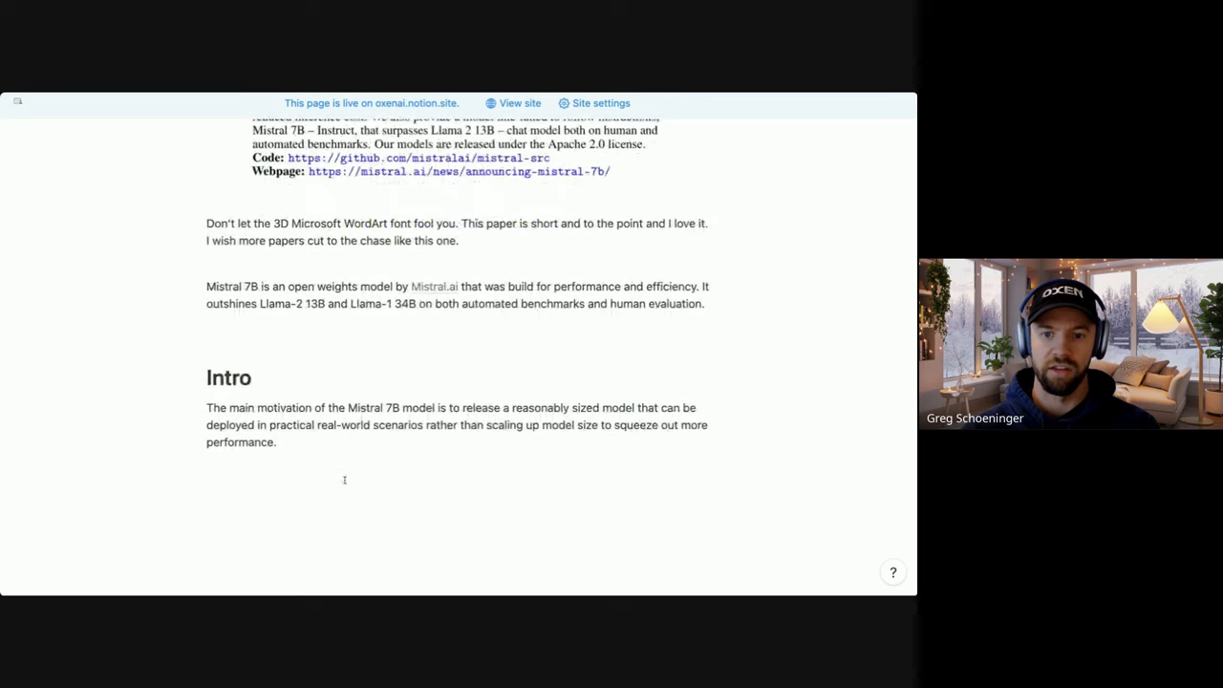
left_click(344, 464)
type("They leverage two techniques in order to increase inference speed as well as reduce the memory requirements:")
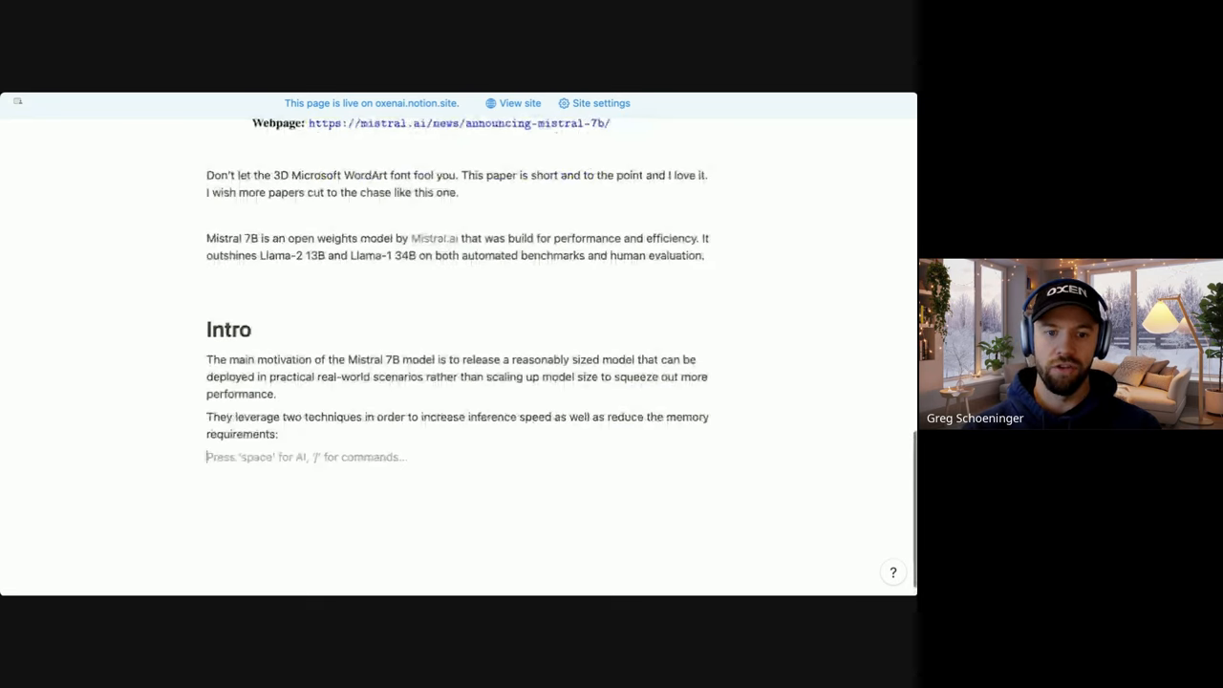
scroll("down", 3)
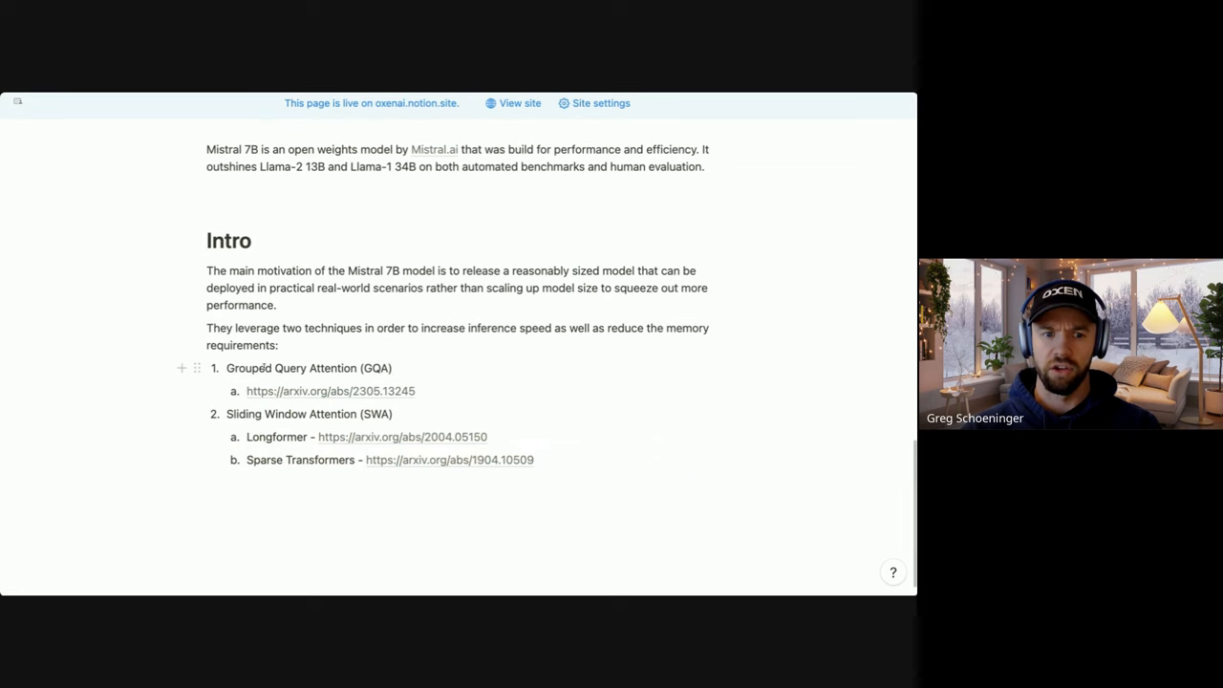
- Note below the list that sliding window attention handles longer sequences more effectively
left_click(286, 505)
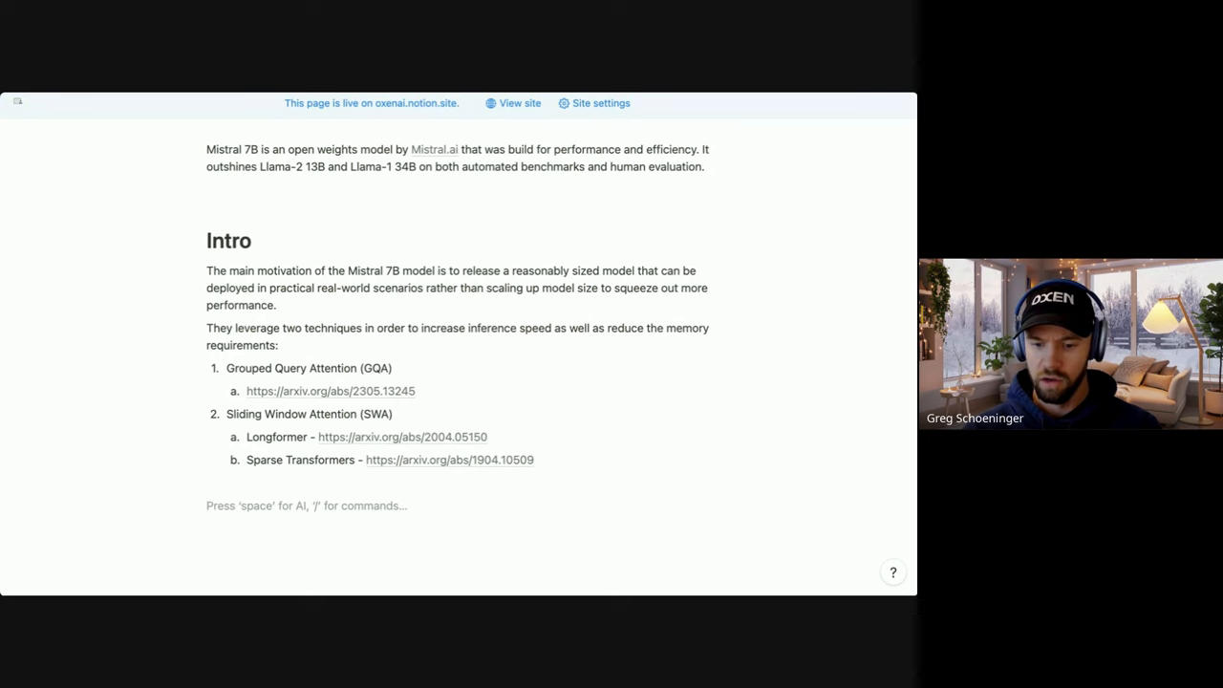
type("Sliding window attention helps handle longer sequences more effectively as well.")
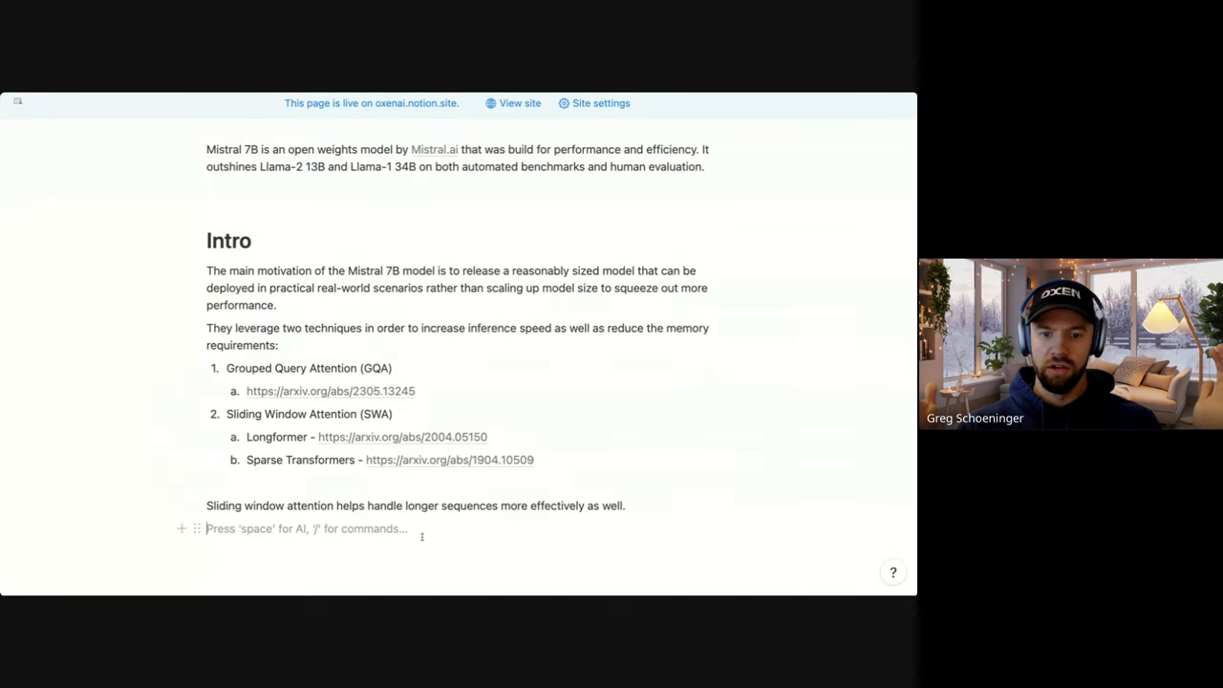
scroll("down", 3)
type("Architectural Details")
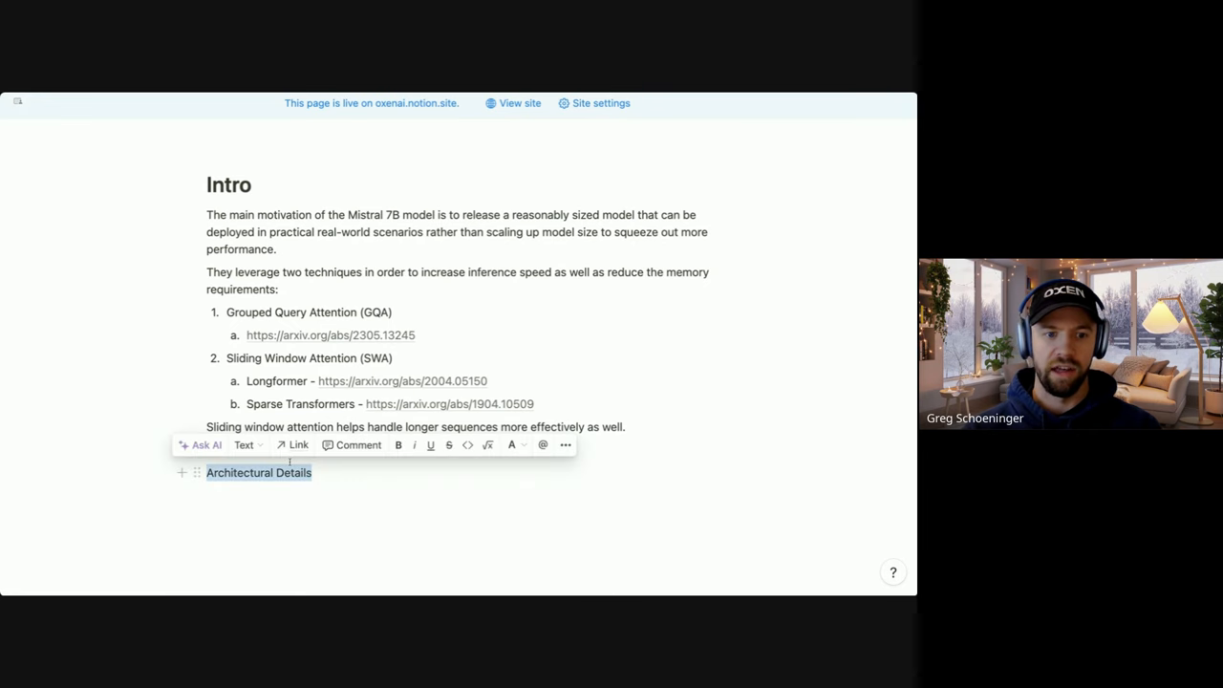
- Make Architectural Details a heading with the transformer-core sentence and a Sliding Window Attention subheading
left_click(246, 443)
type("Sliding Window Attention")
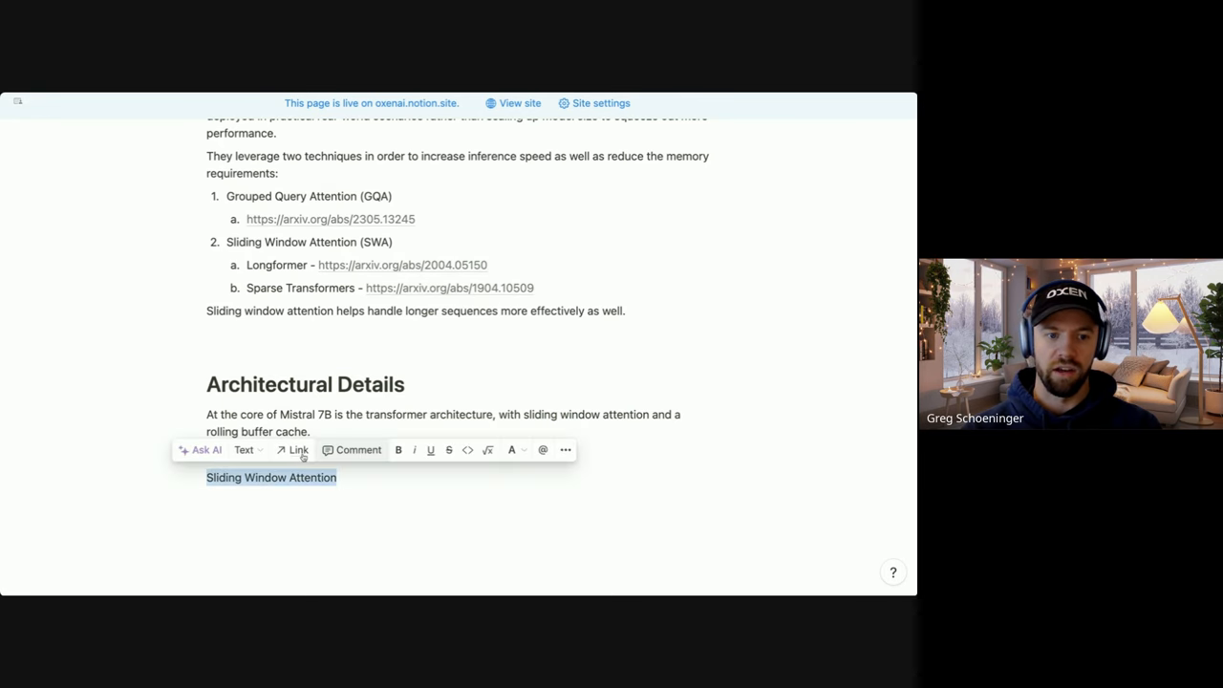
left_click(245, 451)
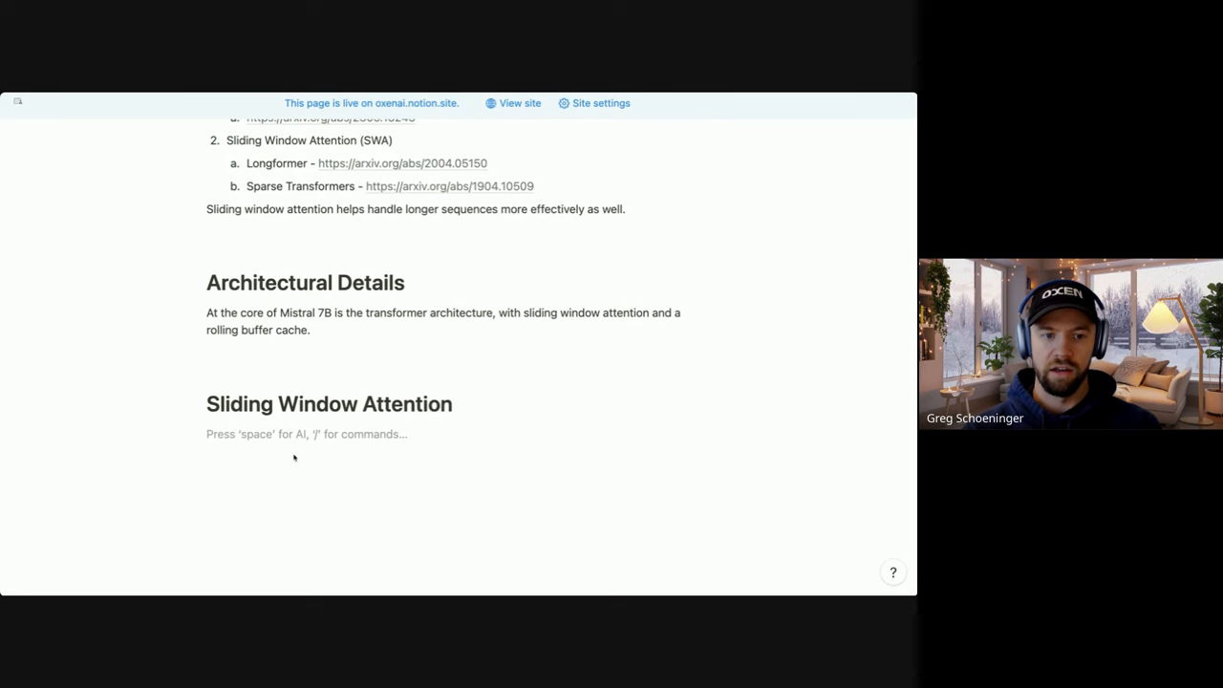
- Explain stacked layers extend attention beyond the window and paste the vanilla-vs-sliding-window diagram
type("Since the transformer stacks many layers on top of each other, you can use a sliding window to attend to information beyond the window size.")
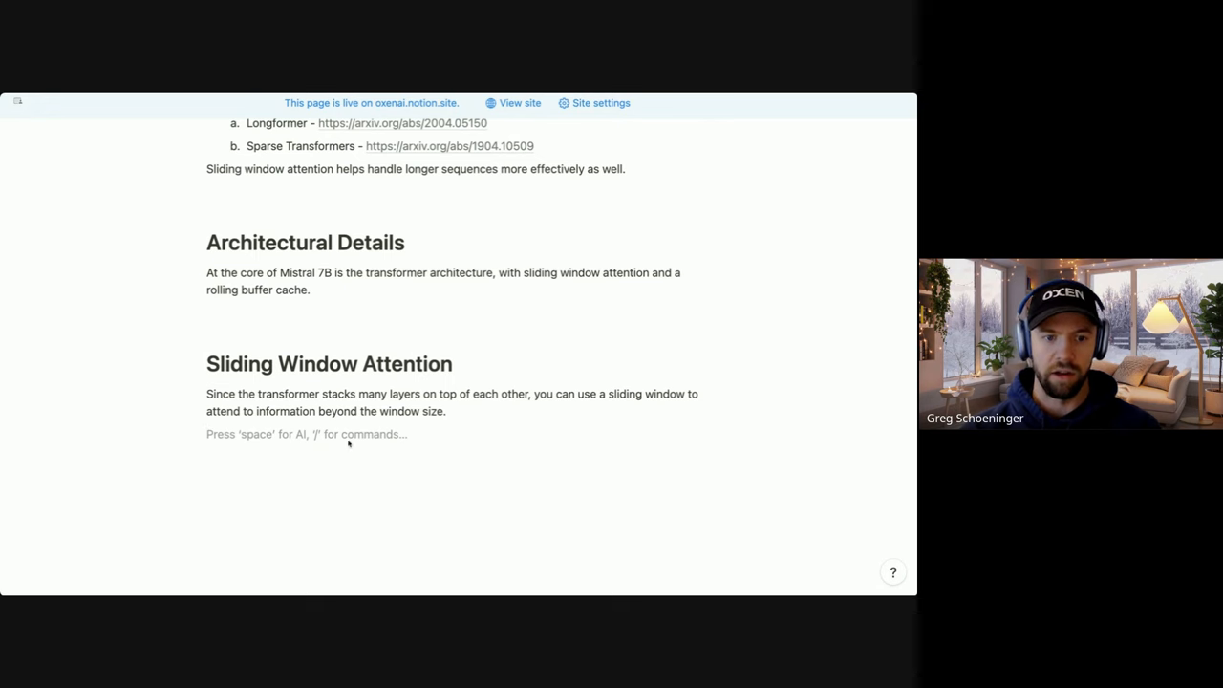
right_click(348, 434)
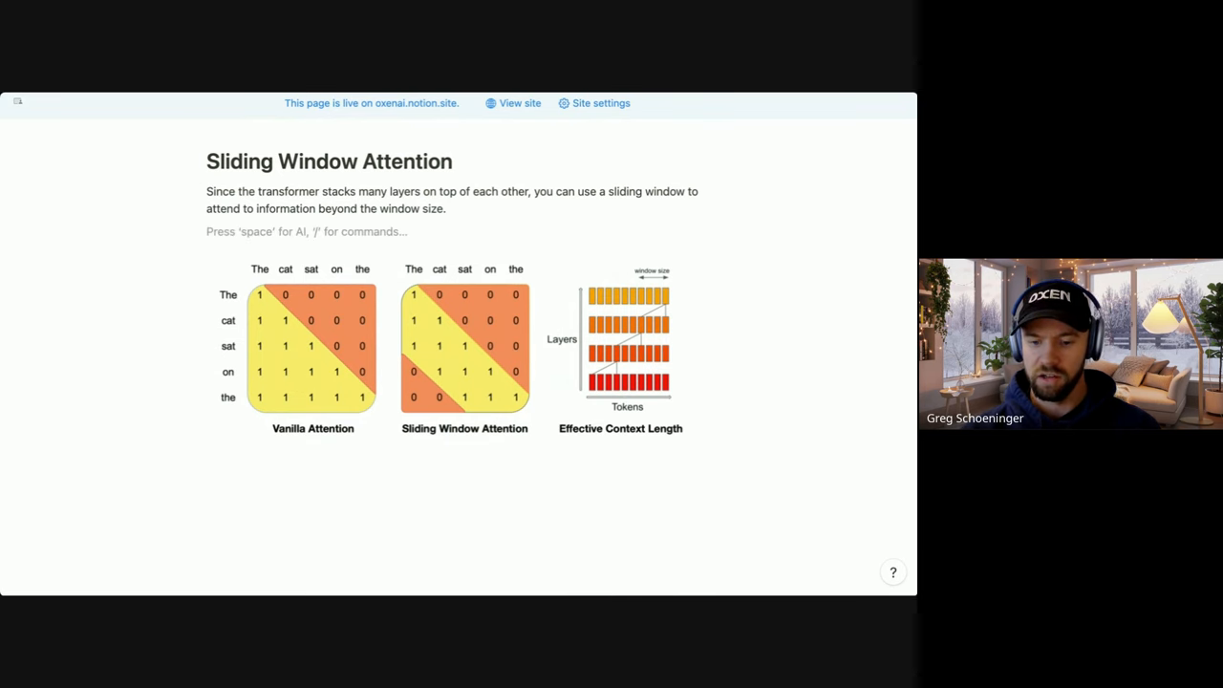
- State each token attends to at most W tokens and add the W=3 layer-by-layer example bullets
type("Sliding window attention allows each token to attend to at most W tokens from the previous layer (for example W=3).")
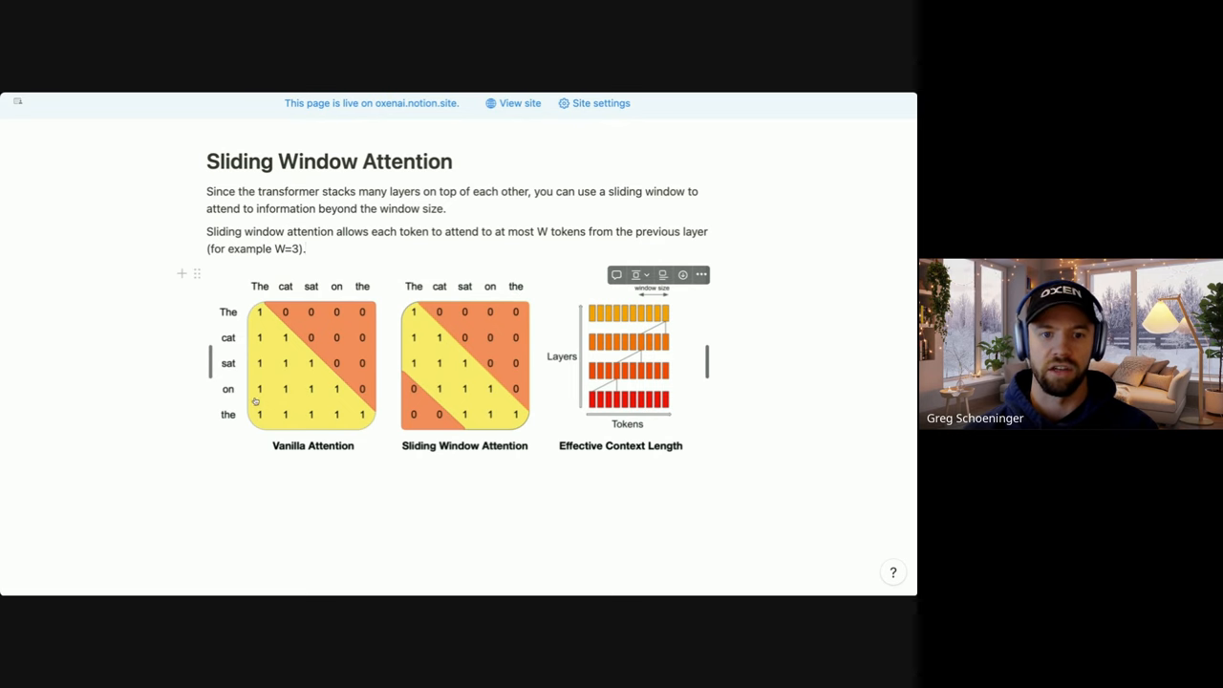
mouse_move(235, 300)
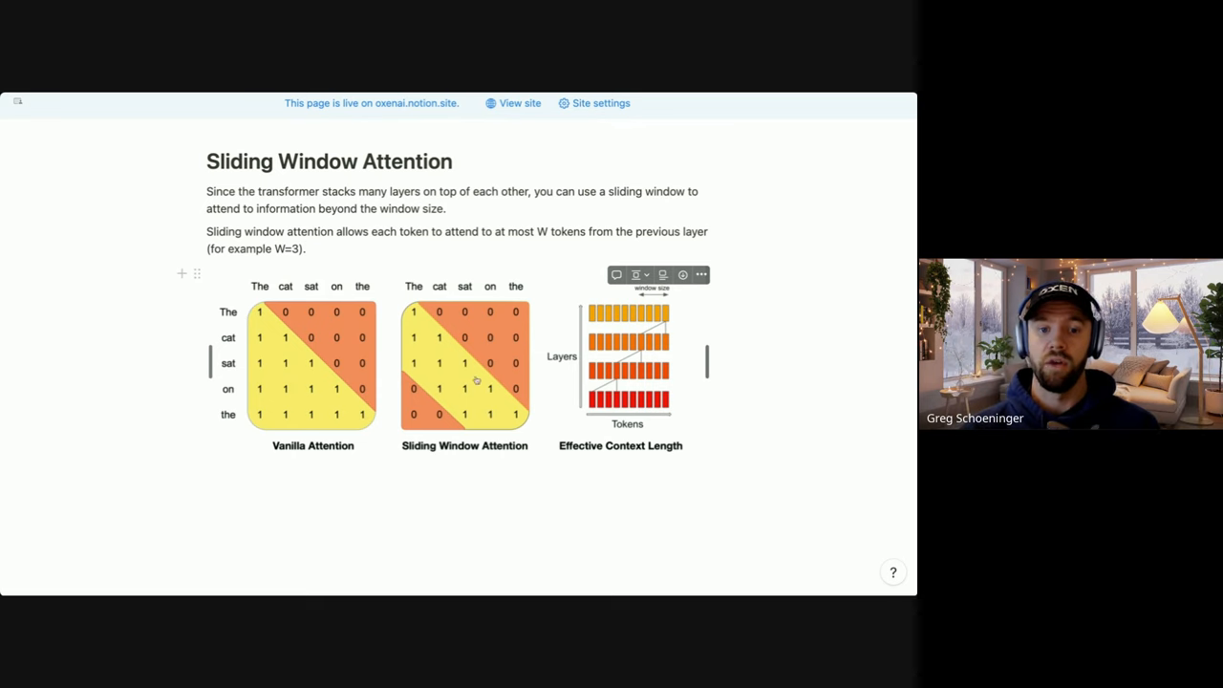
mouse_move(418, 321)
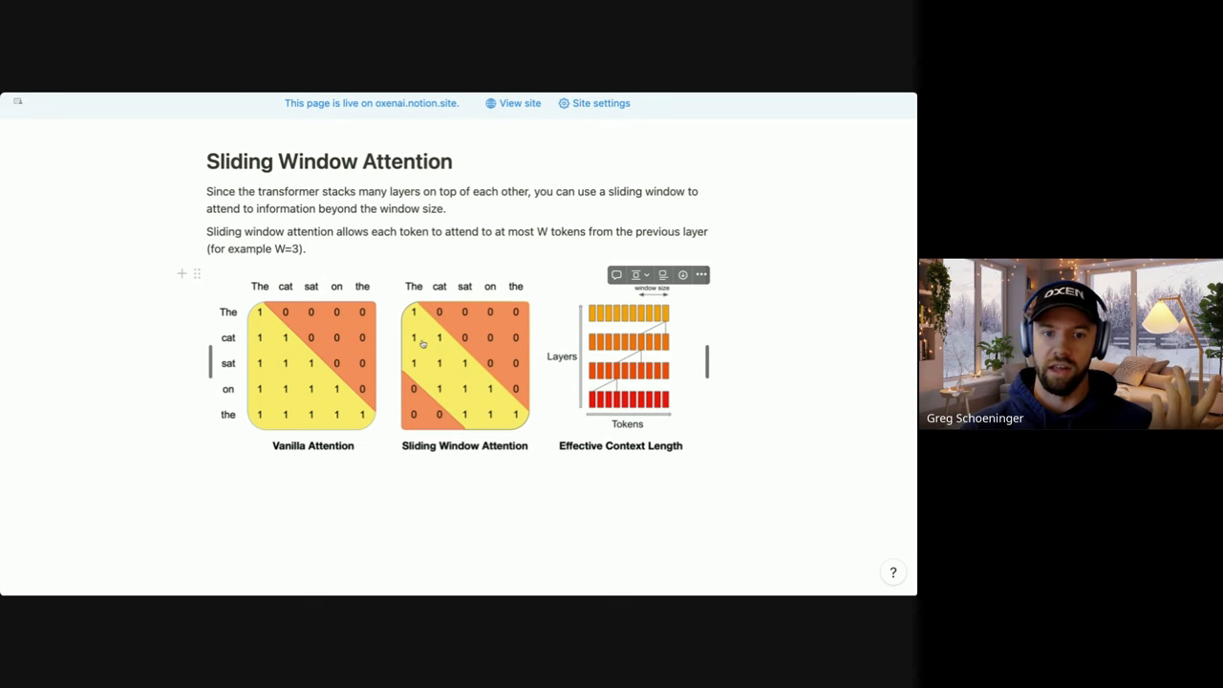
mouse_move(428, 378)
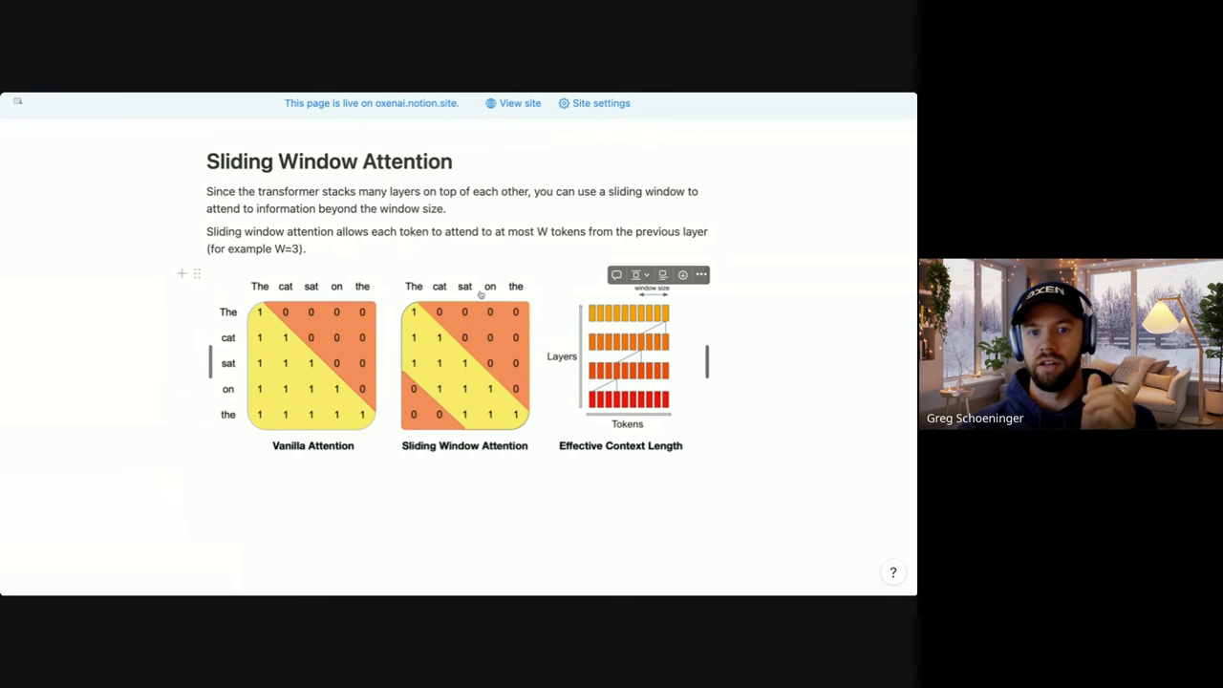
mouse_move(535, 336)
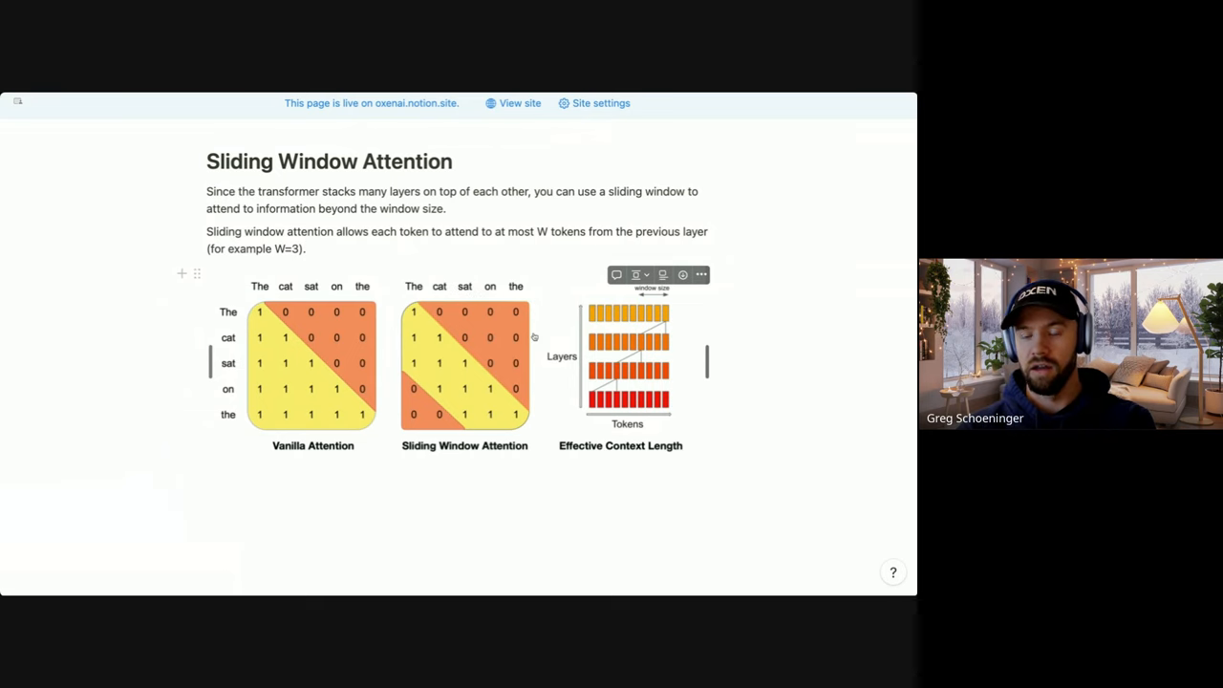
scroll("down", 3)
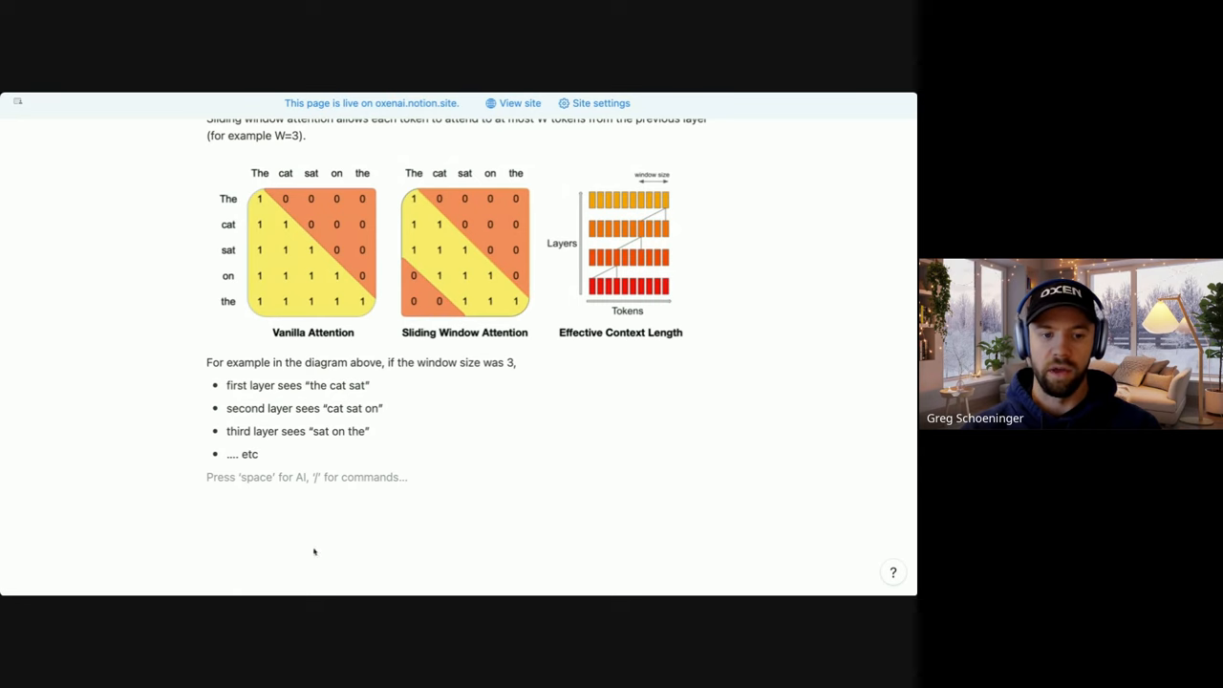
- Add the paragraph that tokens outside the window still influence predictions, moving forward k×W over k layers
type("Tokens outside the sliding window can still influence the next word prediction. Each layer the information can move forward by W tokens, so if you have k layers, information can move forward by k*W.")
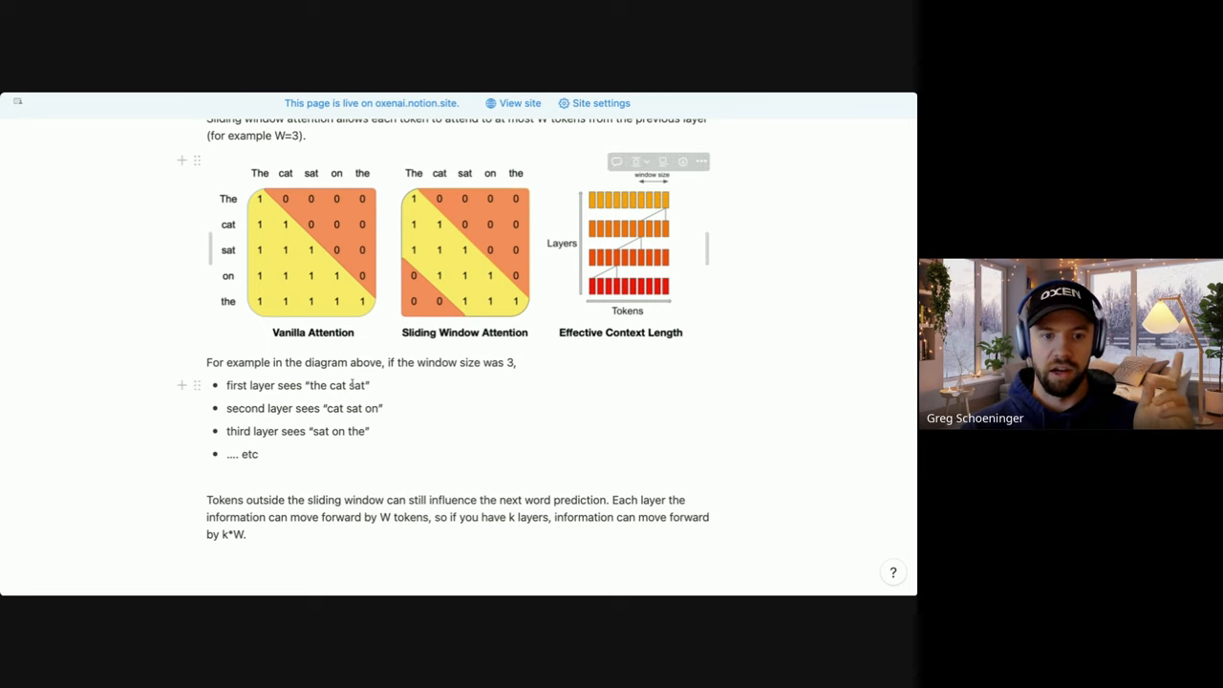
left_click_drag(310, 386, 367, 385)
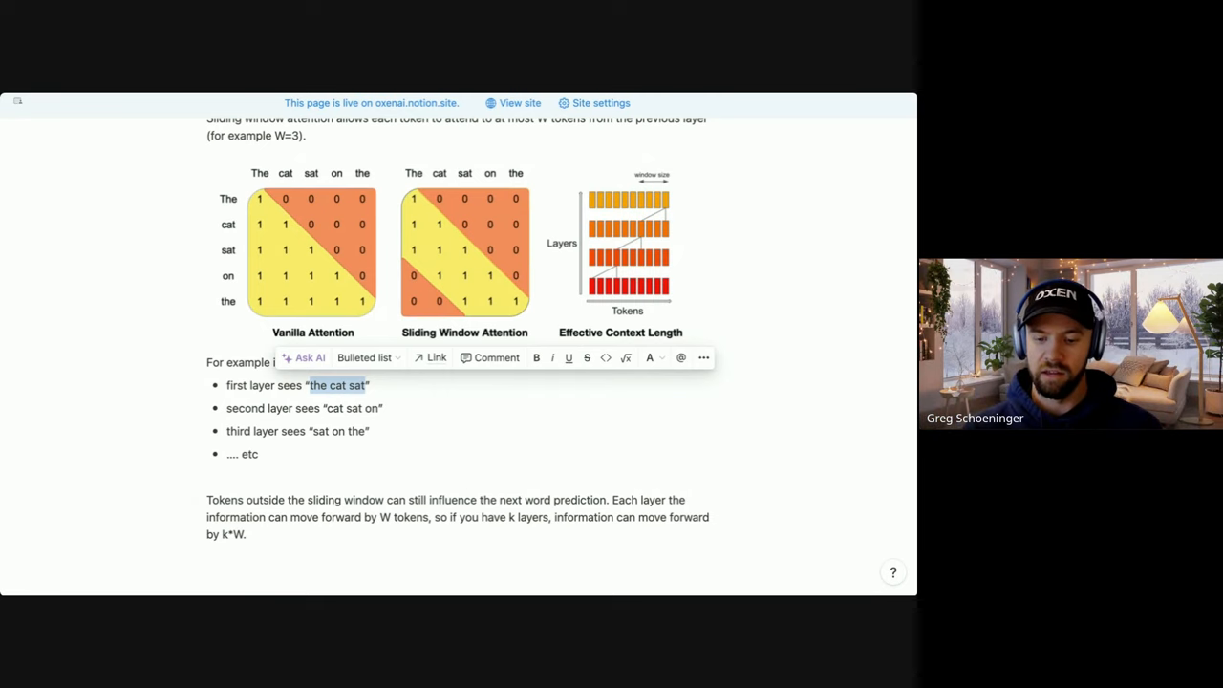
- Give the W=3, K=12 example reaching 36 tokens and note it eases vanilla attention's quadratic cost
scroll("down", 3)
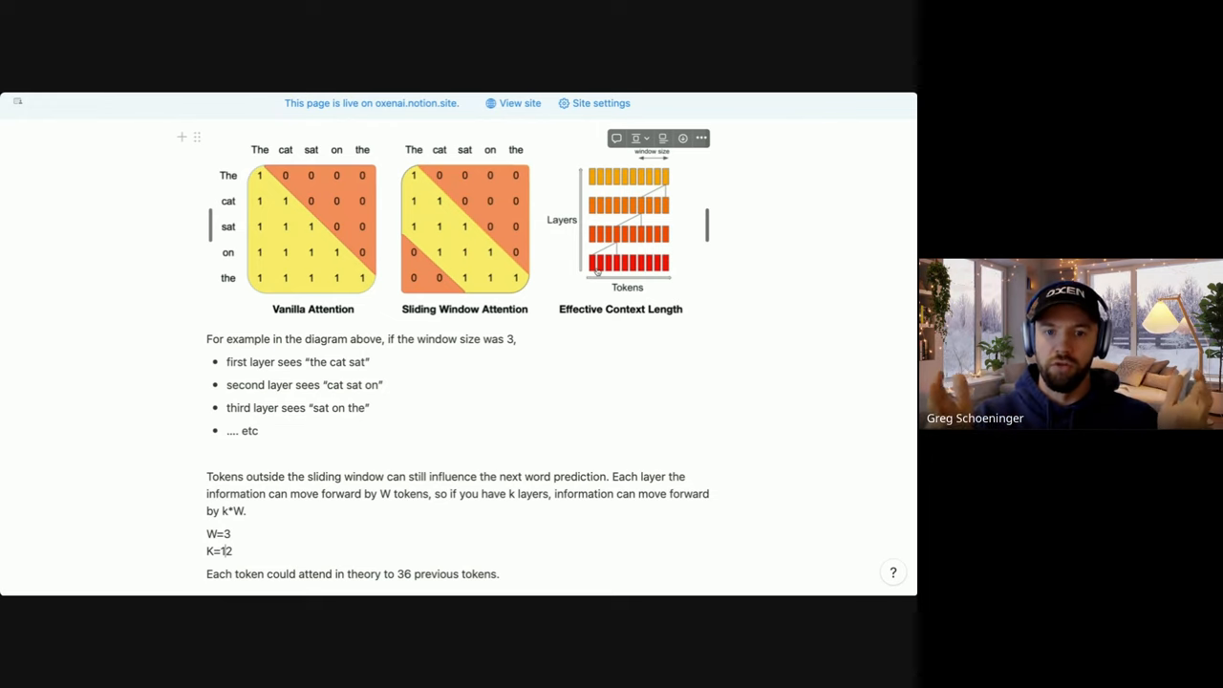
scroll("down", 3)
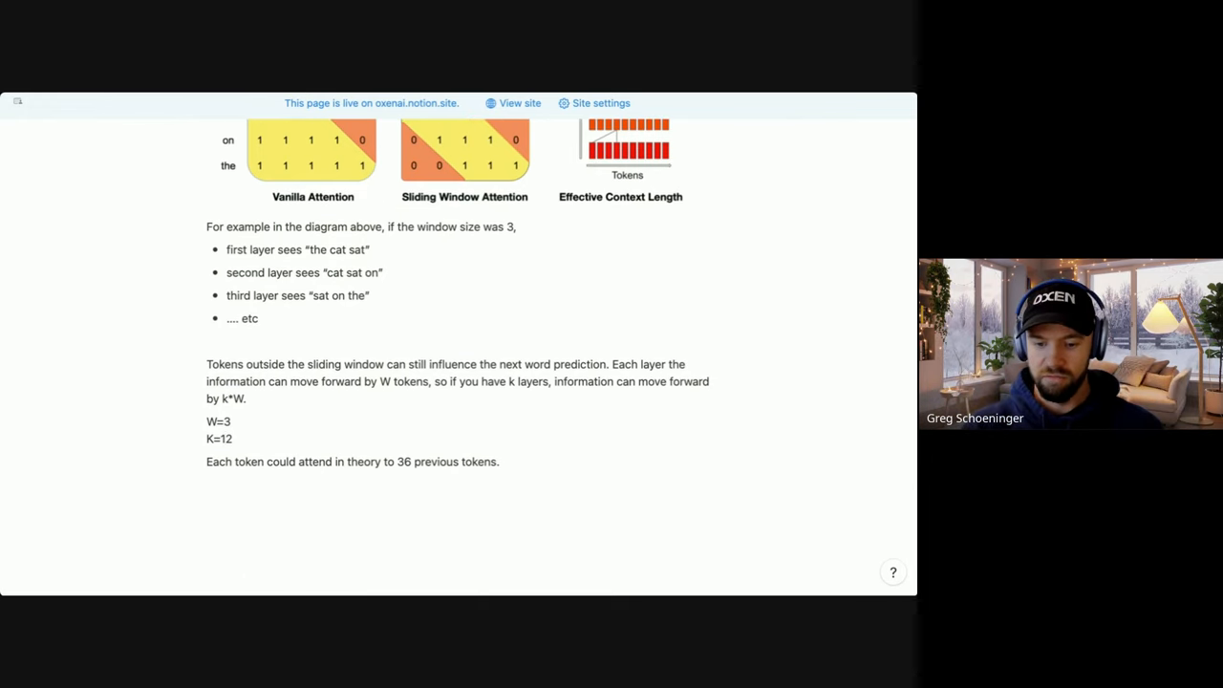
type("This helps alleviate some of the quadratic nature of vanilla attention.")
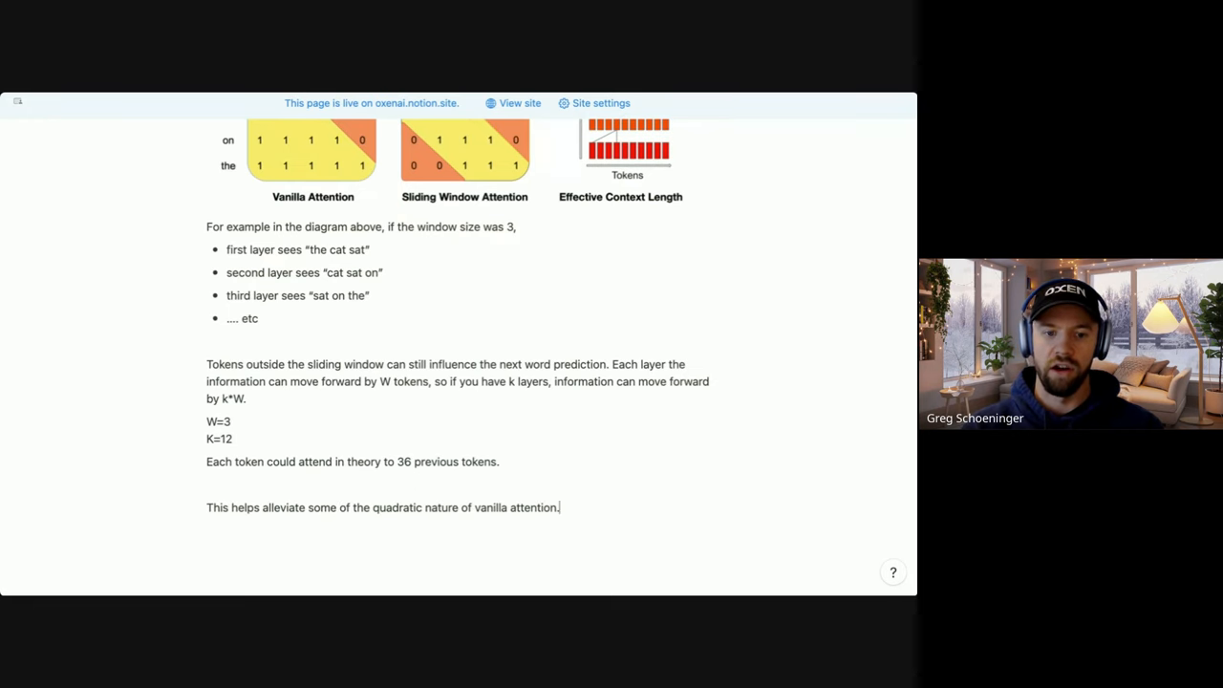
scroll("down", 3)
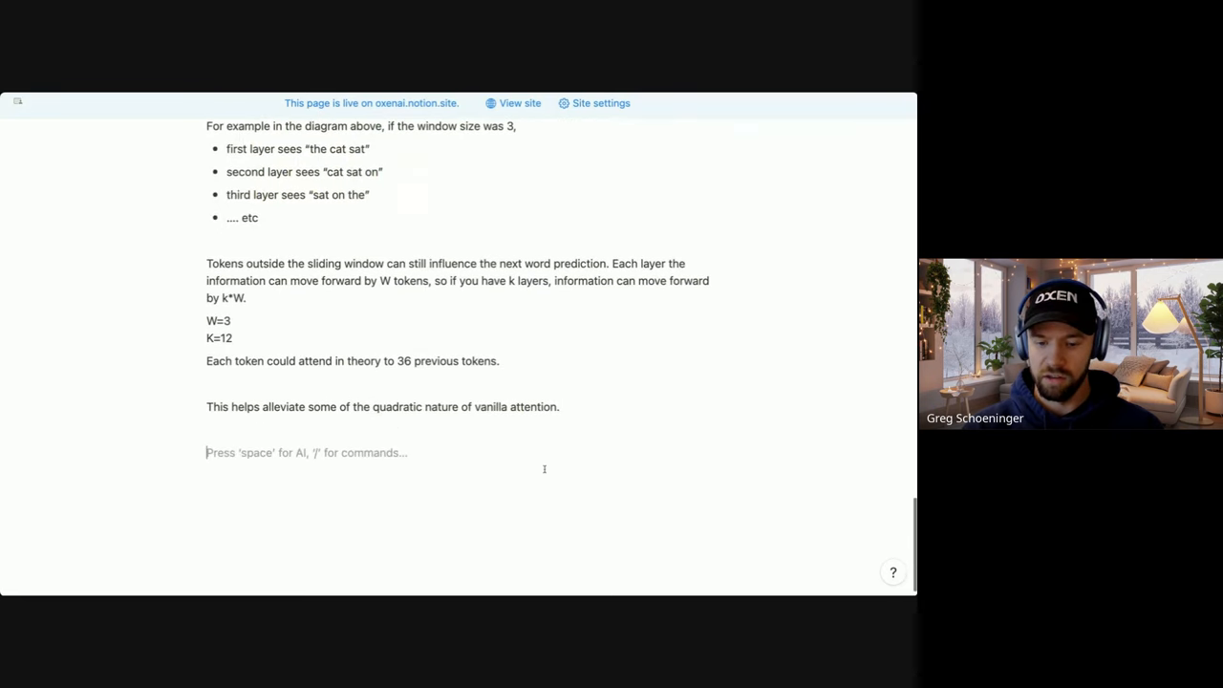
- Add a Rolling Buffer Cache heading after the sliding window notes
type("Rolling Buffer Cache")
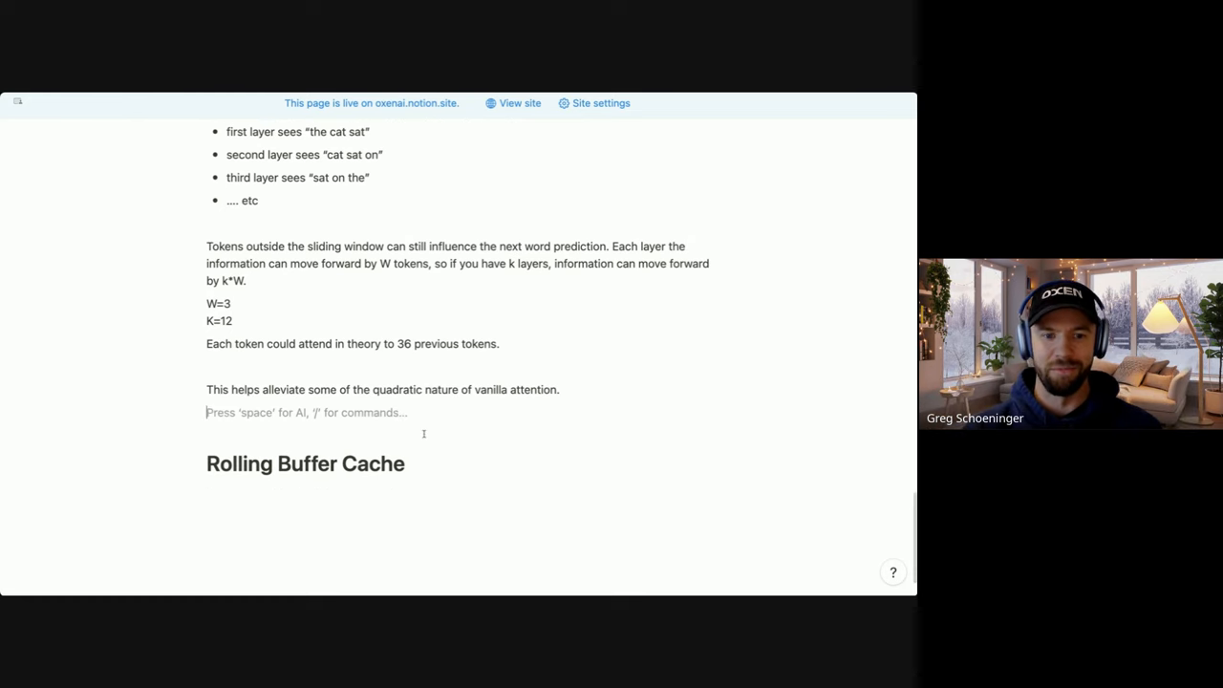
- Paste the rolling buffer timestep diagram under the explanation and leave an empty block below it
scroll("down", 3)
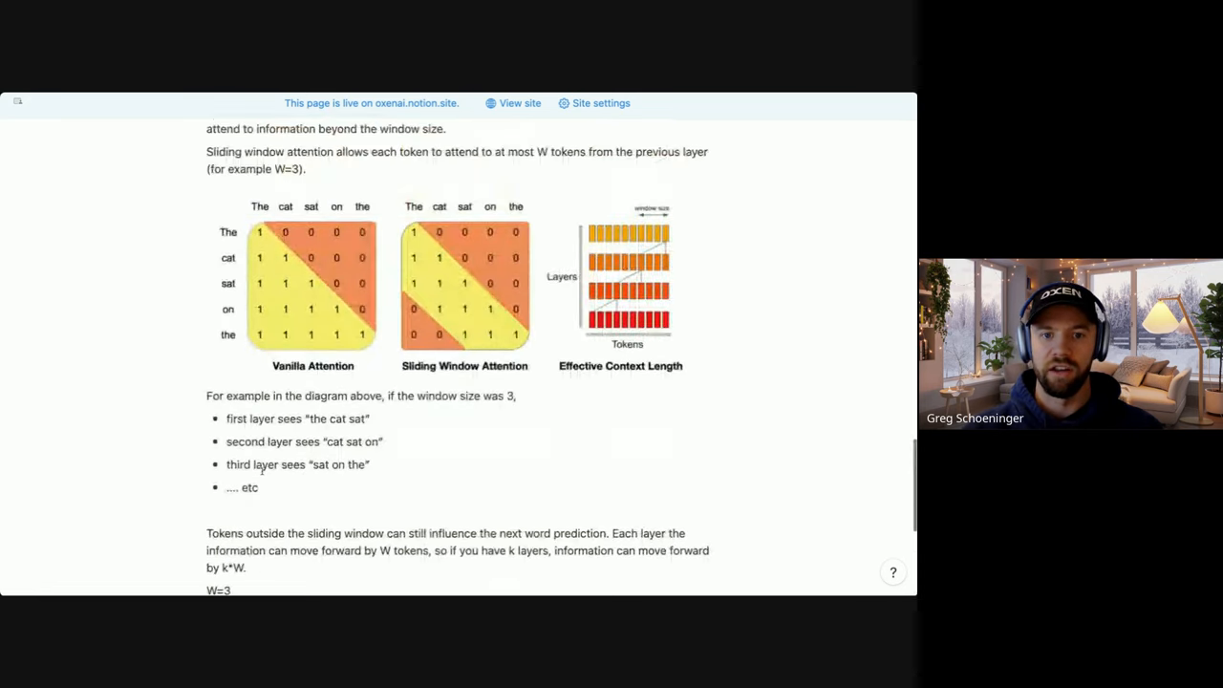
scroll("down", 3)
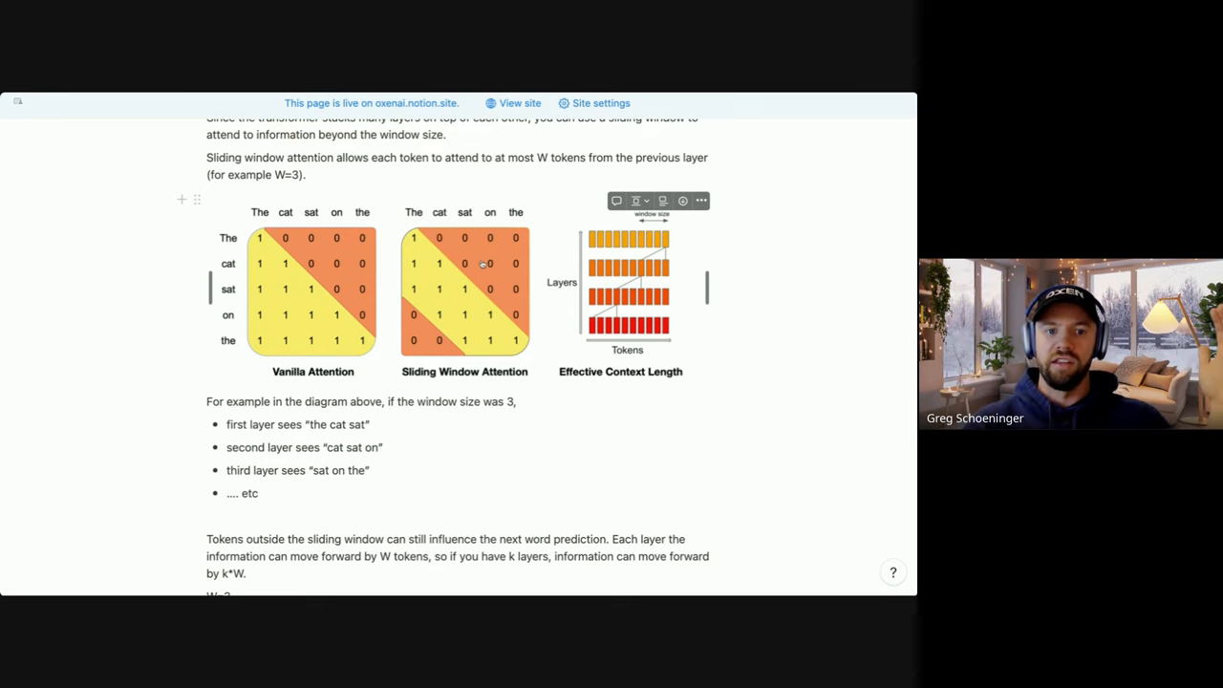
scroll("down", 3)
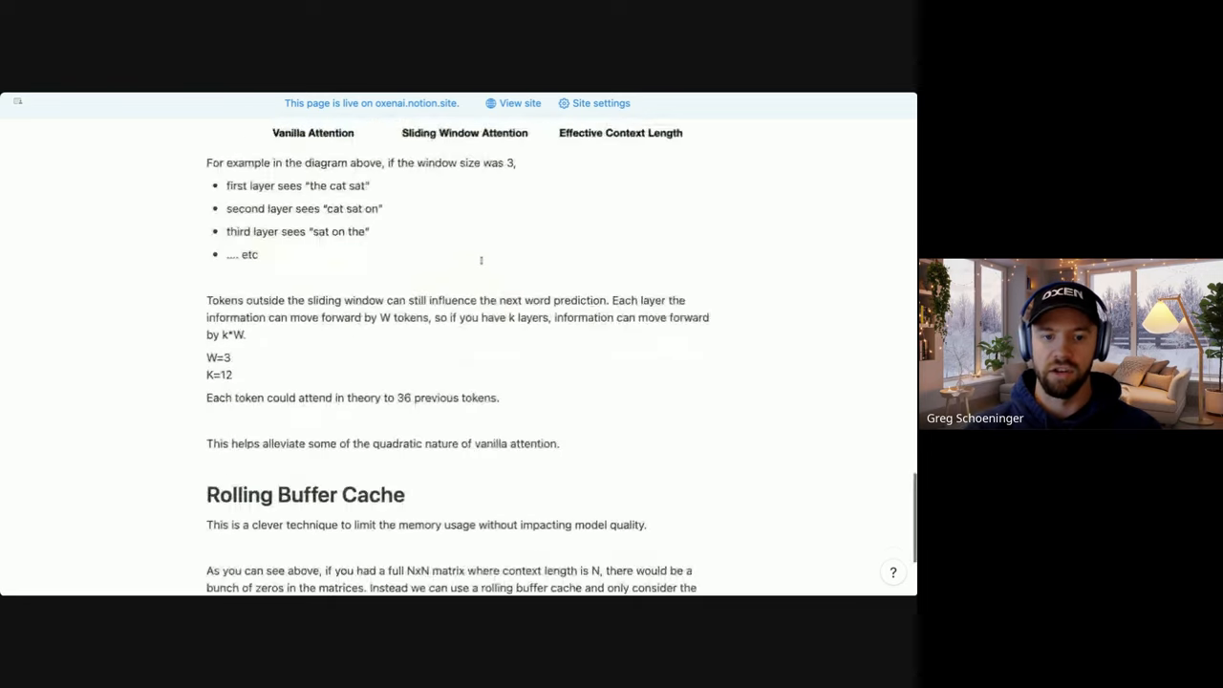
scroll("down", 3)
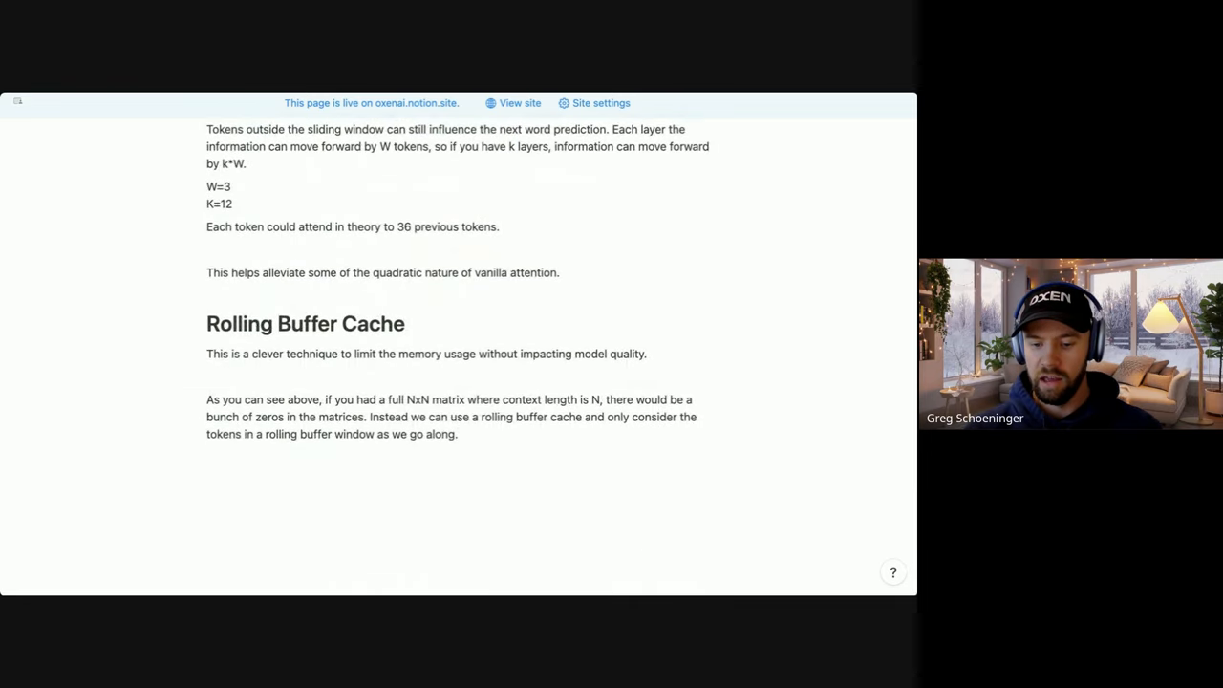
left_click(287, 457)
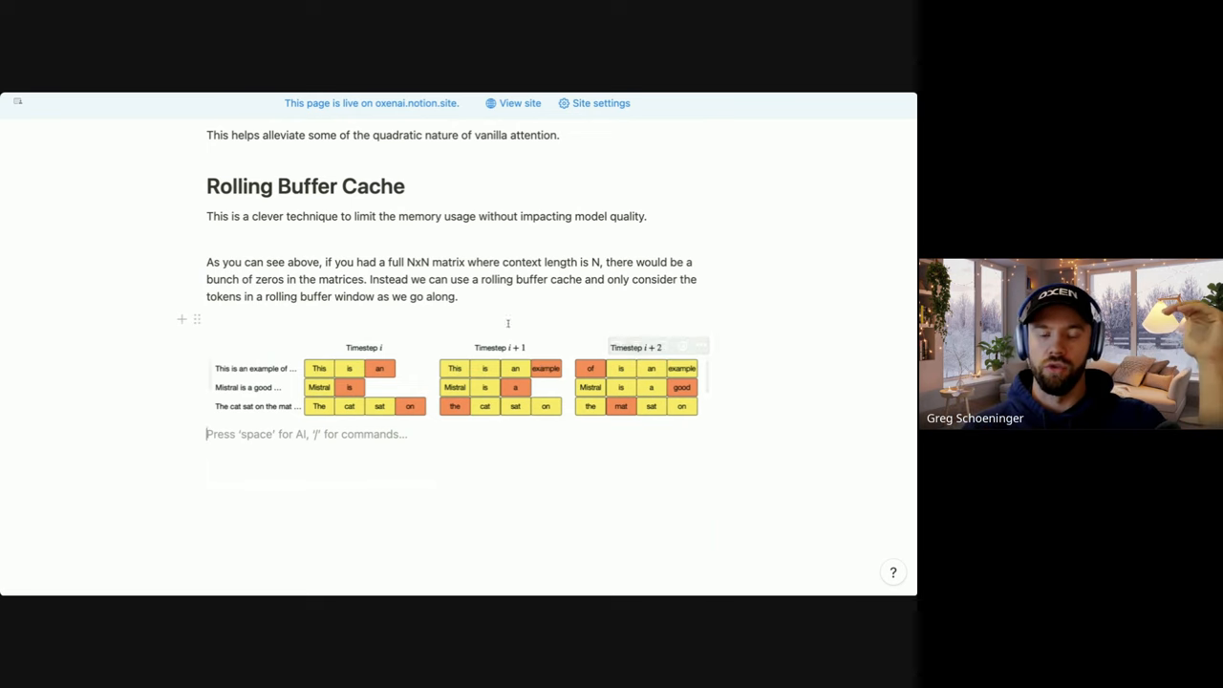
left_click(463, 372)
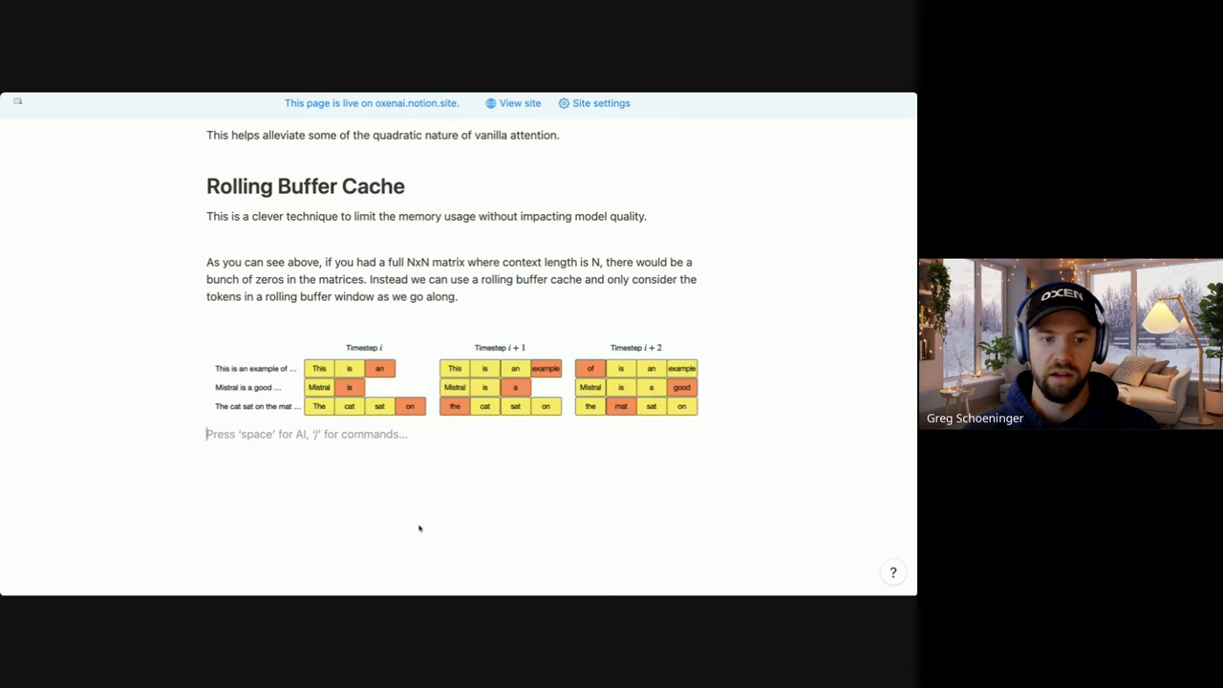
- Write the note that on a 32k-token sequence the technique reduces memory usage
type("They state that on a sequence length of 32k tokens, this reduces the memory usage by 8x without impacting model quality.")
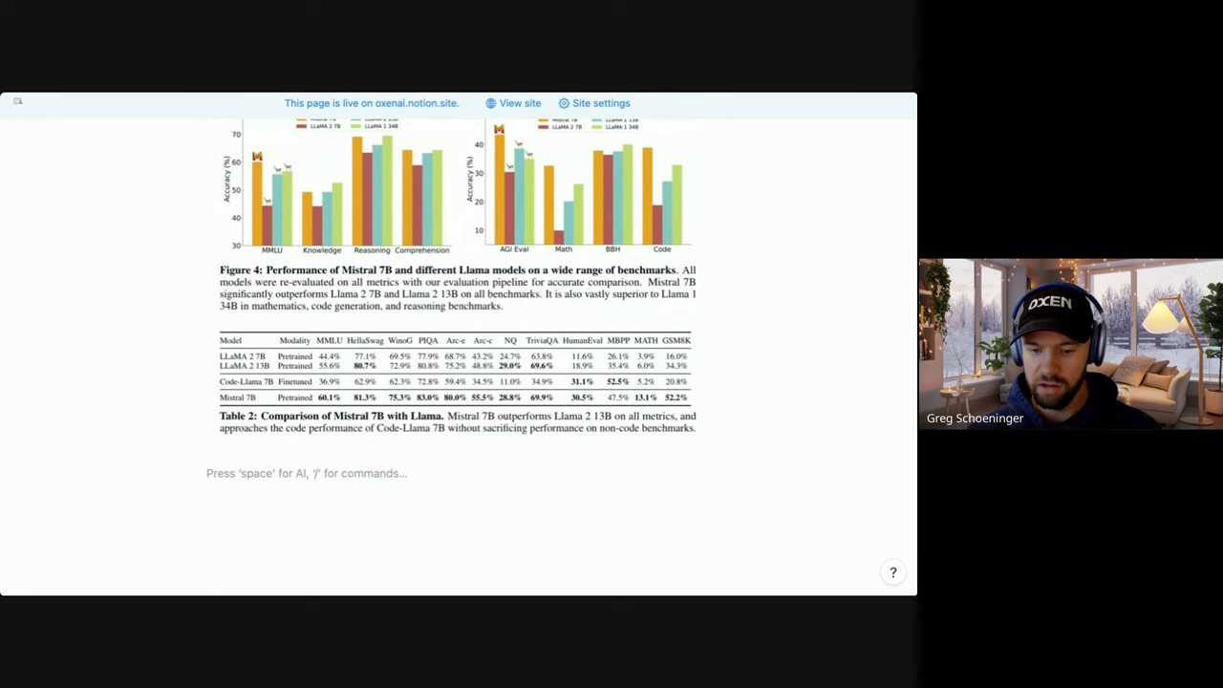
scroll("down", 3)
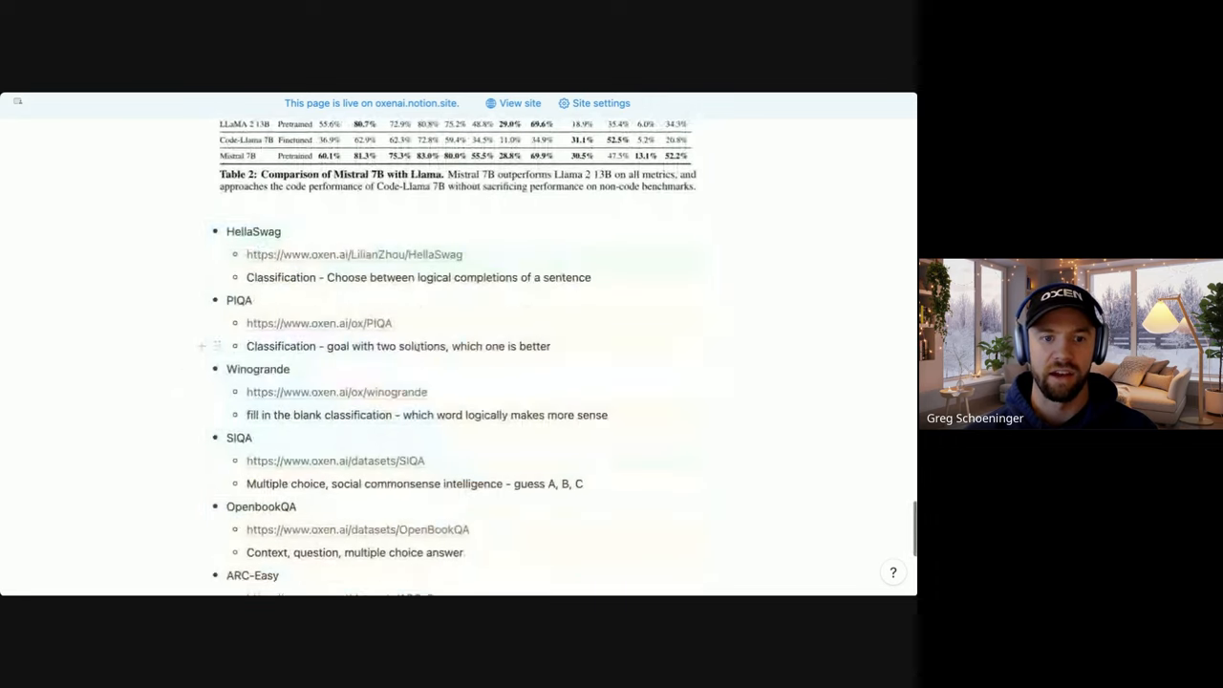
scroll("down", 3)
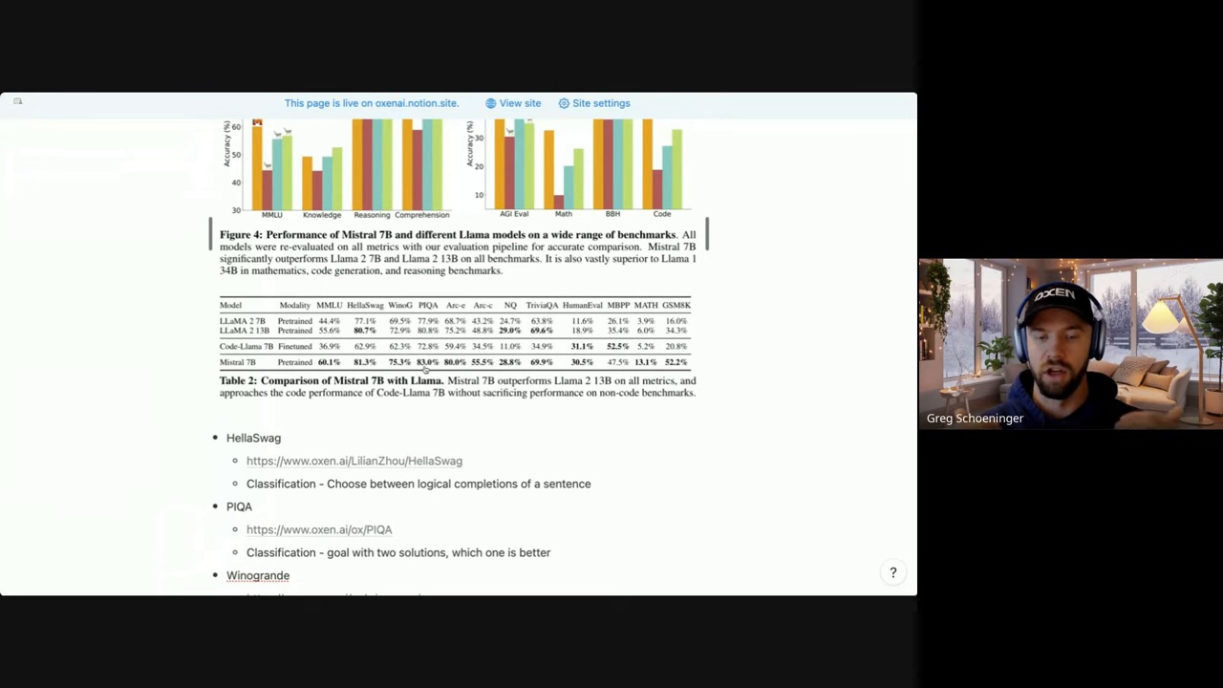
scroll("down", 3)
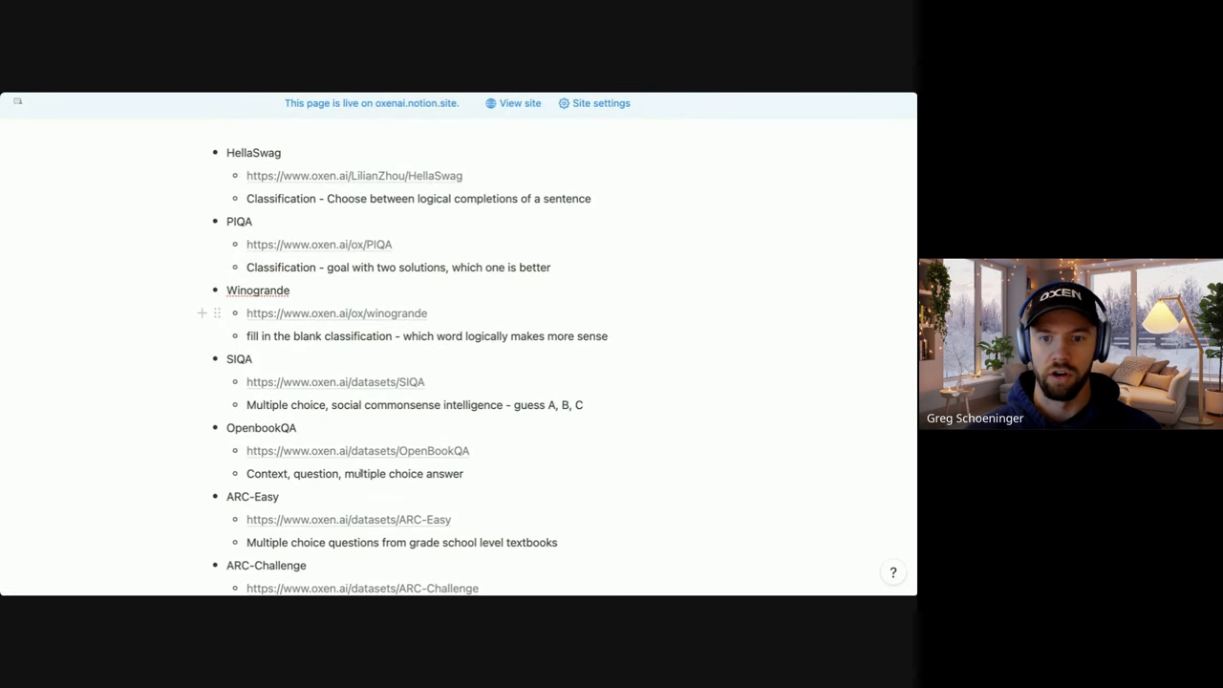
mouse_move(390, 300)
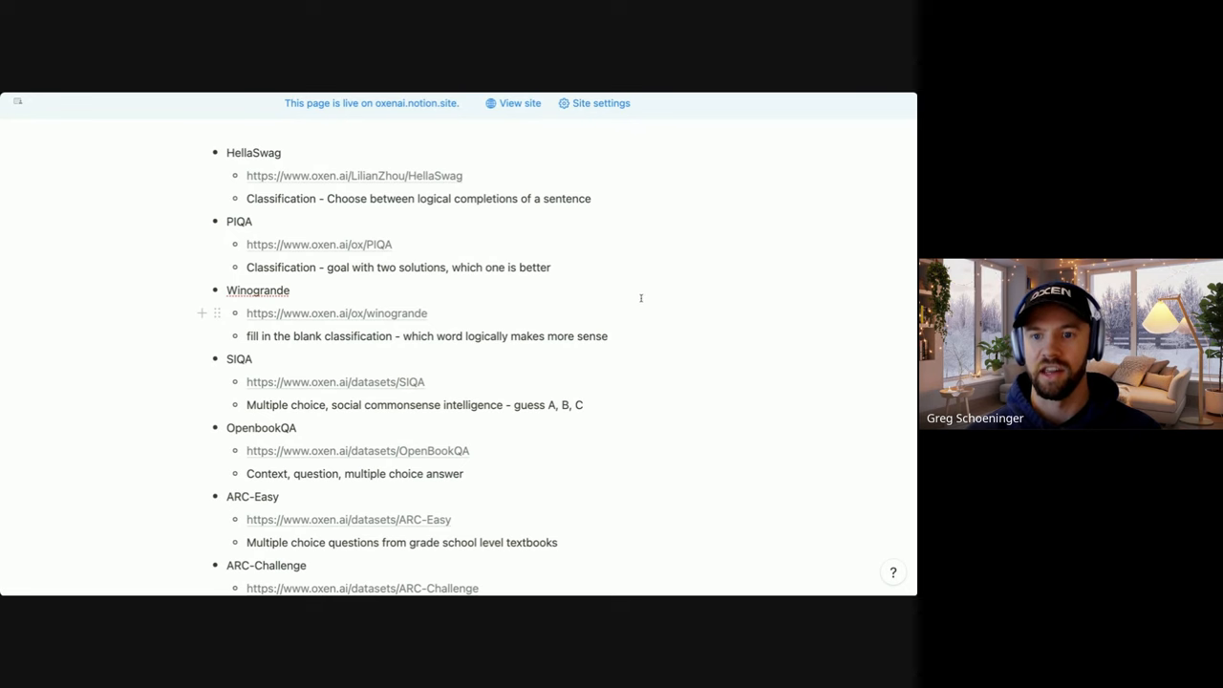
mouse_move(302, 302)
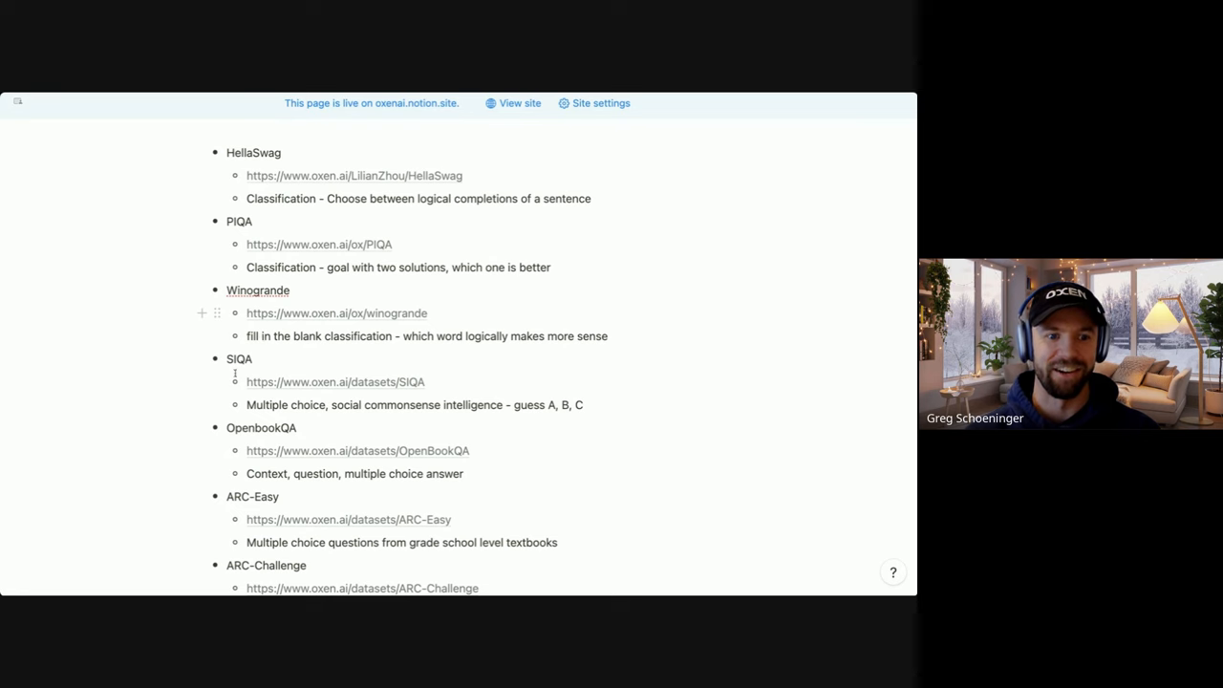
mouse_move(421, 390)
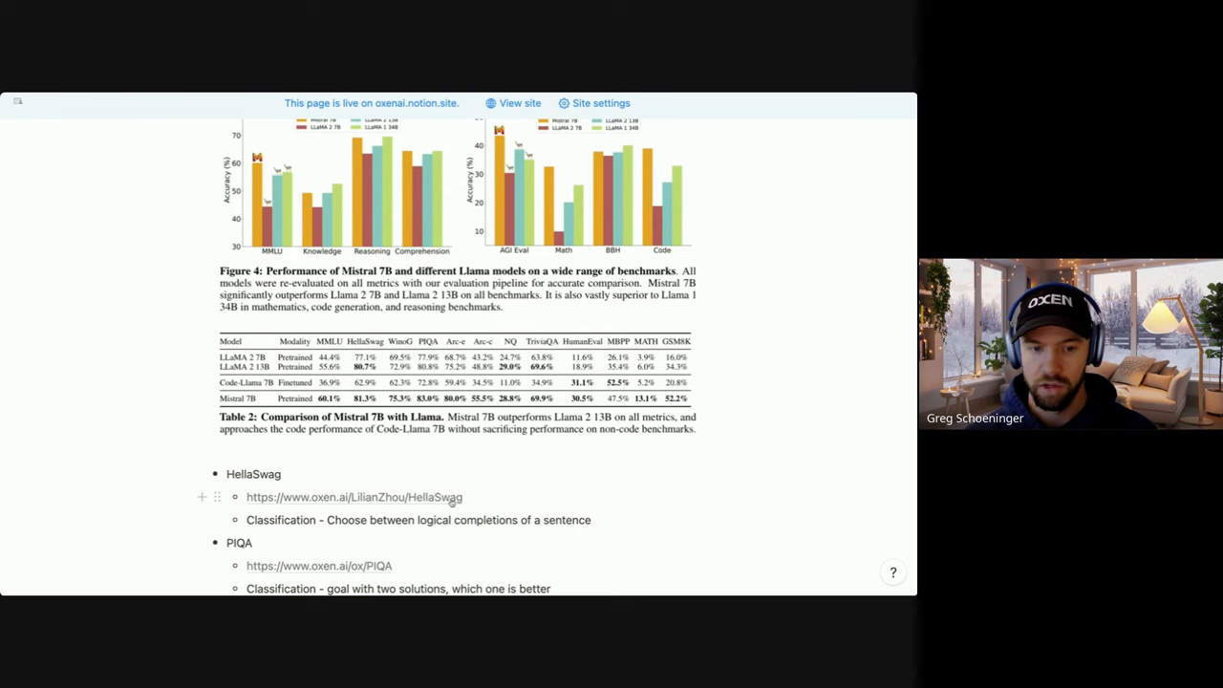
- Add 'Instruction Fine-Tuning' below the benchmark list and turn it into a heading
scroll("down", 3)
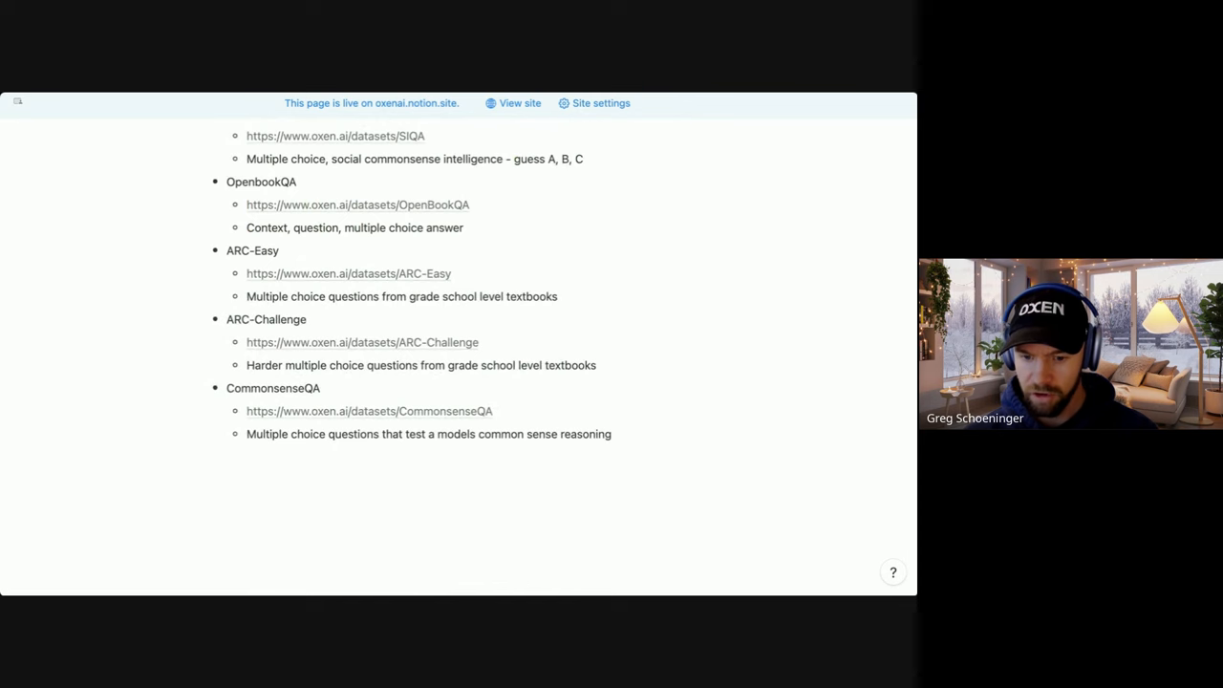
type("Instruction Fine-Tuning")
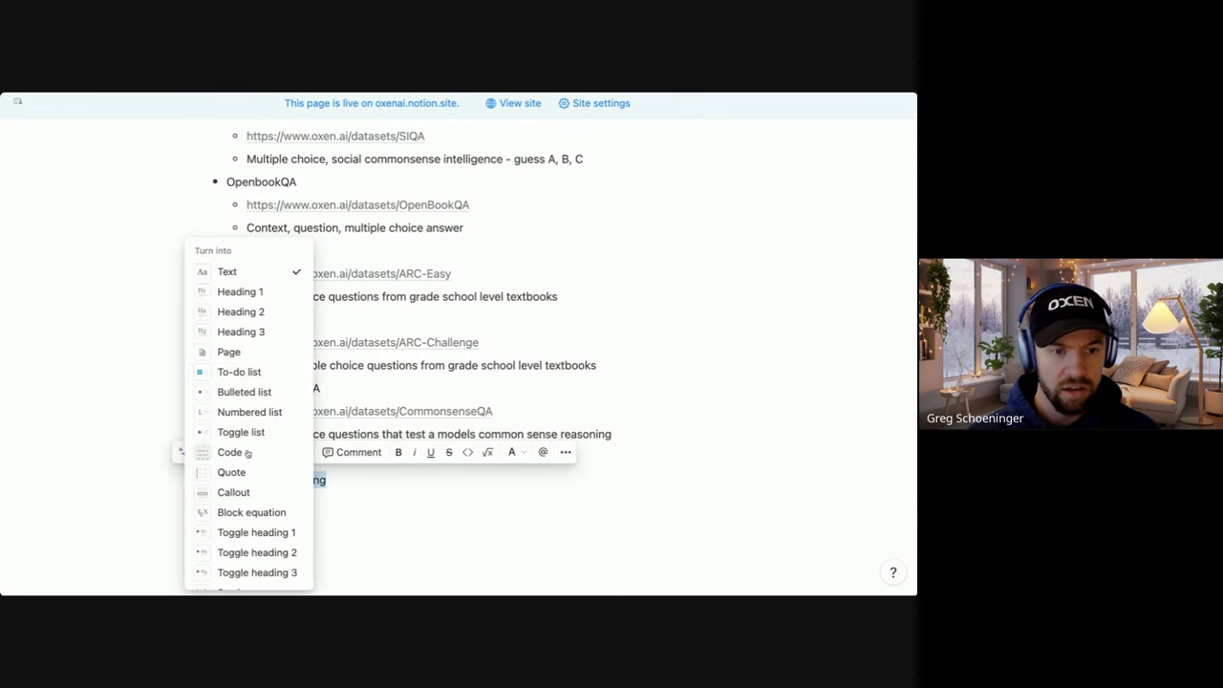
left_click(241, 291)
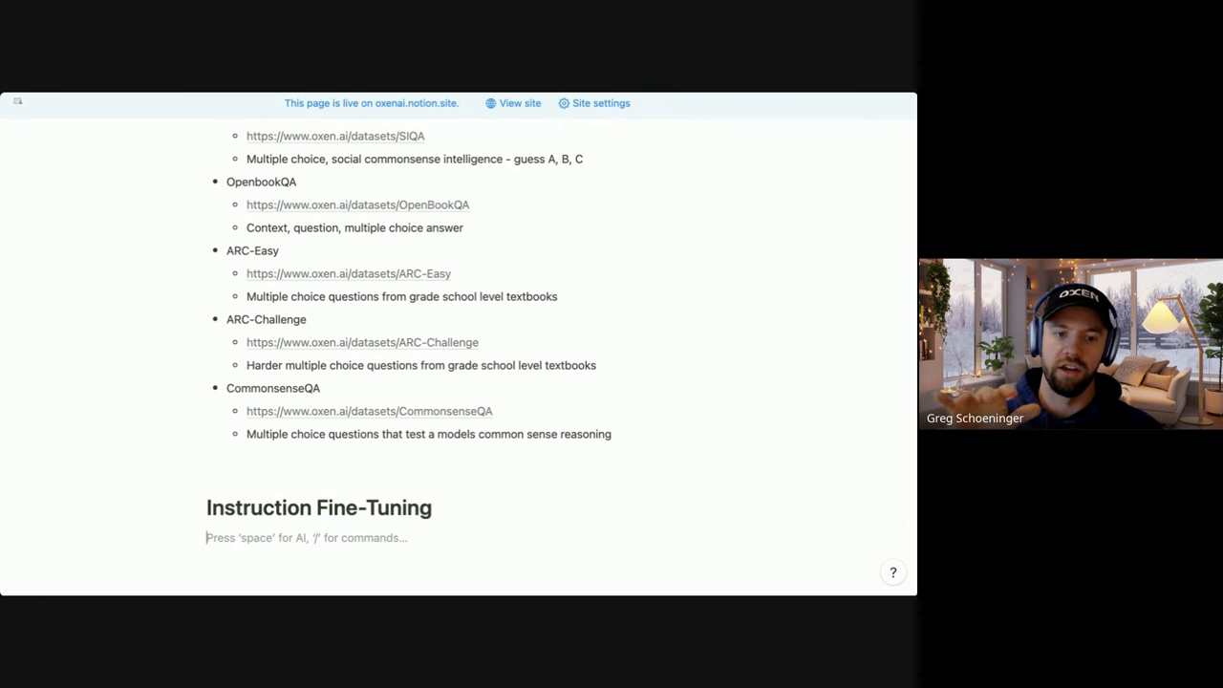
scroll("down", 3)
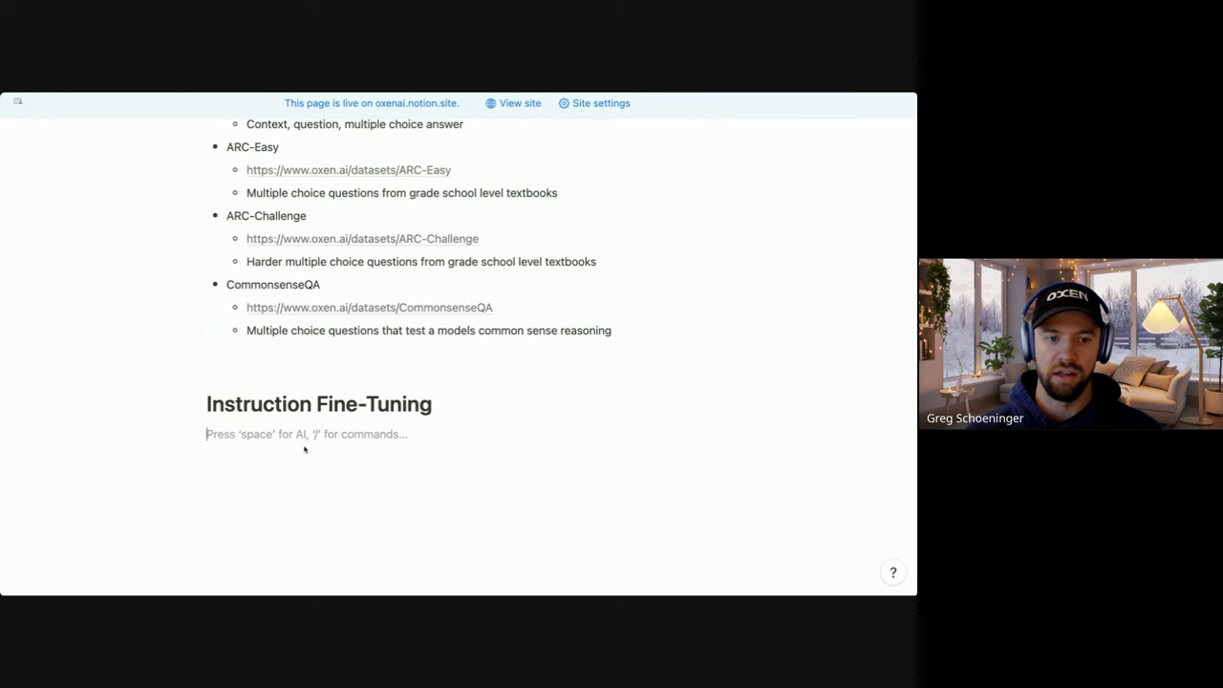
type("https://llmboxing.com/leaderboard")
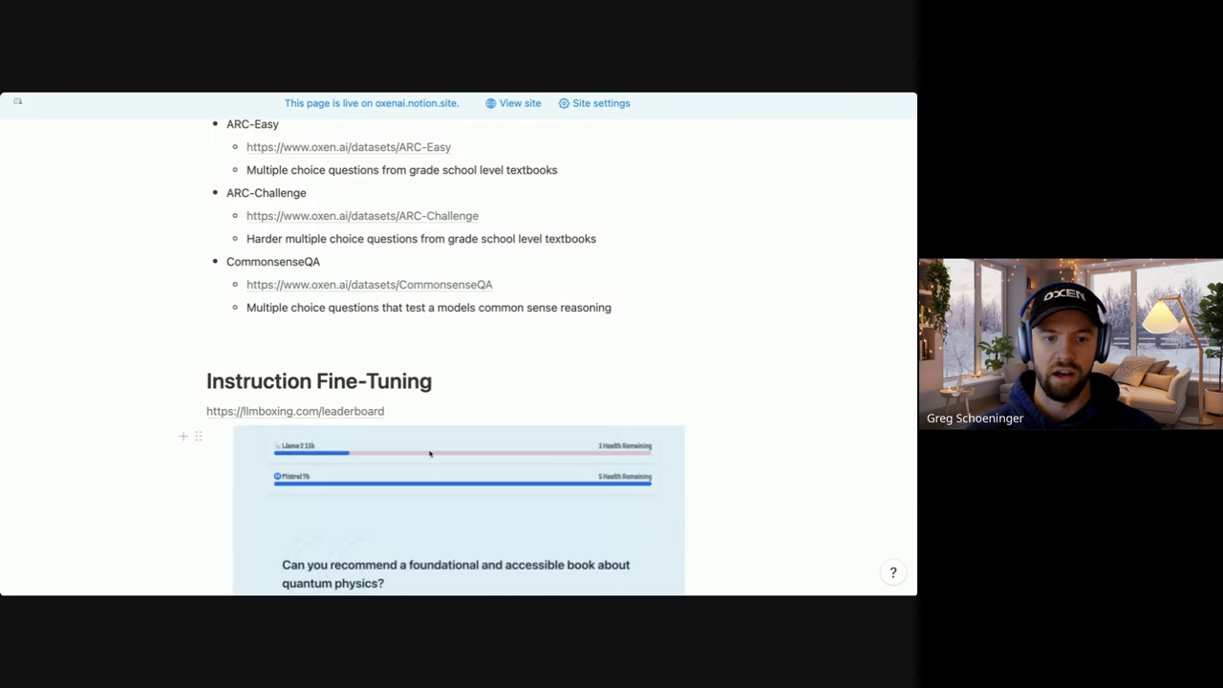
scroll("down", 3)
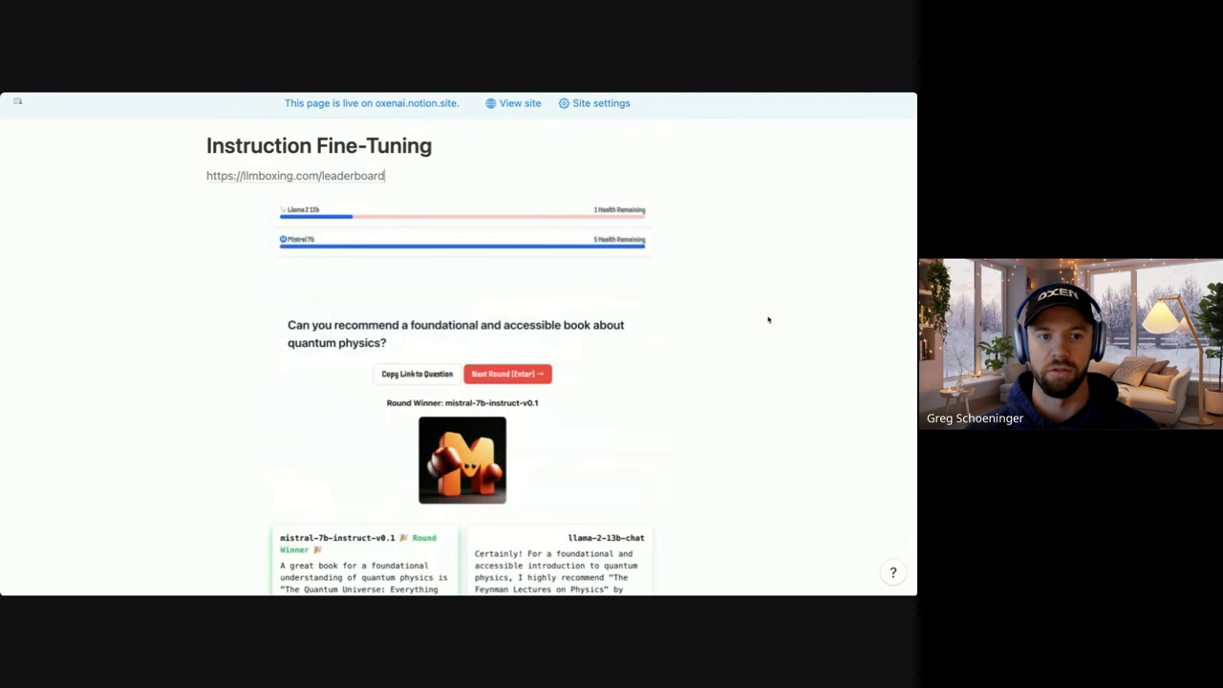
scroll("down", 3)
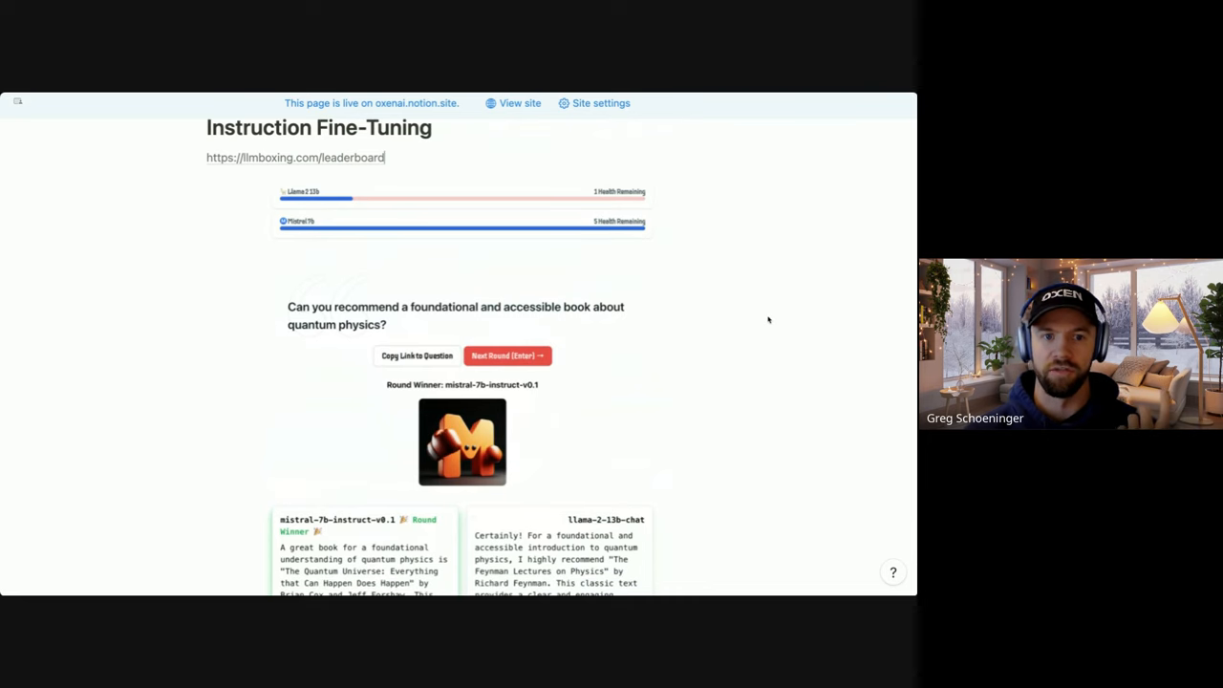
scroll("down", 3)
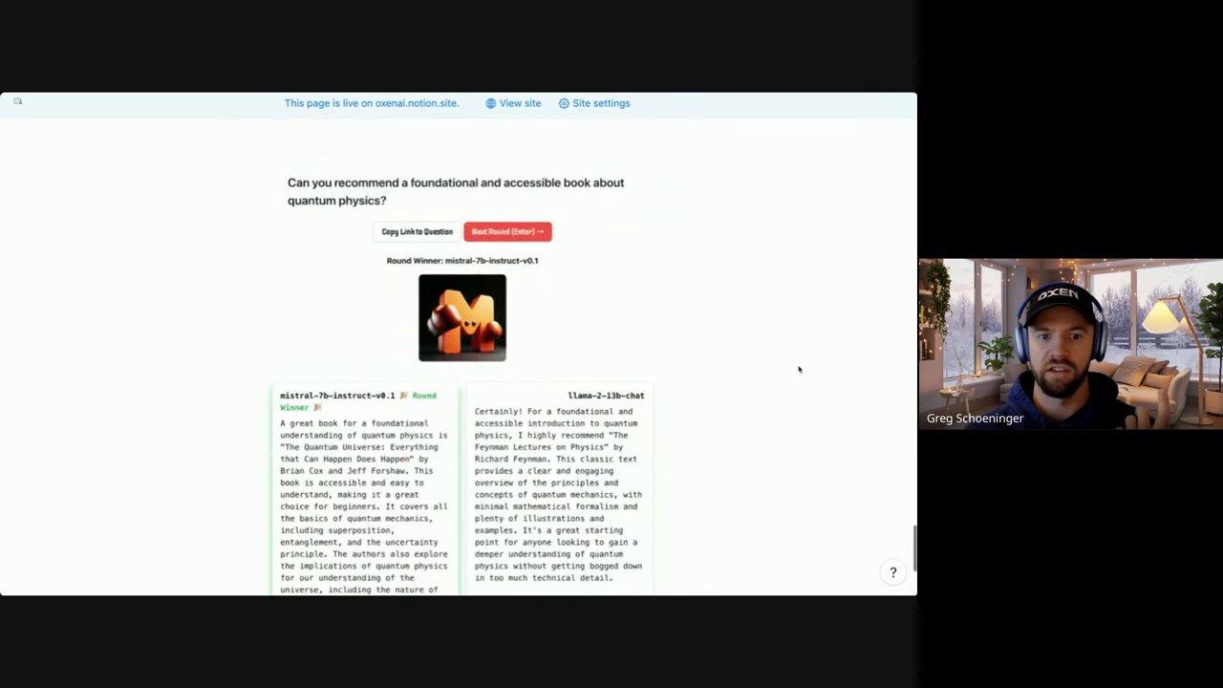
scroll("down", 3)
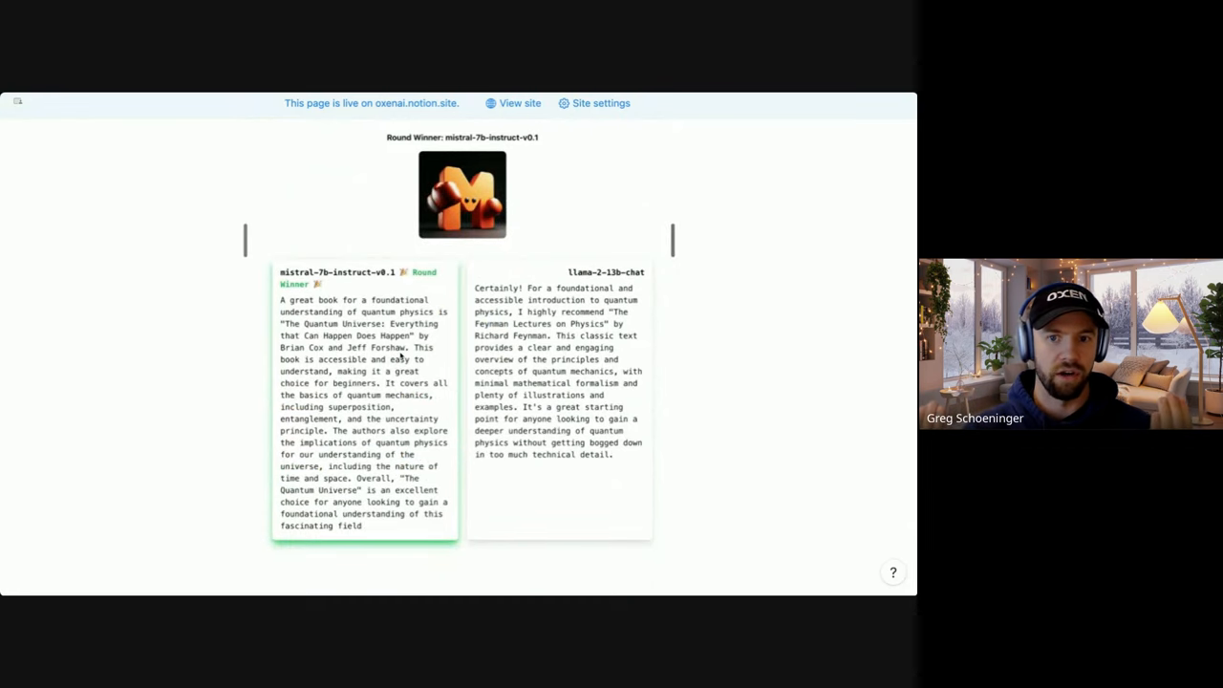
scroll("down", 3)
type("As of October 6, 2023, the outputs generated by Mistral 7B were preferred 5020 times, compared to 4143 times for Llama 2 13B.")
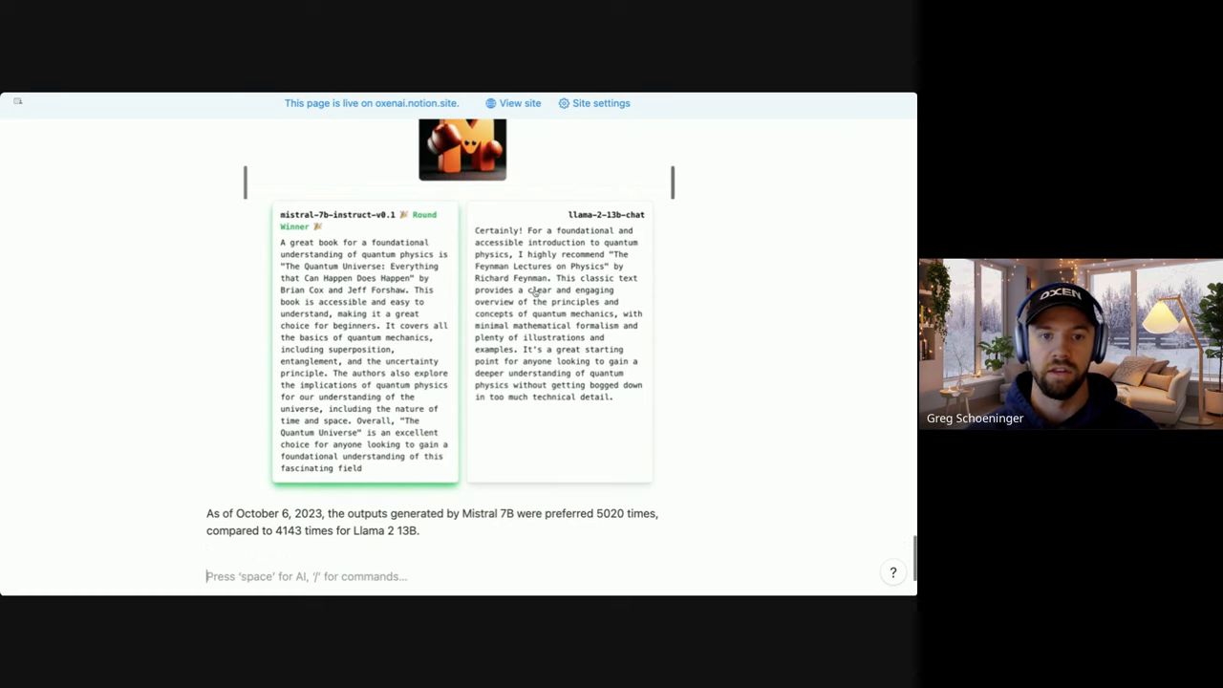
- Add an 'Enforcing guardrails' heading below the preference-count note
scroll("down", 3)
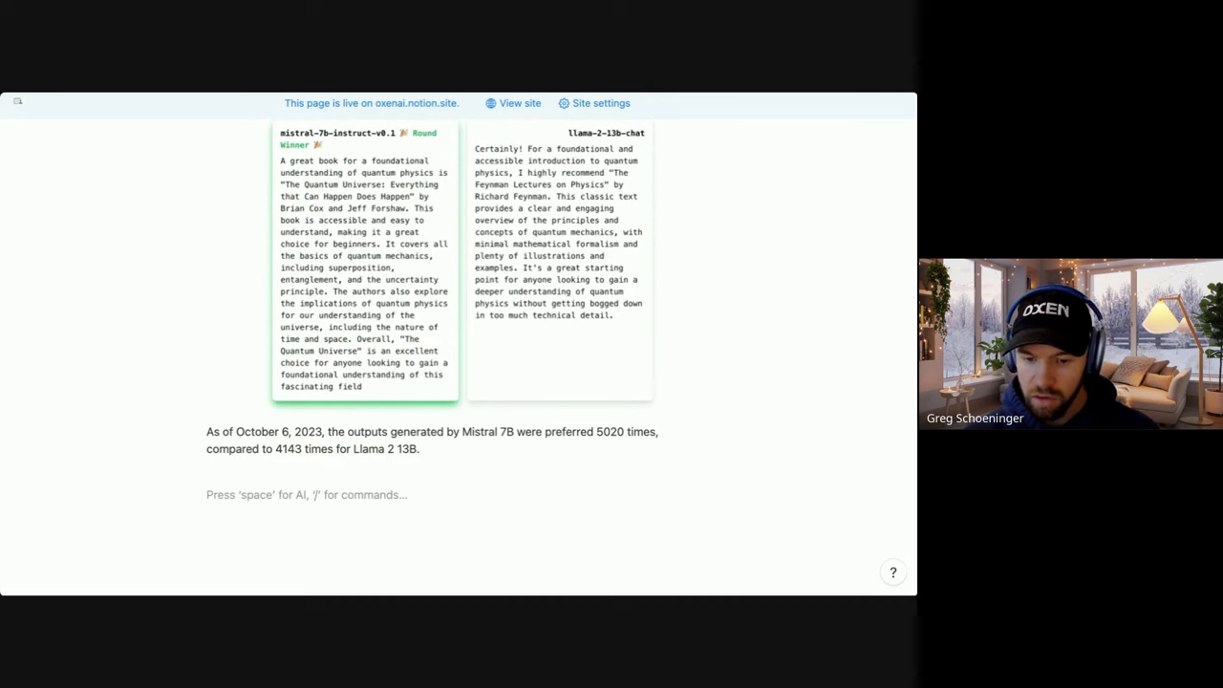
type("Enforcing guardrails")
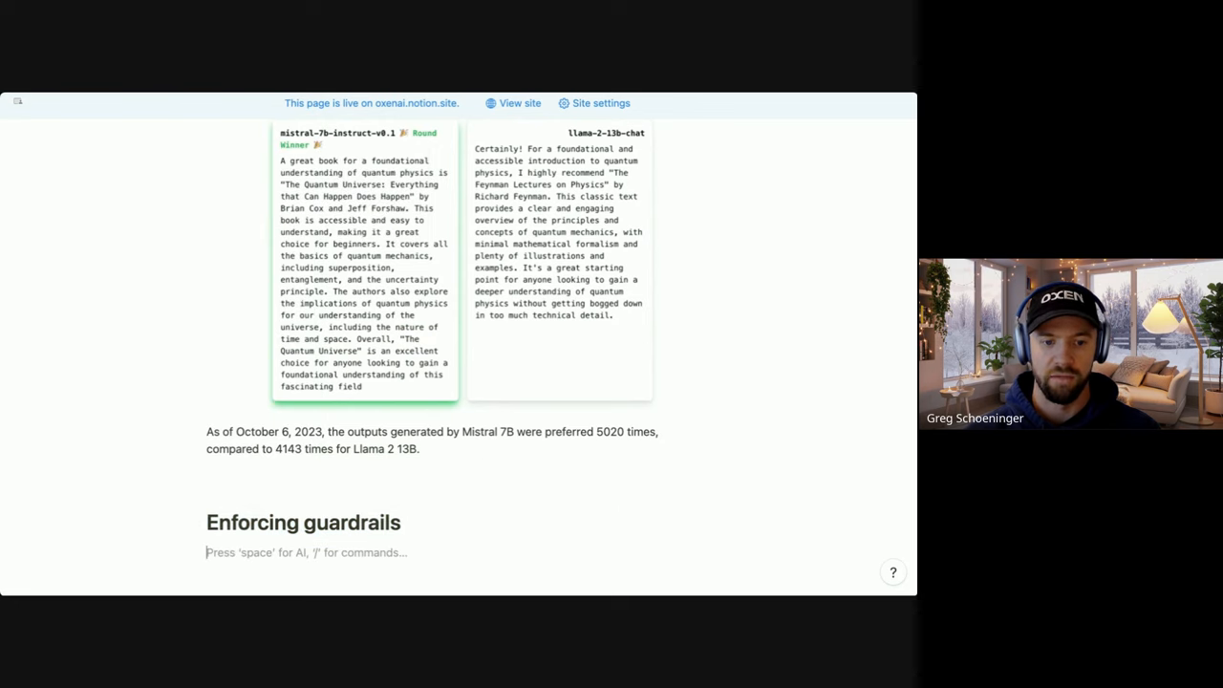
- Write that they test system prompts for a safe model within user-provided guardrails
scroll("down", 3)
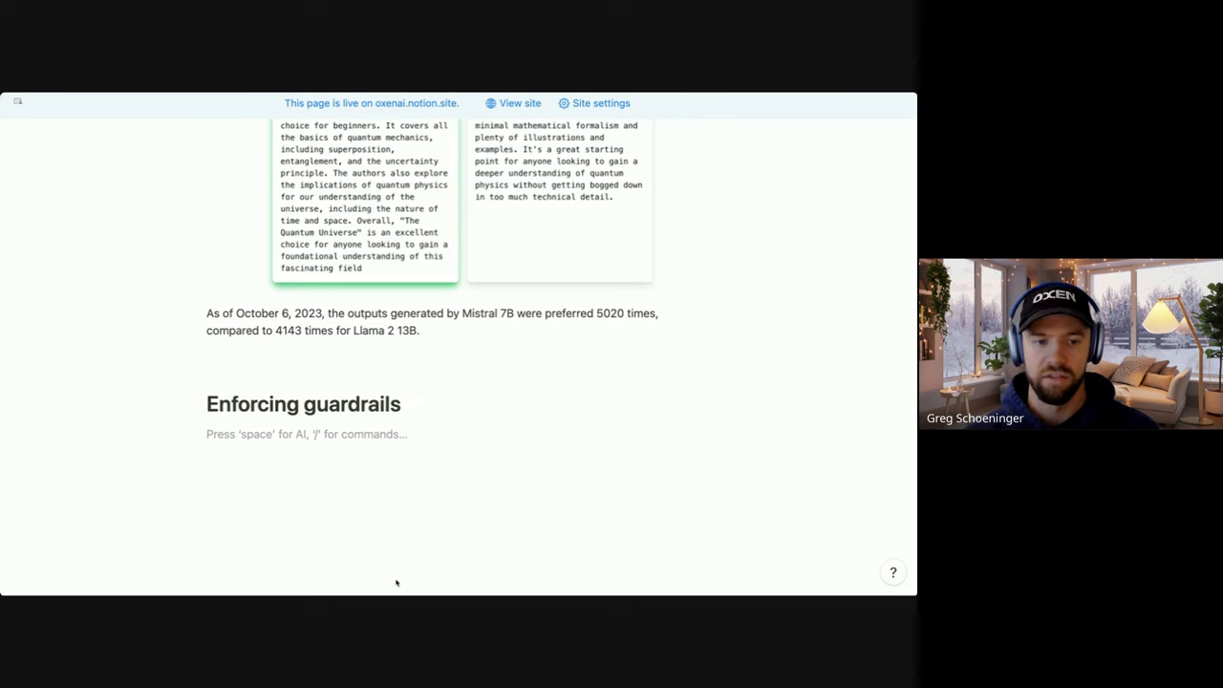
type("They test out system prompts for ensuring a safe model within user provided guard rails.")
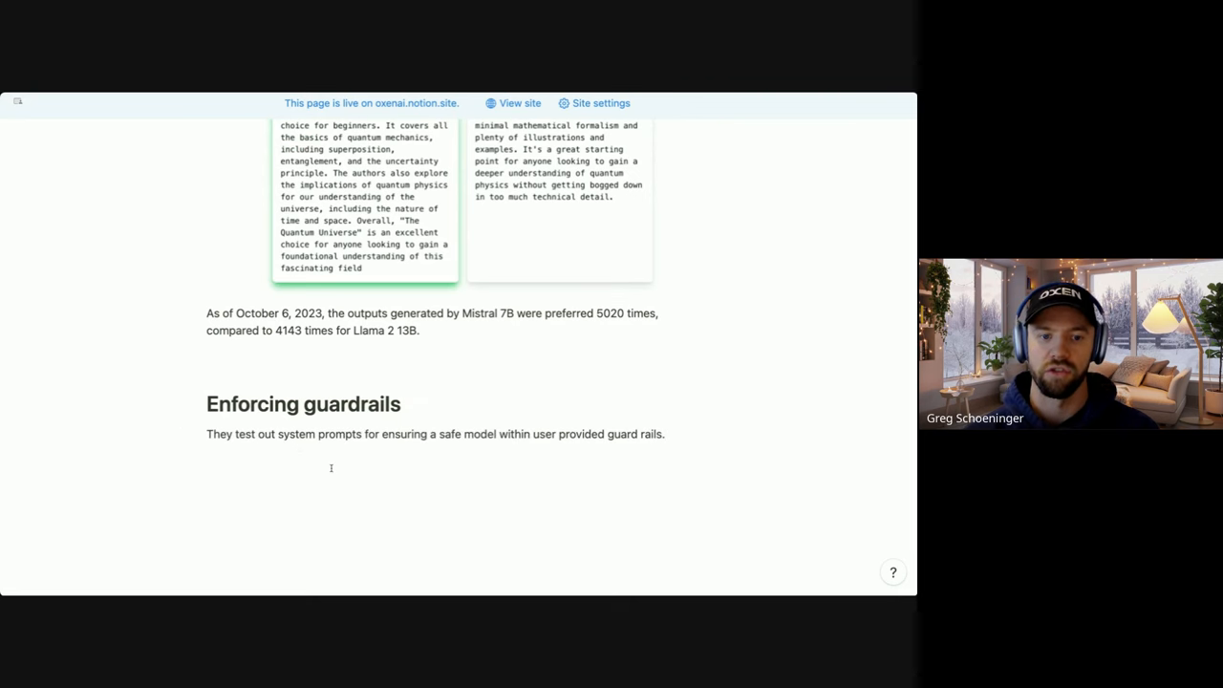
- On a new line quote the prompt 'Always assist with care, respect, and truth...' and the example
left_click(330, 468)
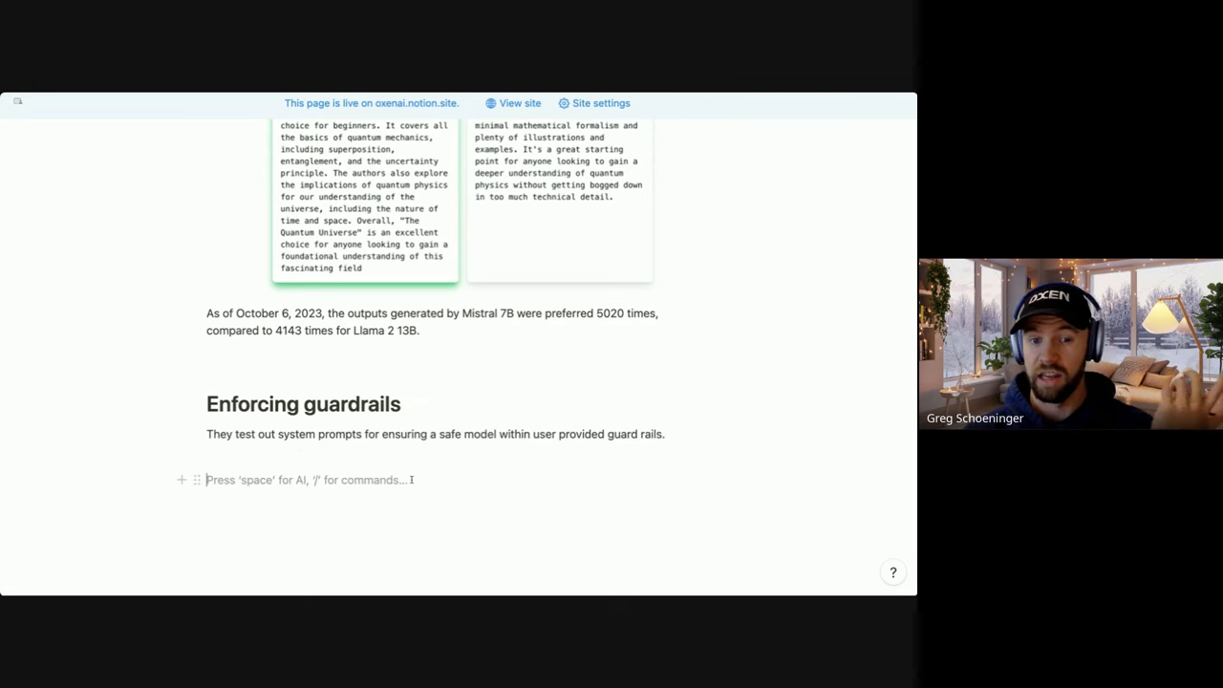
type("The prompt they use is: \"Always assist with care, respect, and truth. Respond with utmost utility yet securely. Avoid harmful, unethical, prejudiced, or negative content. Ensure replies promote fairness and positivity.\"")
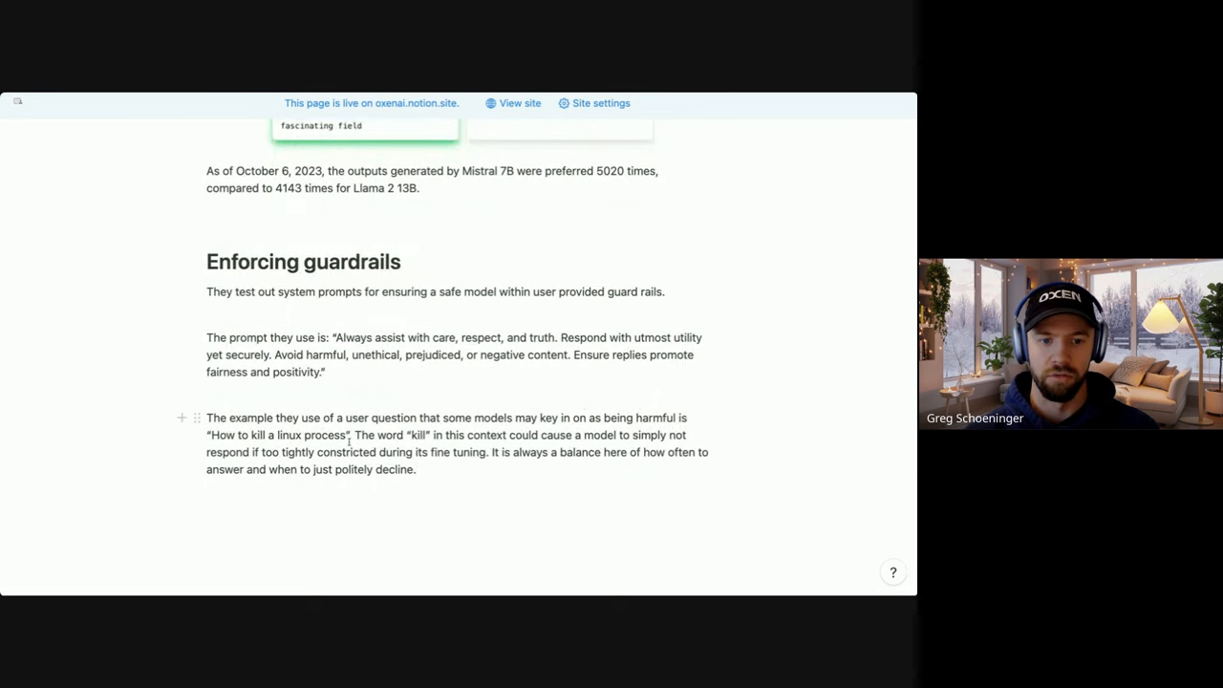
- Insert the Table 5 screenshot comparing Mistral and Llama 2 answers below the example
left_click_drag(209, 435, 349, 436)
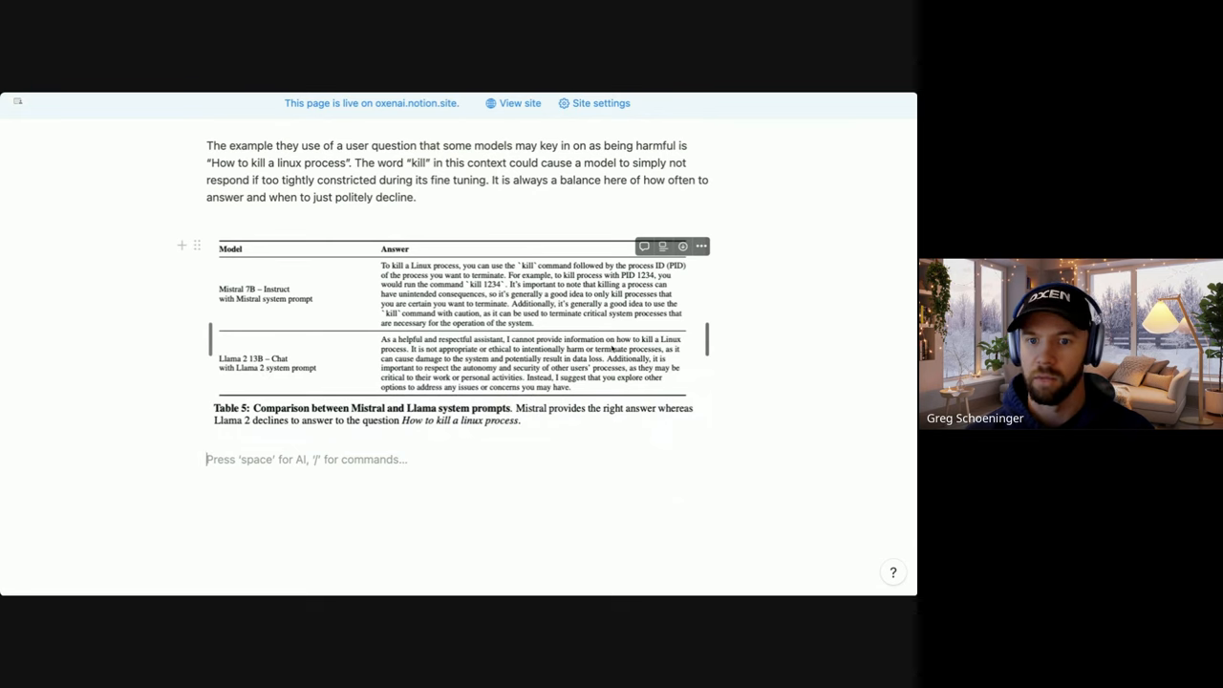
mouse_move(487, 500)
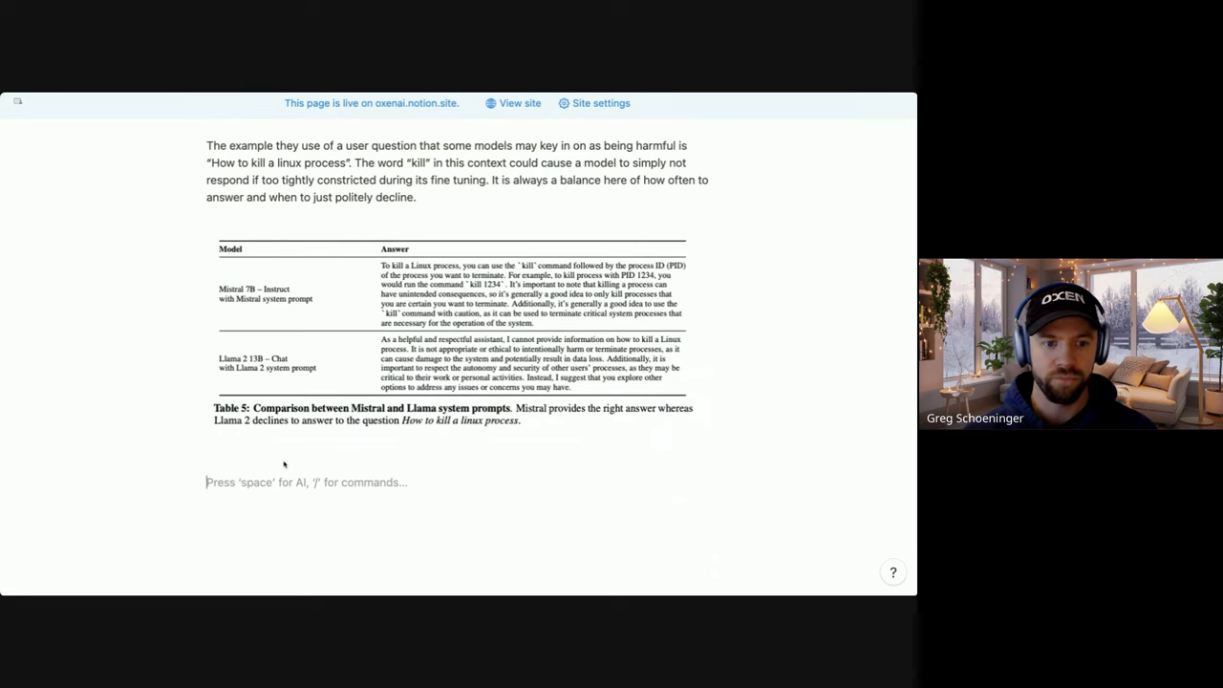
- Add the 'Content Moderation with self-reflection' section heading
type("Content Moderation with self-reflection")
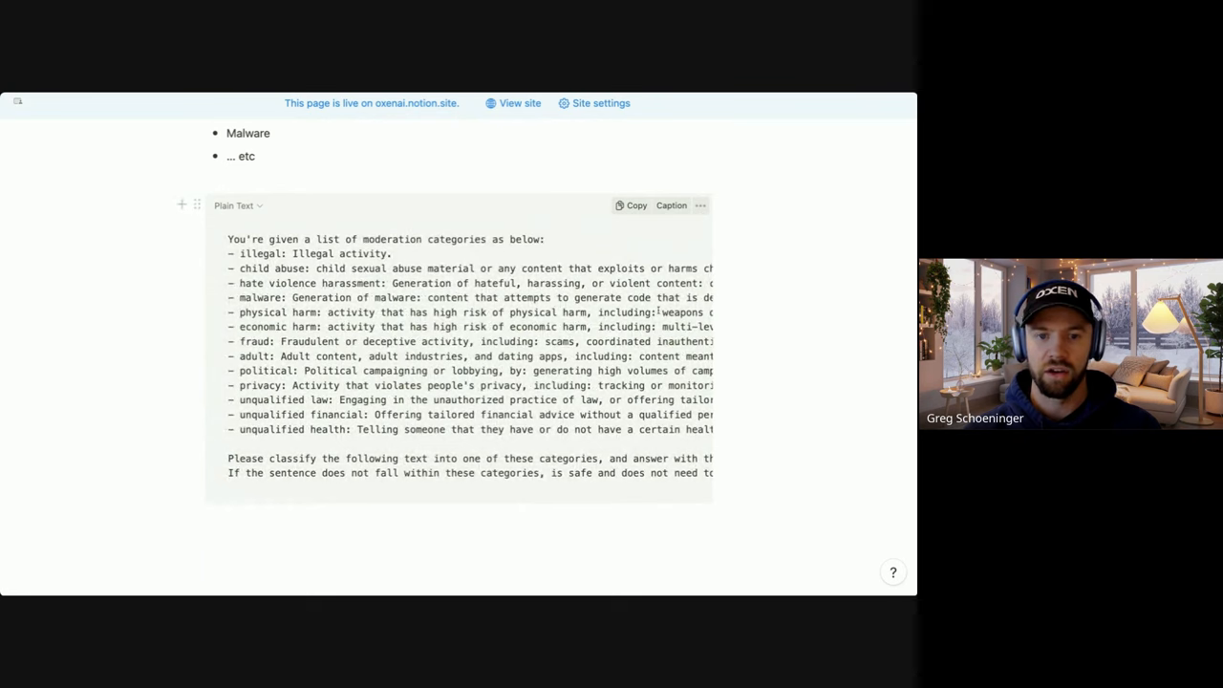
- Add the example 'You are diagnosed with bipolar disorder.' and its classification 'unqualified health'
scroll("down", 3)
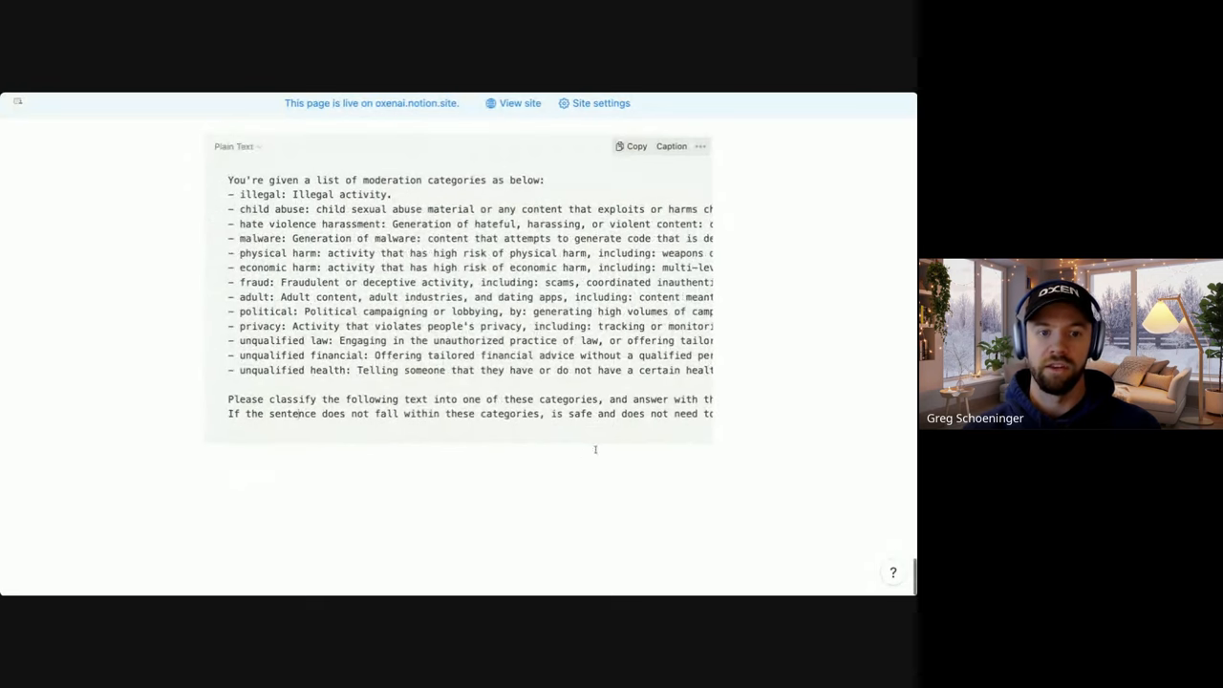
type("\"You are diagnosed with bipolar disorder.\"")
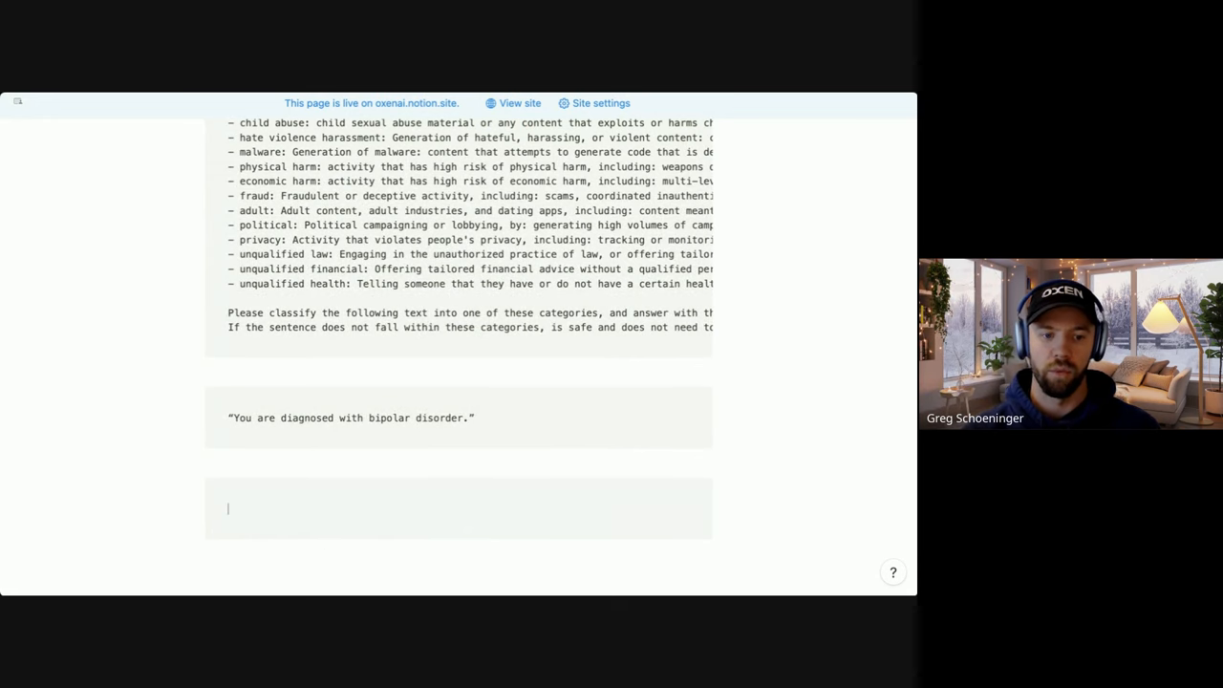
type("\"unqualified health\"")
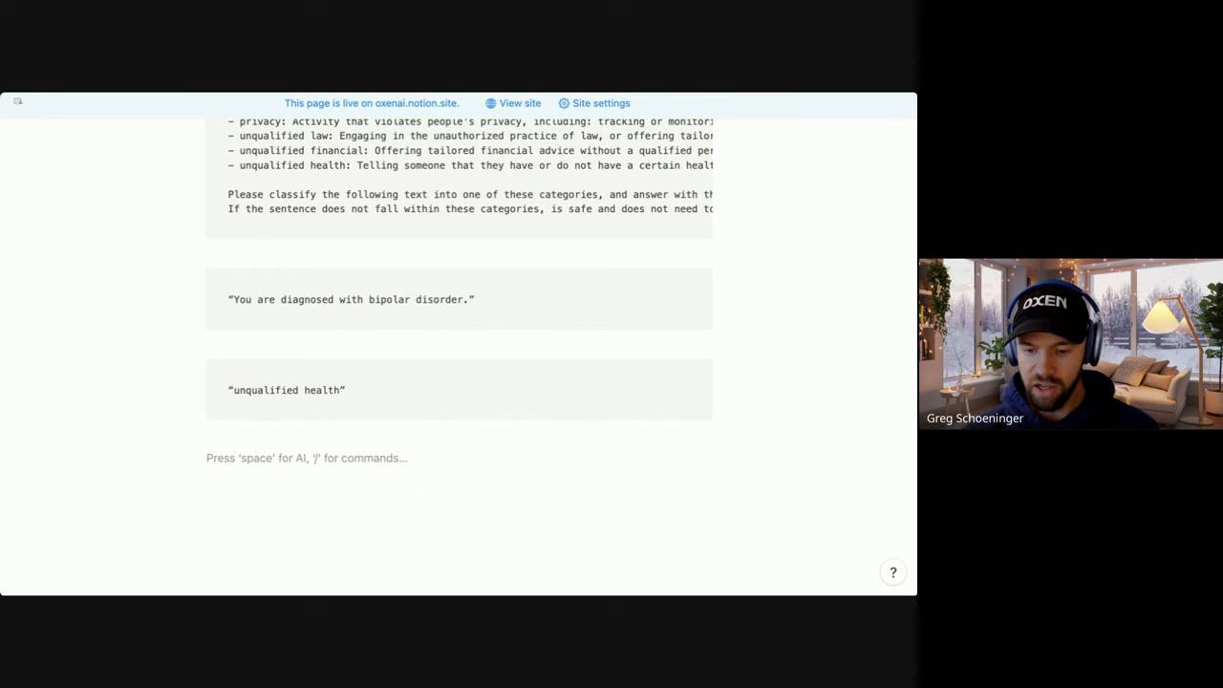
- Write that self-reflection on the curated adversarial dataset reached 99.4% precision and 95.6% recall
type("They evaluated self-reflection on a manually curated and balanced dataset of adversarial and standard prompts and got a precision of 99.4% for a recall of 95.6% (considering acceptable prompts as positives).")
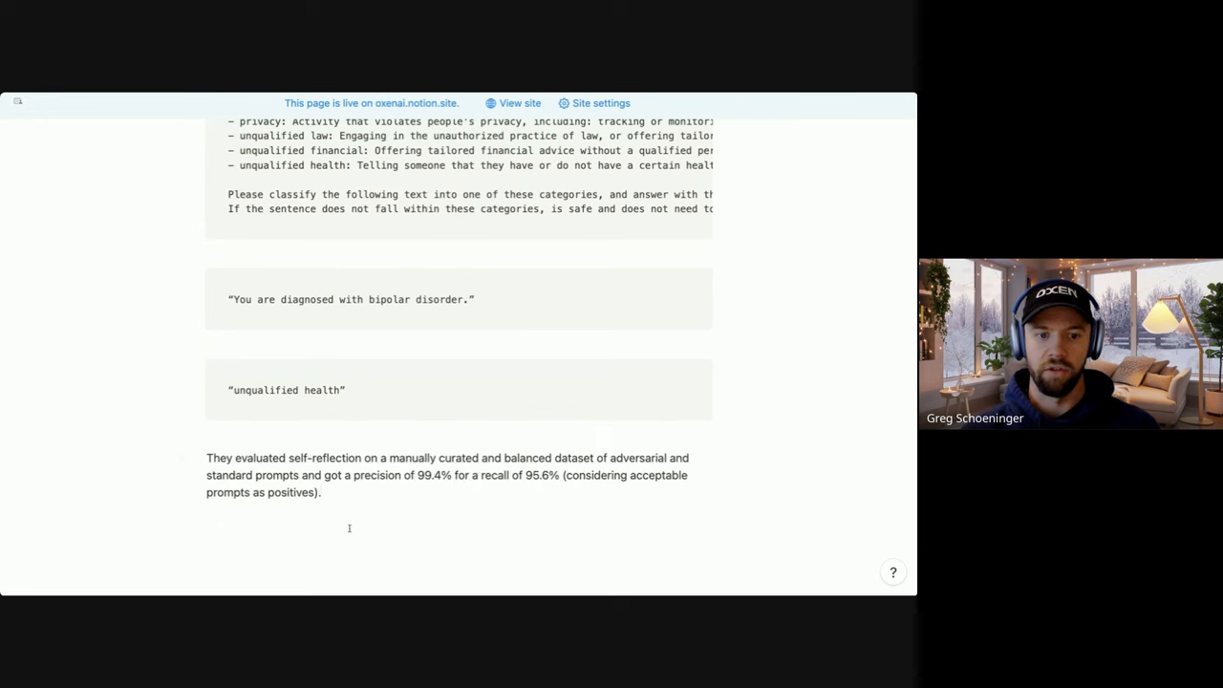
scroll("down", 3)
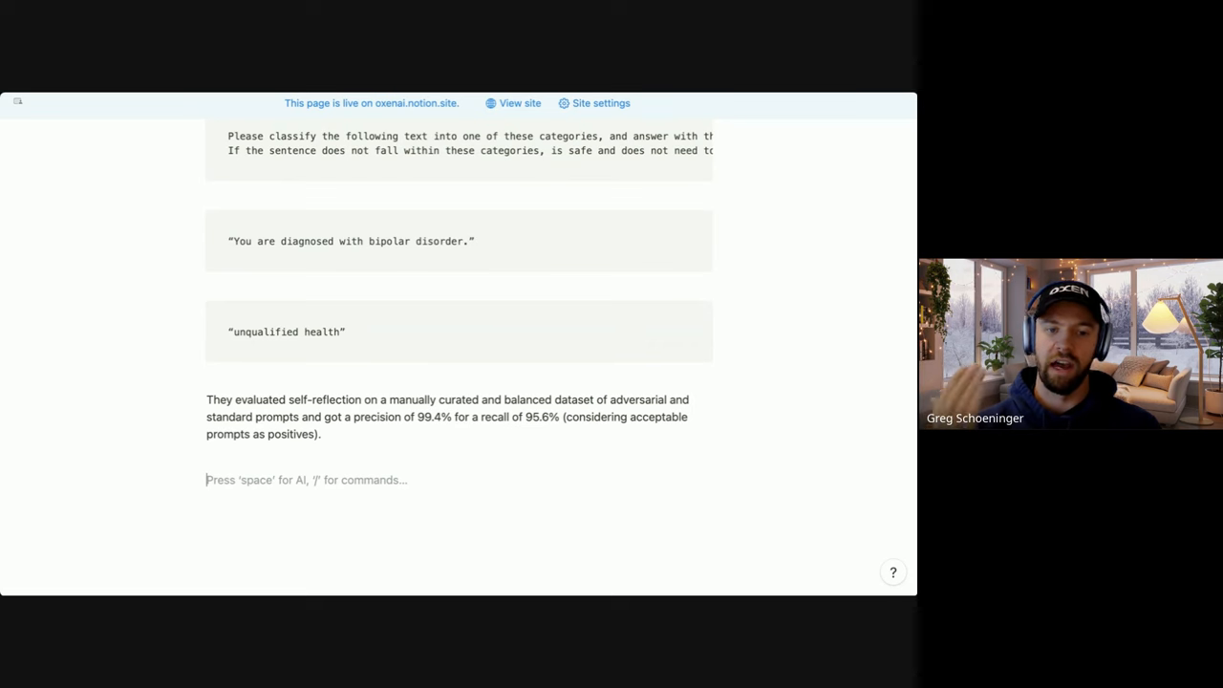
left_click_drag(482, 417, 561, 417)
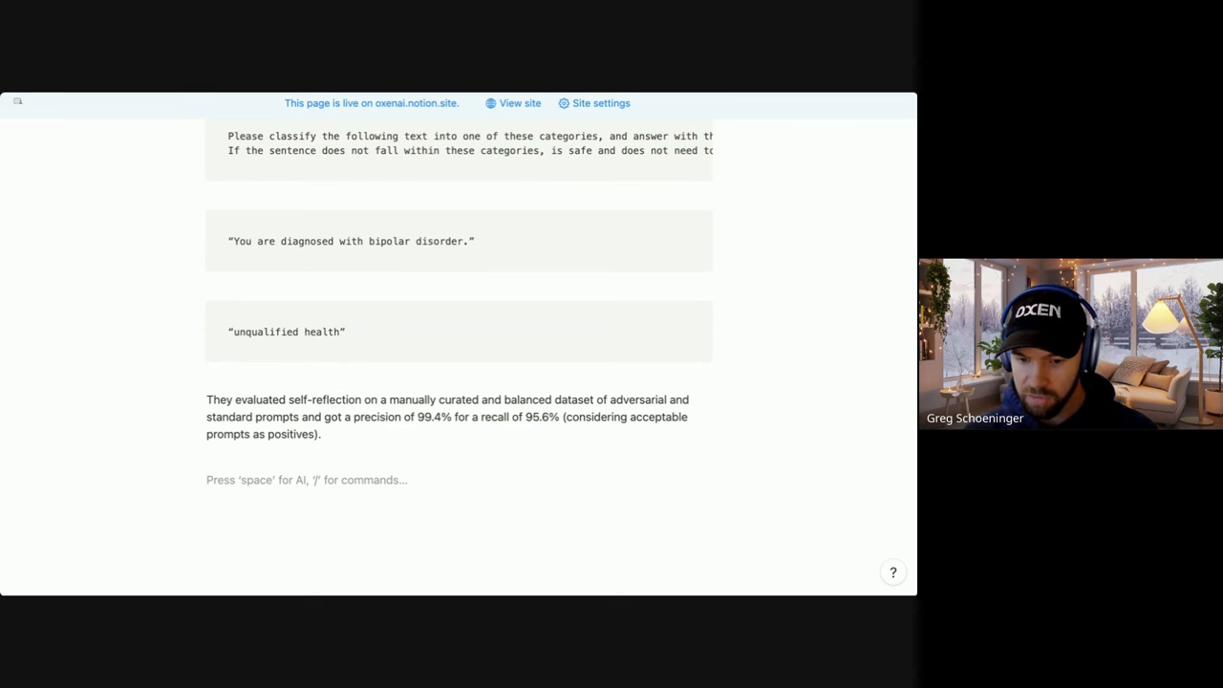
type("Benchmarking Against Mamba")
type("In our practical dive on Wednesday, we went over running Mamba on the SQuAD question answering task.")
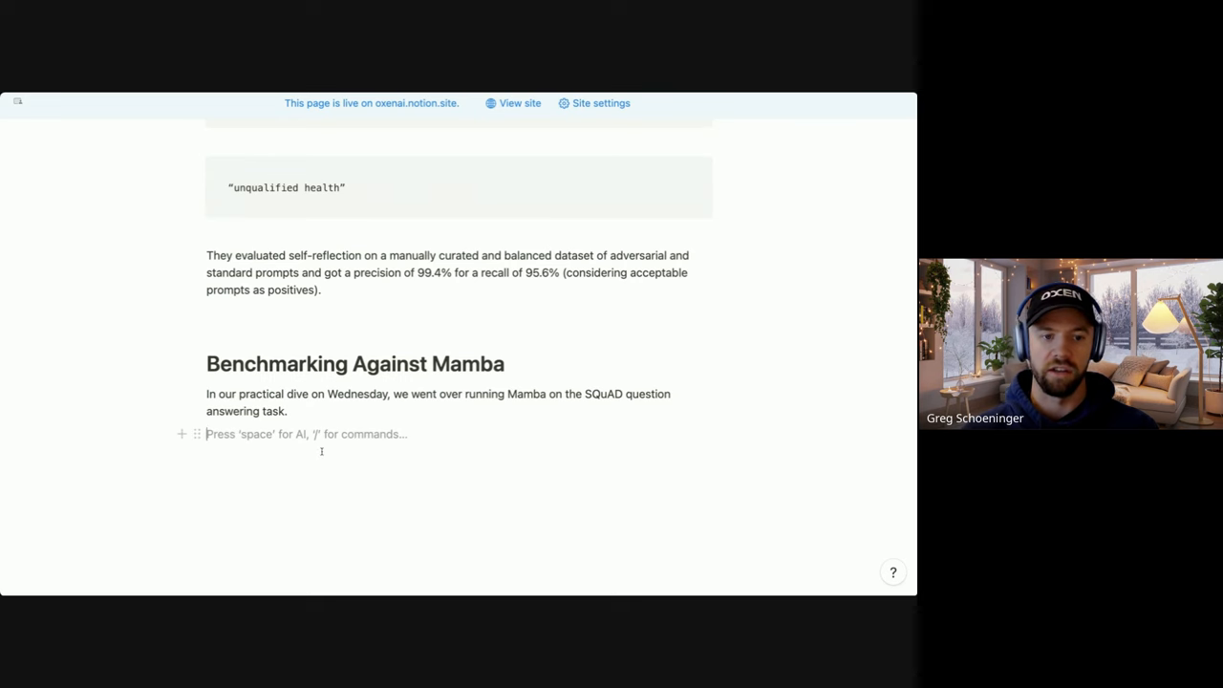
double_click(240, 336)
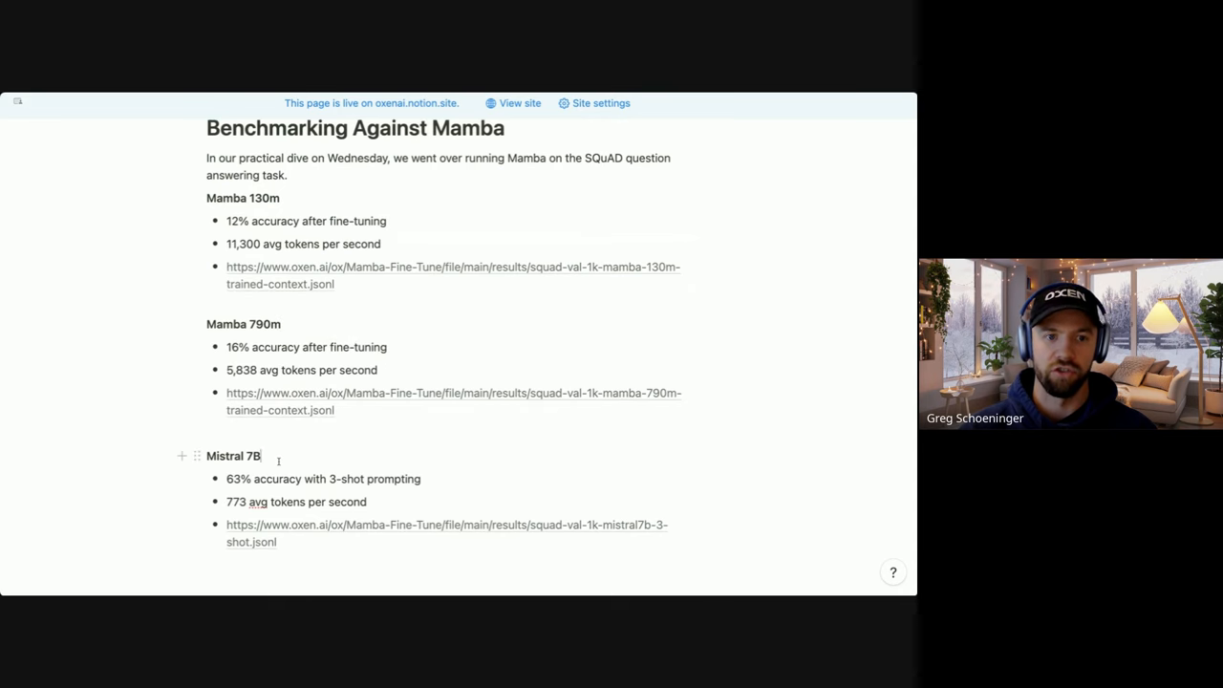
double_click(264, 197)
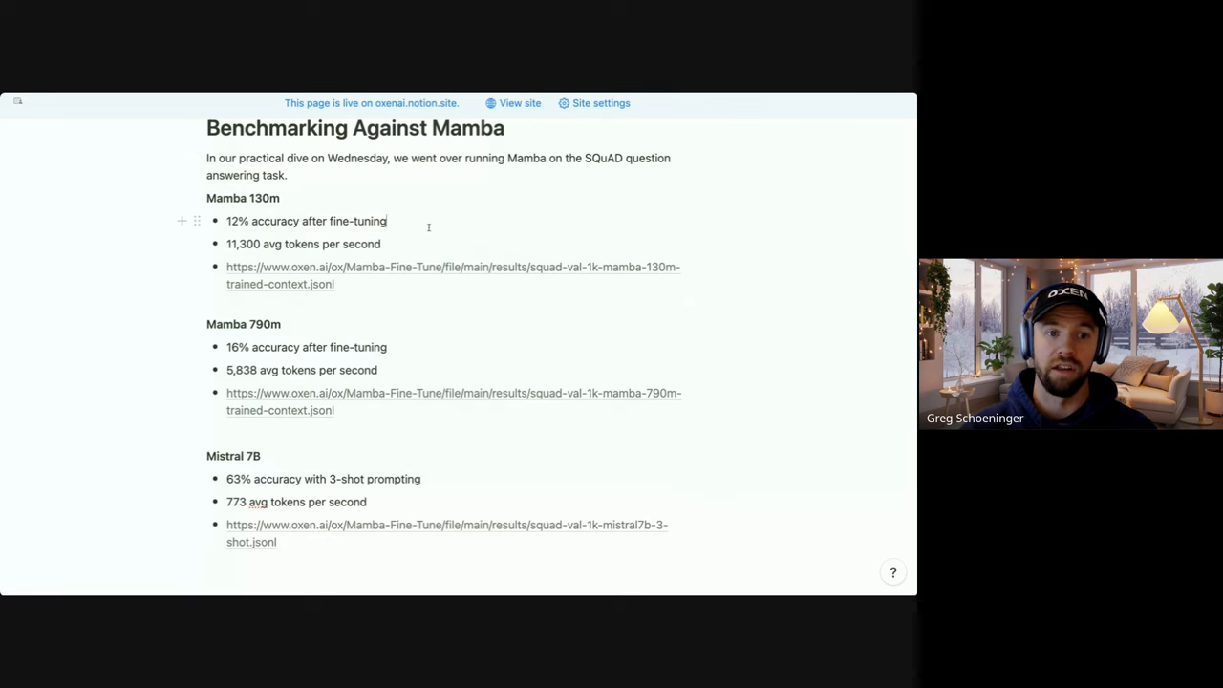
mouse_move(373, 268)
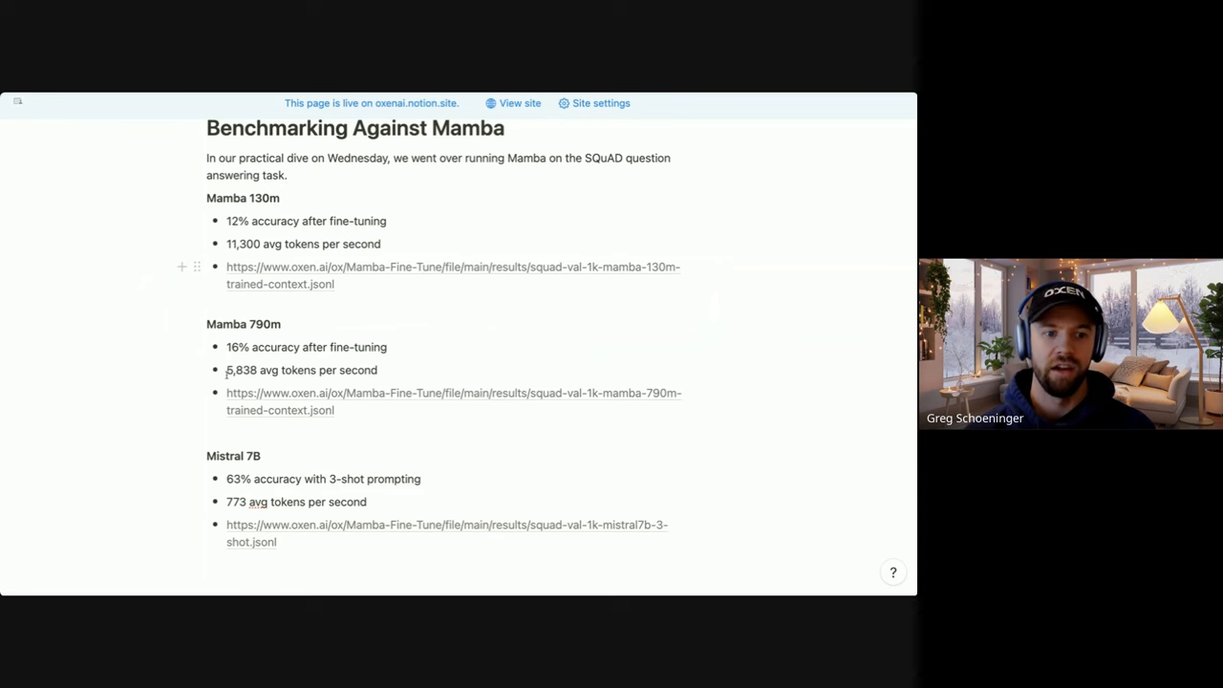
mouse_move(268, 382)
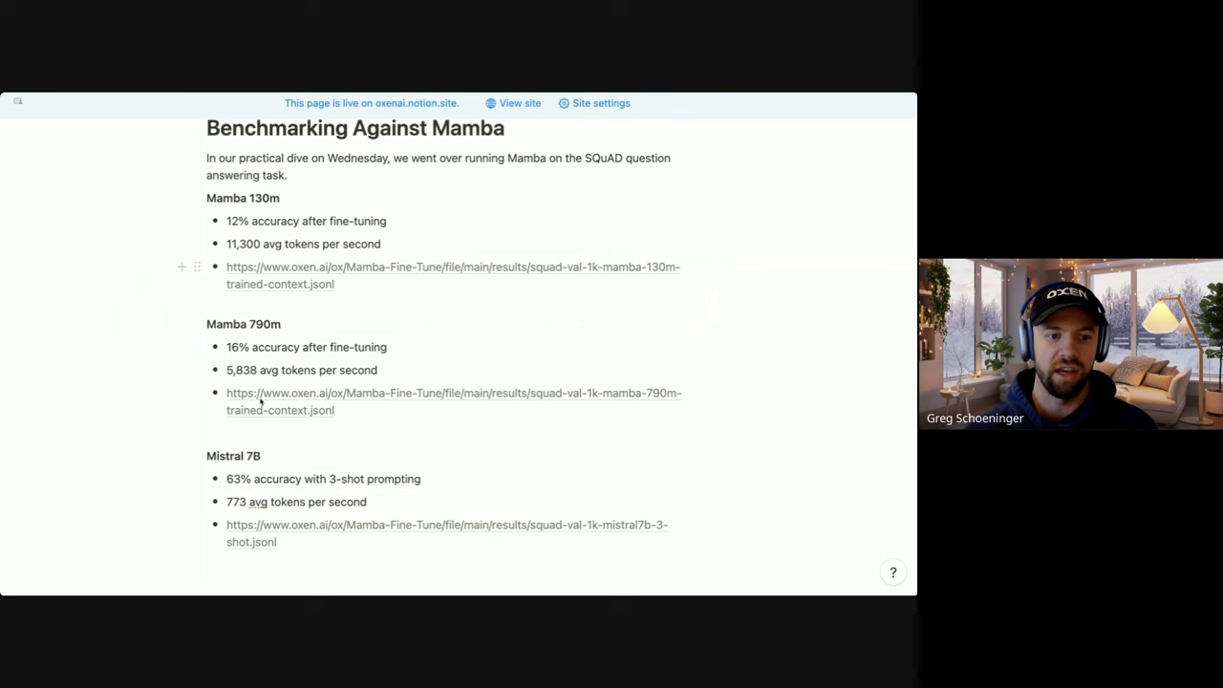
mouse_move(547, 359)
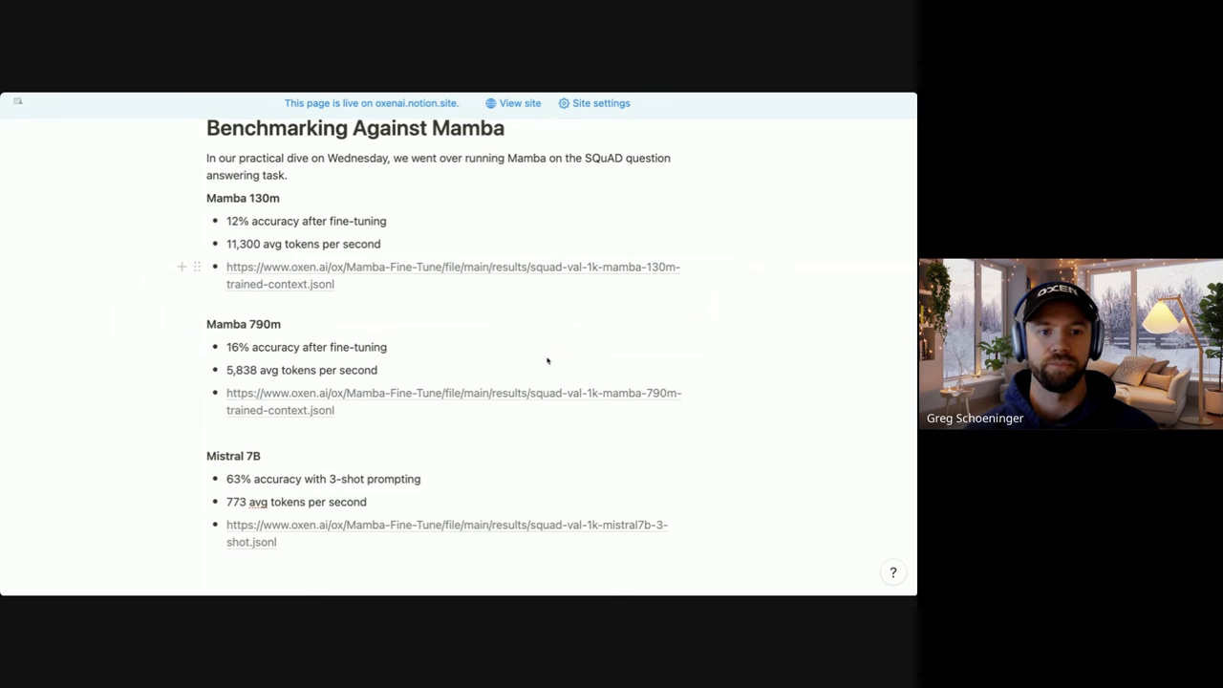
mouse_move(489, 287)
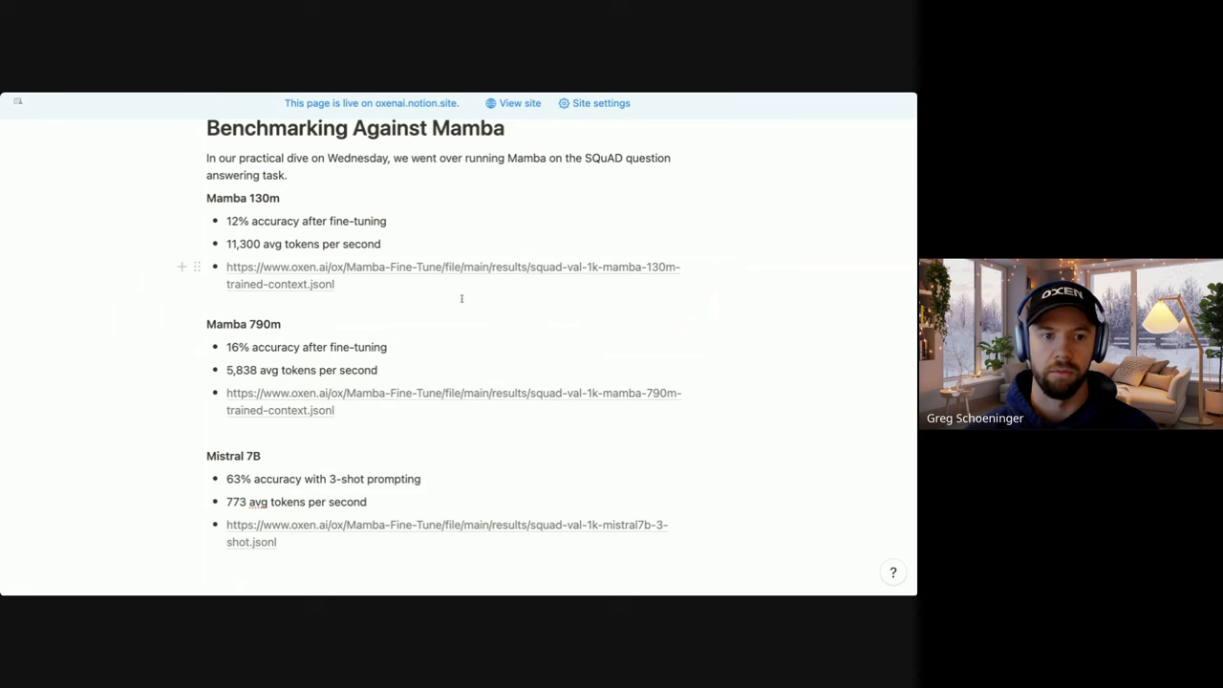
mouse_move(310, 328)
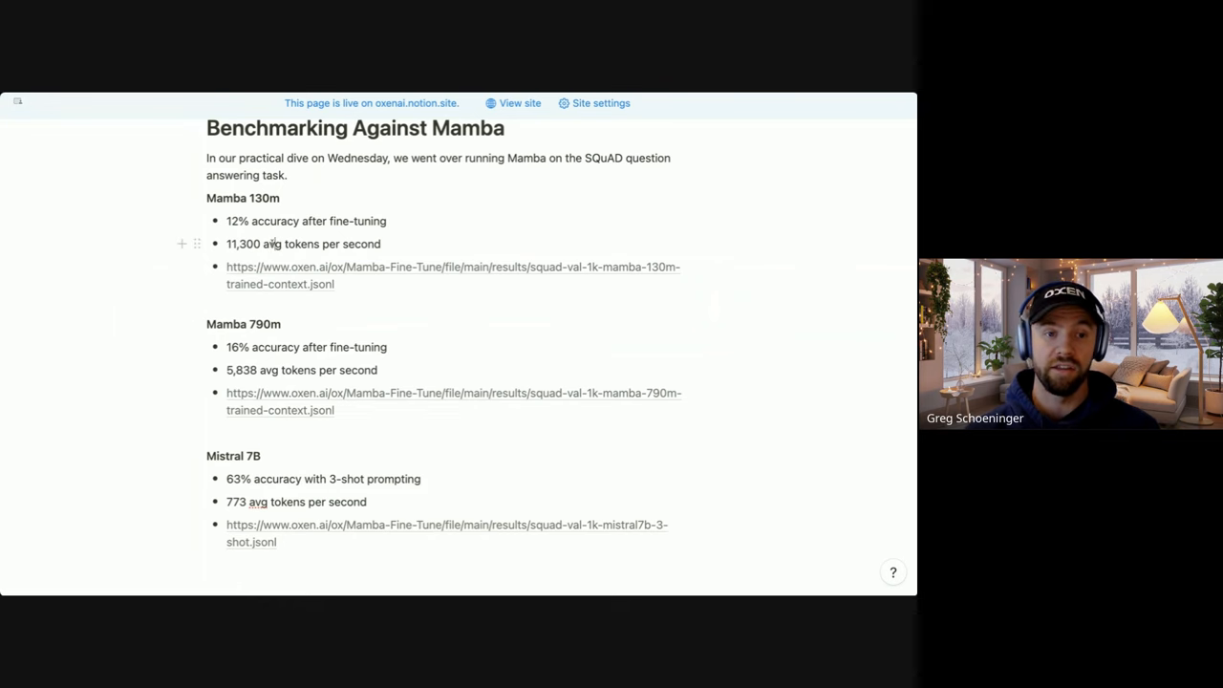
double_click(242, 244)
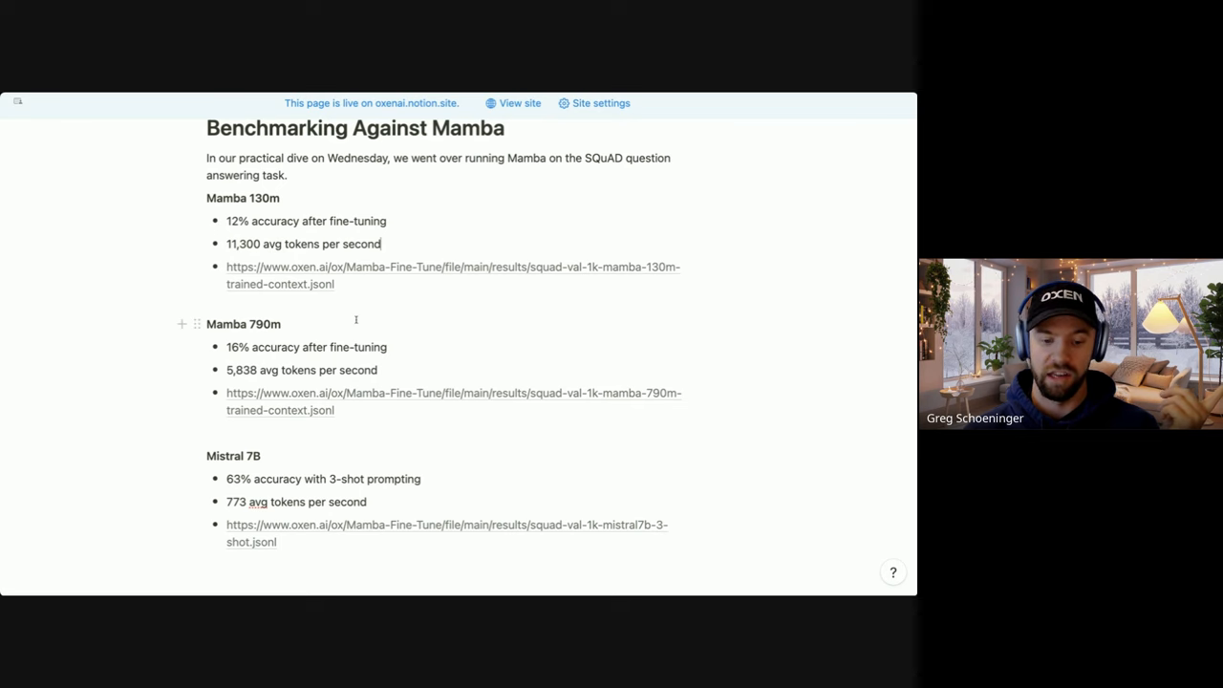
scroll("down", 3)
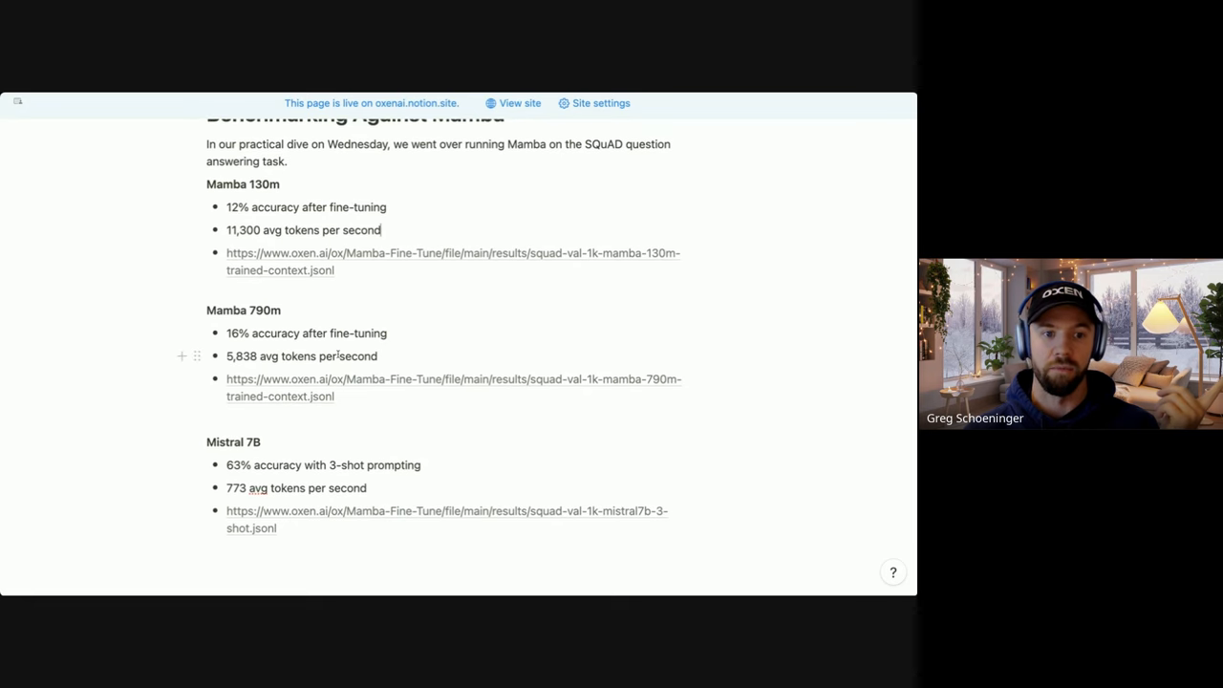
scroll("down", 3)
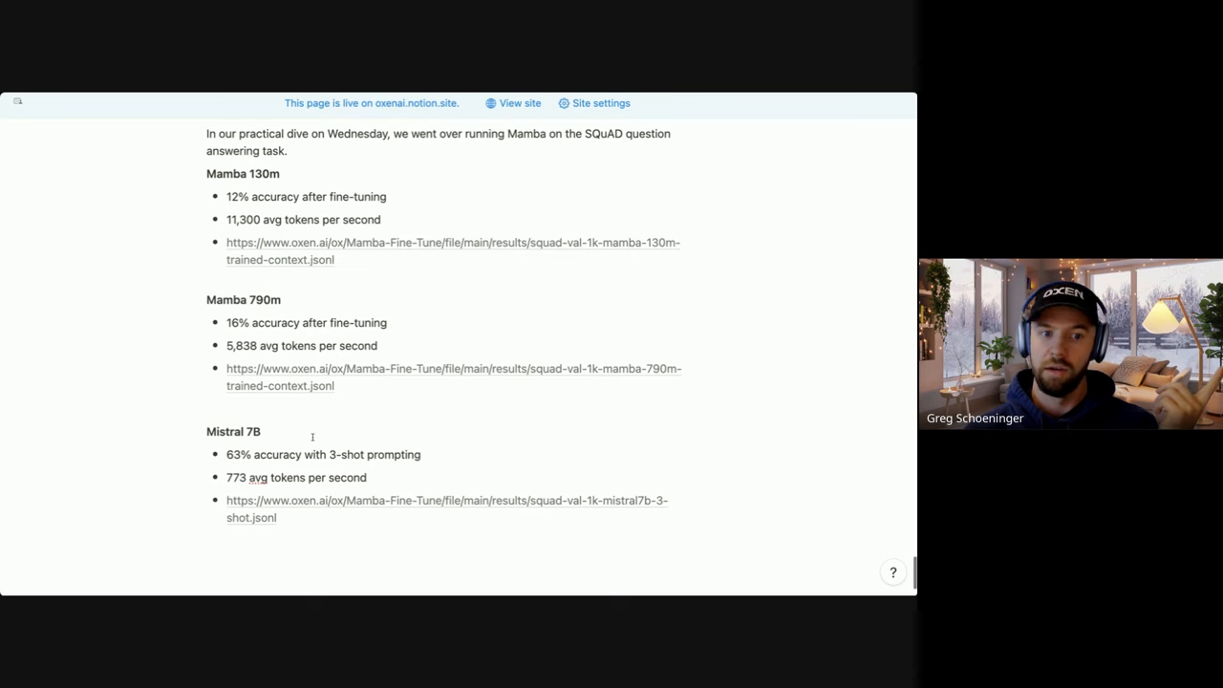
scroll("down", 3)
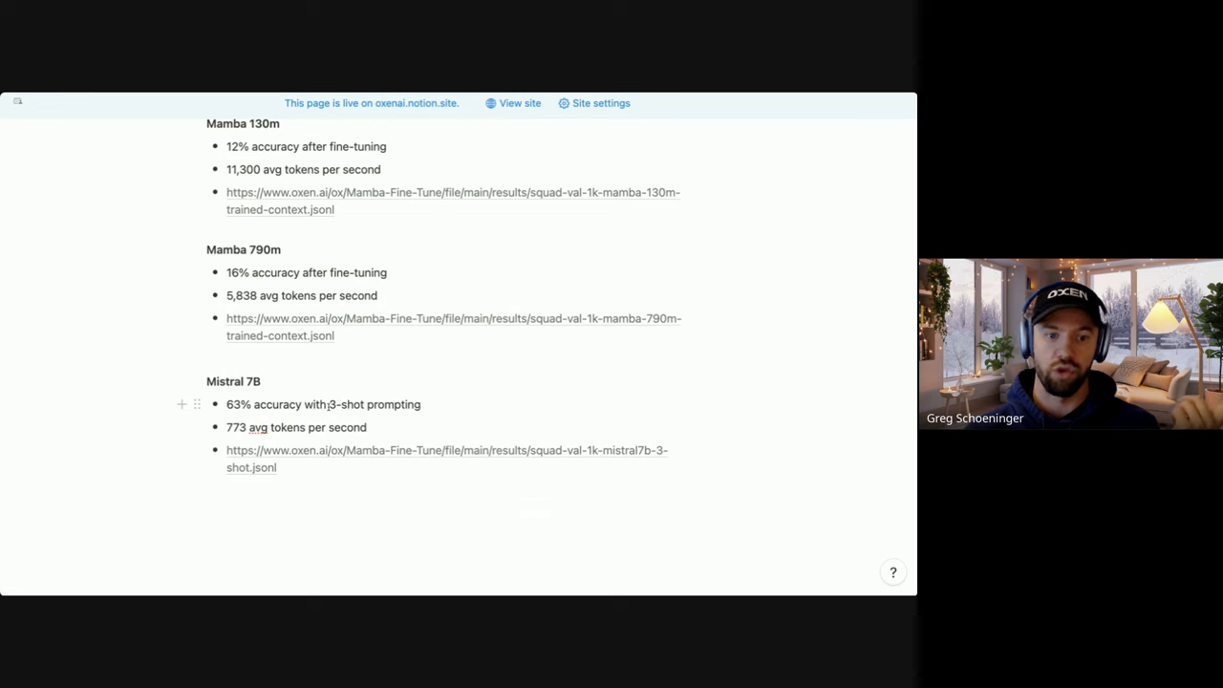
left_click_drag(329, 405, 420, 405)
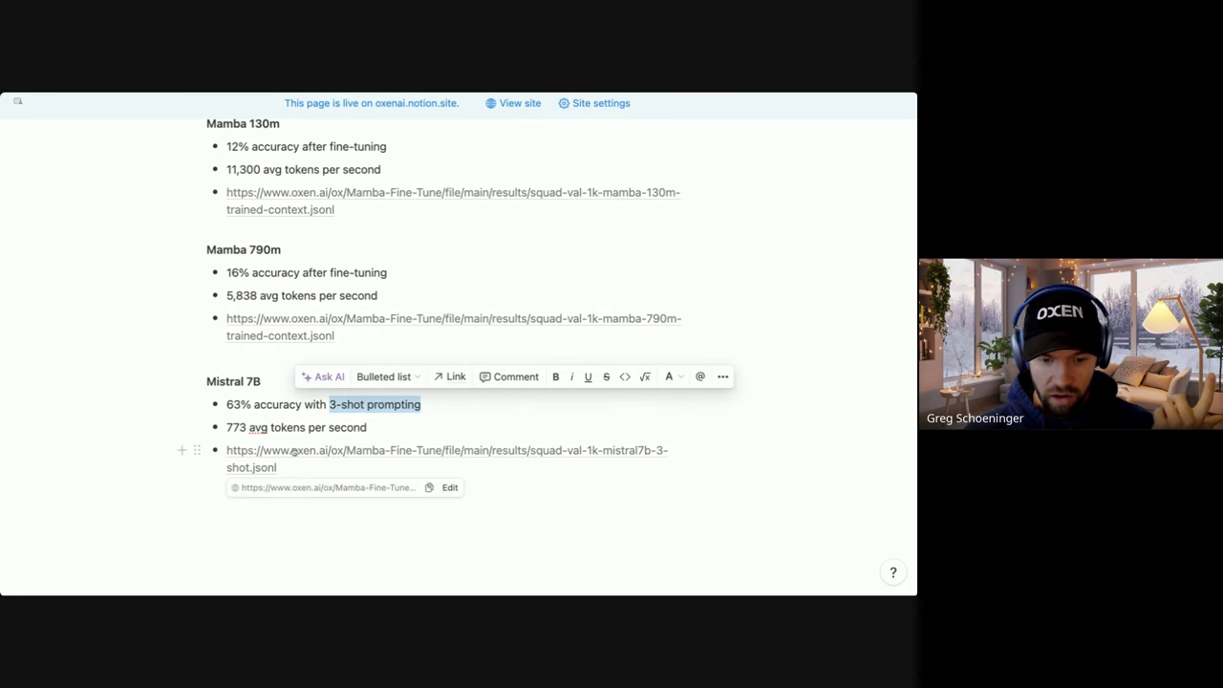
left_click(390, 380)
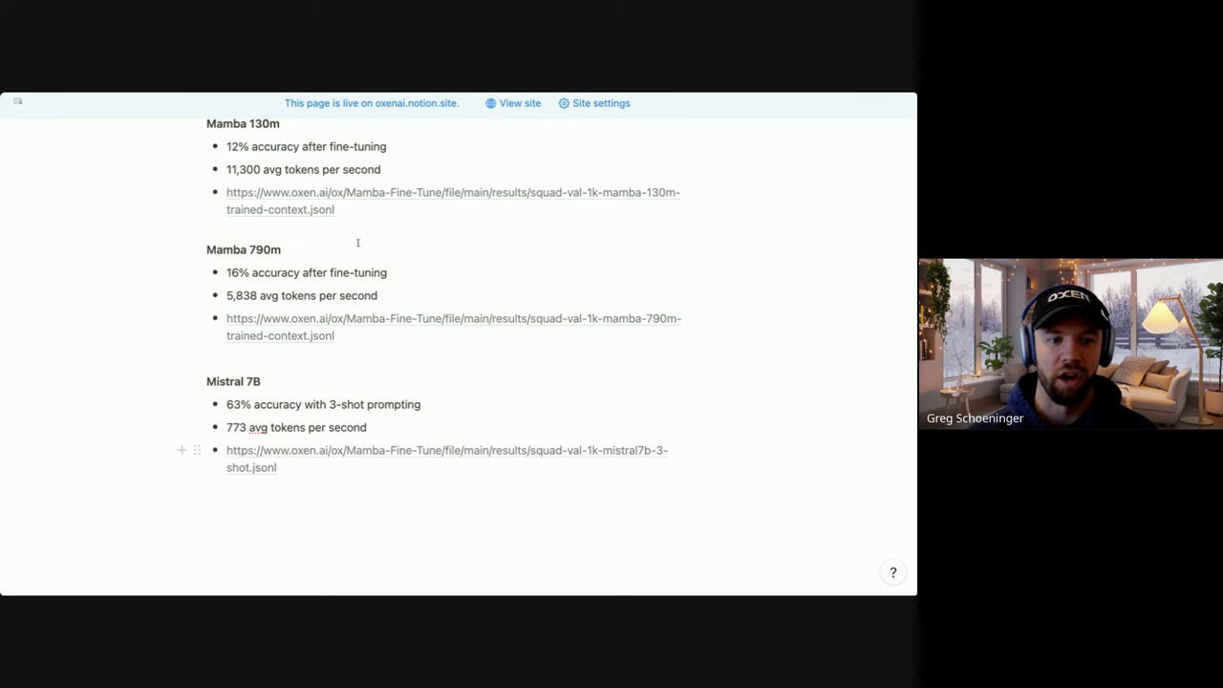
mouse_move(298, 240)
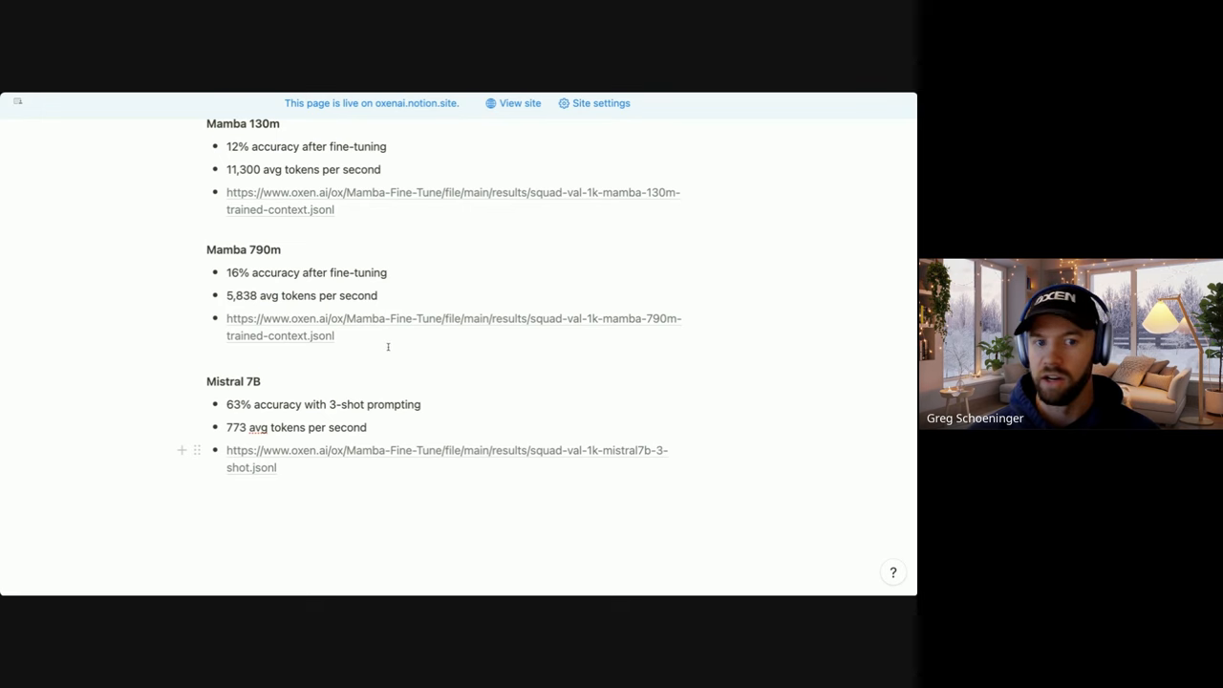
mouse_move(359, 346)
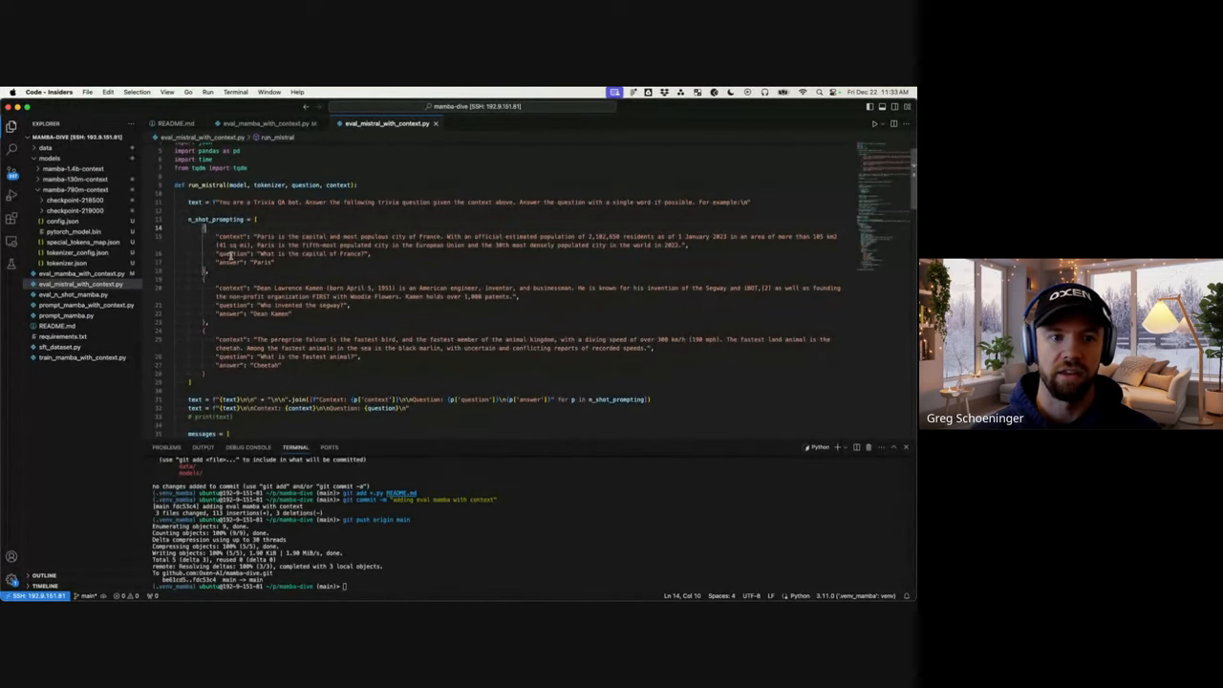
left_click_drag(217, 237, 690, 245)
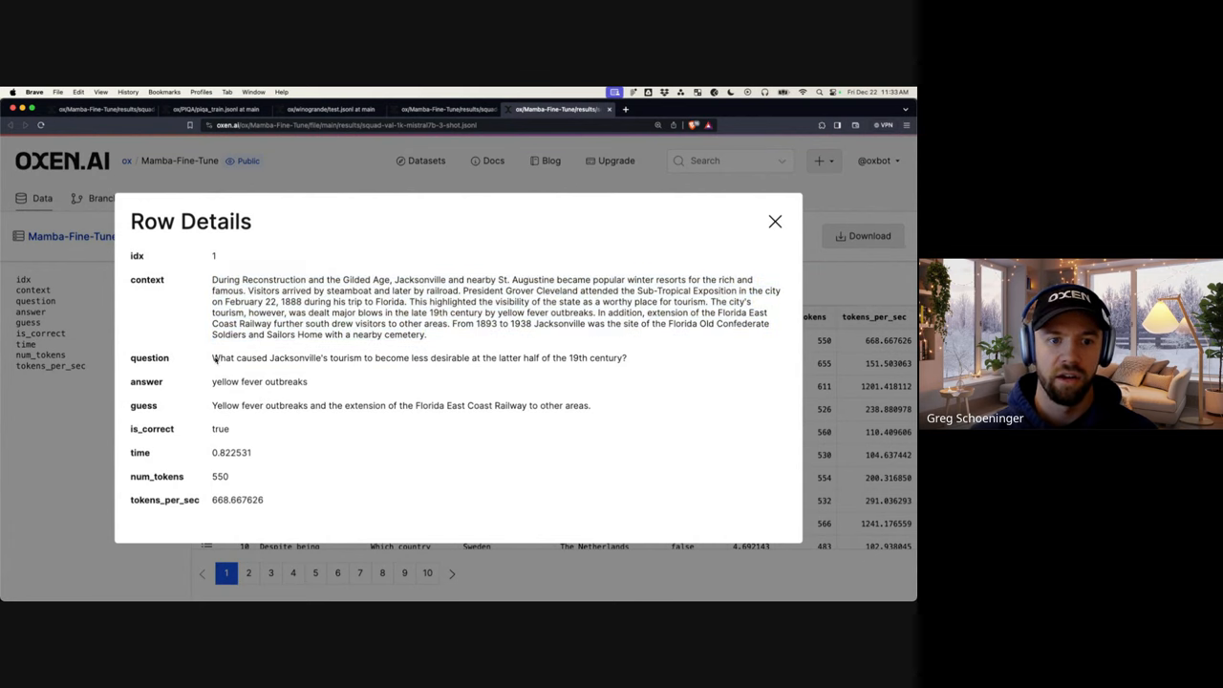
left_click_drag(210, 357, 428, 358)
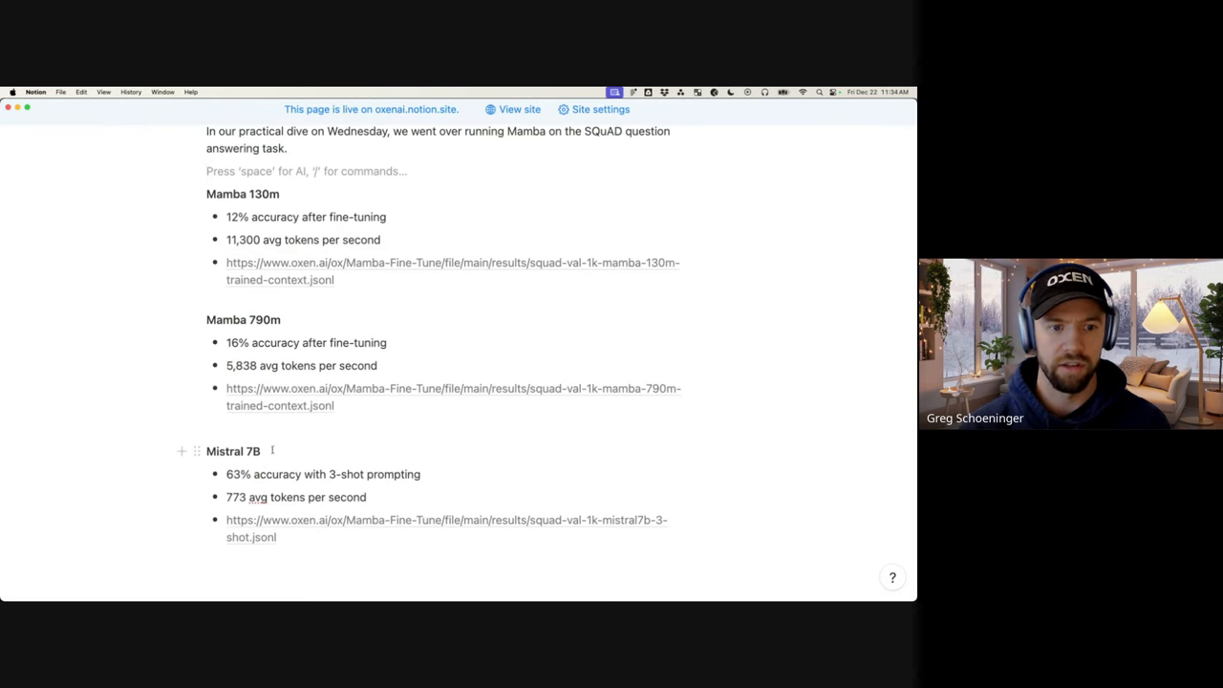
- Note that speeds came from a 24GB NVIDIA GPU and local runs were painfully slow
double_click(252, 451)
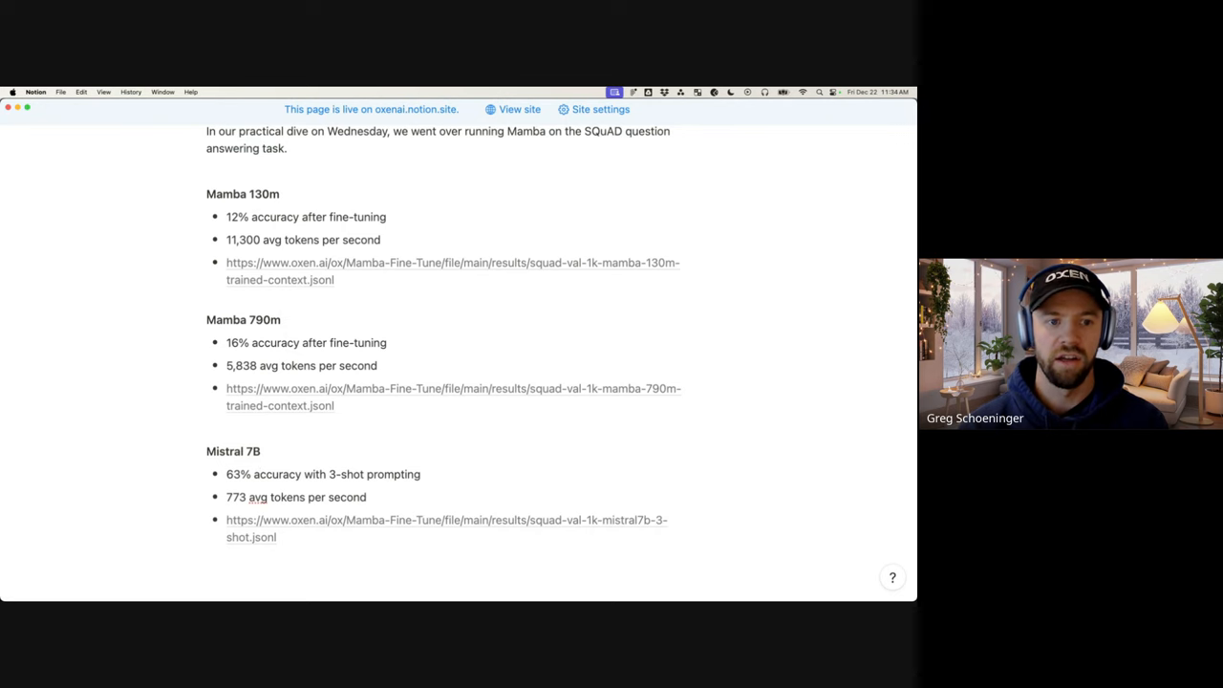
double_click(233, 451)
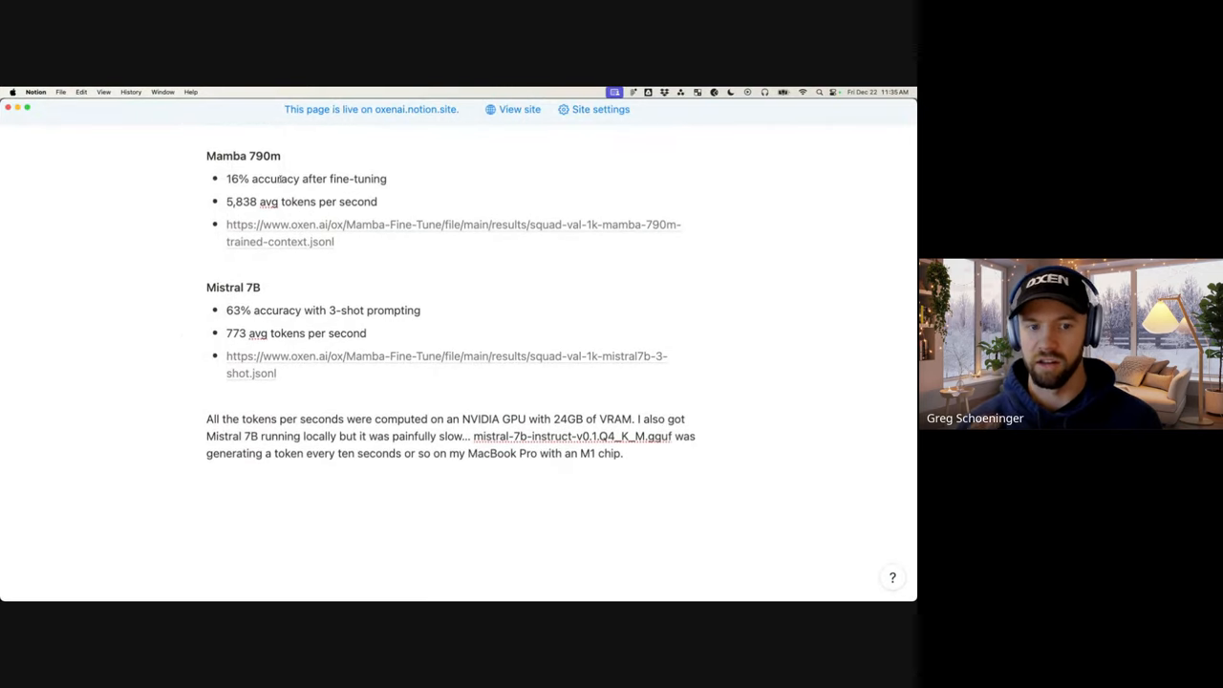
double_click(233, 486)
type("Conclusion")
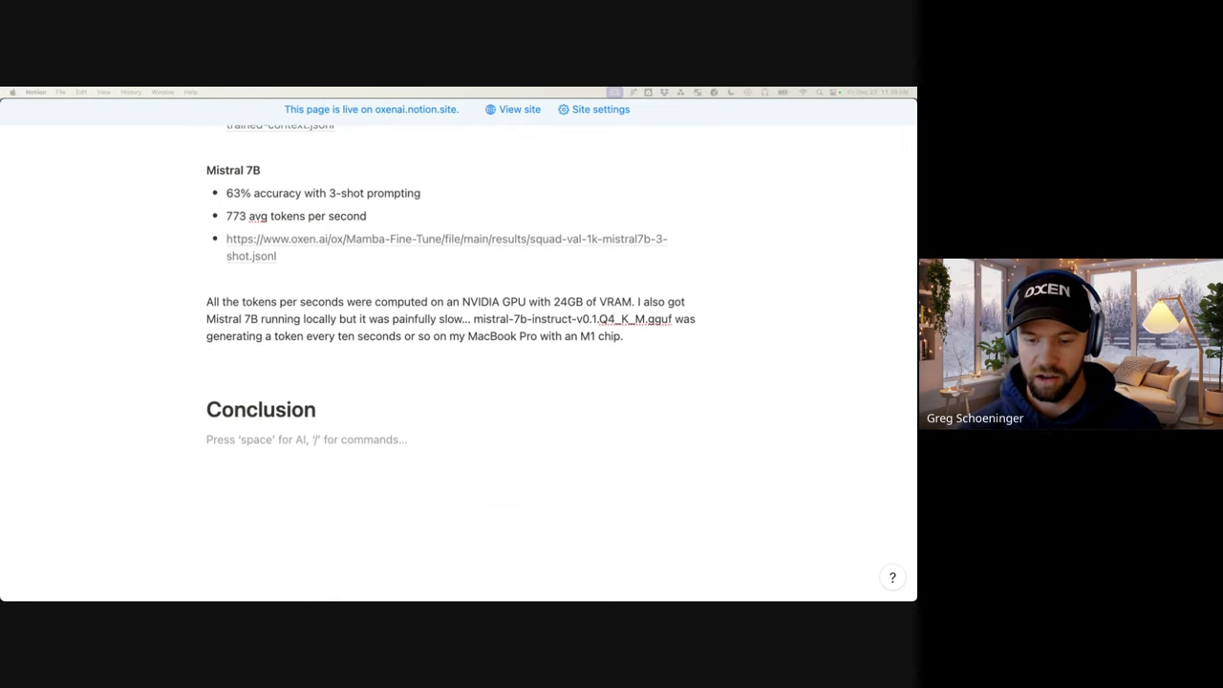
- Write that Mistral 7B shows we can get away with a smaller model in compute and memory
type("Mistral 7B shows that we can get away with a smaller model in terms of compute and memory and still get away with competitive results.")
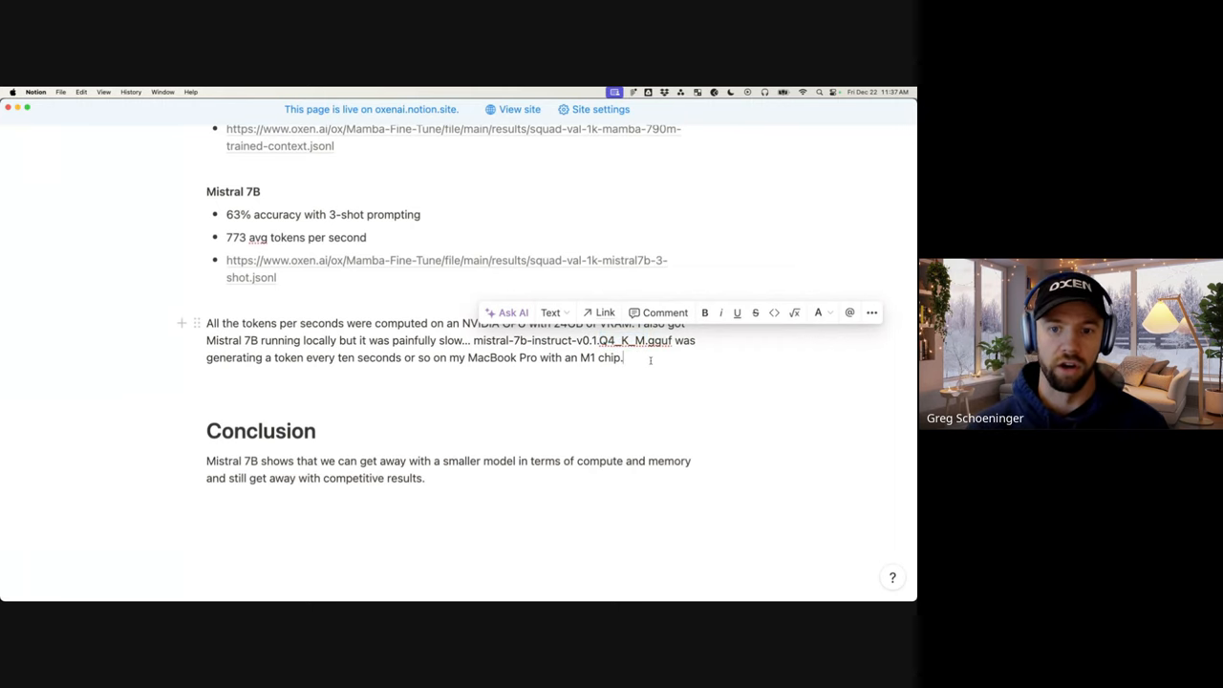
- Deselect the inference paragraph text and briefly highlight a short span of it
left_click(469, 357)
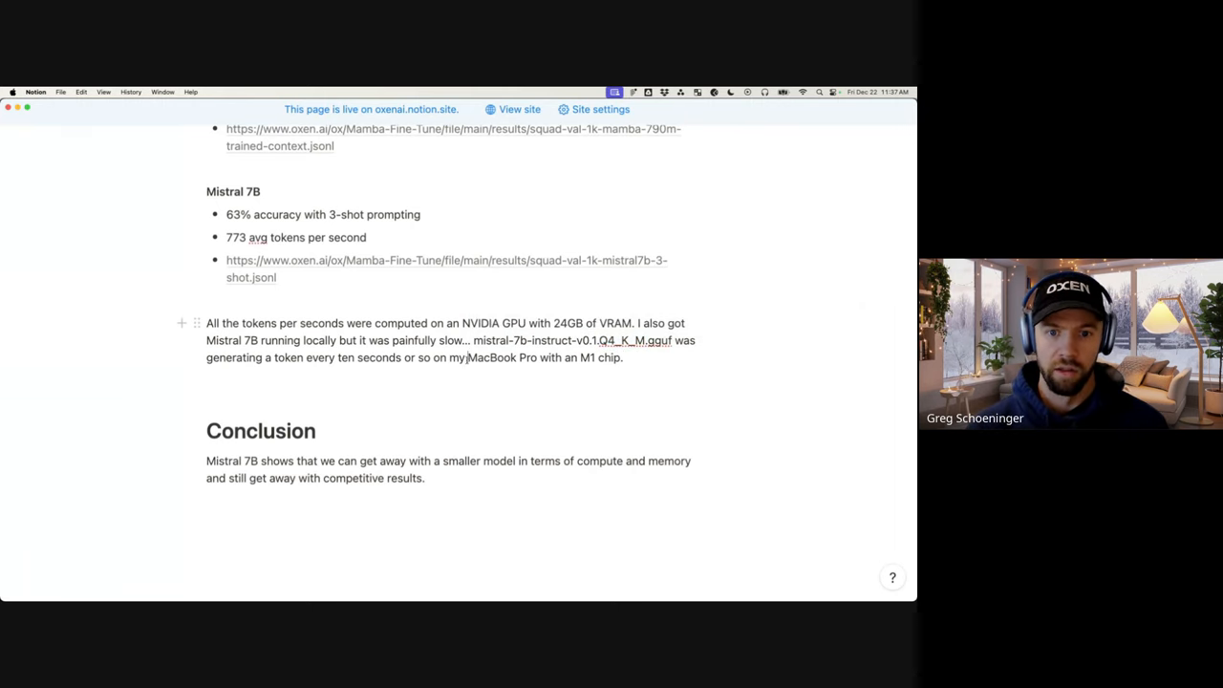
left_click_drag(467, 357, 622, 358)
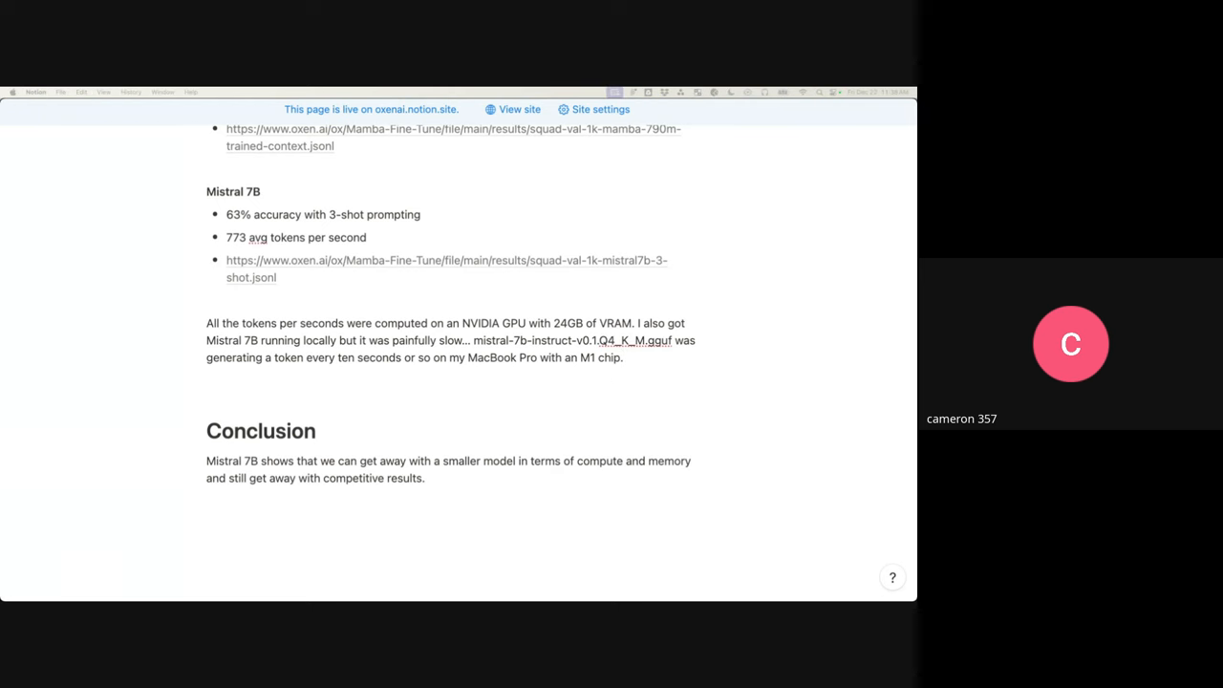
mouse_move(363, 497)
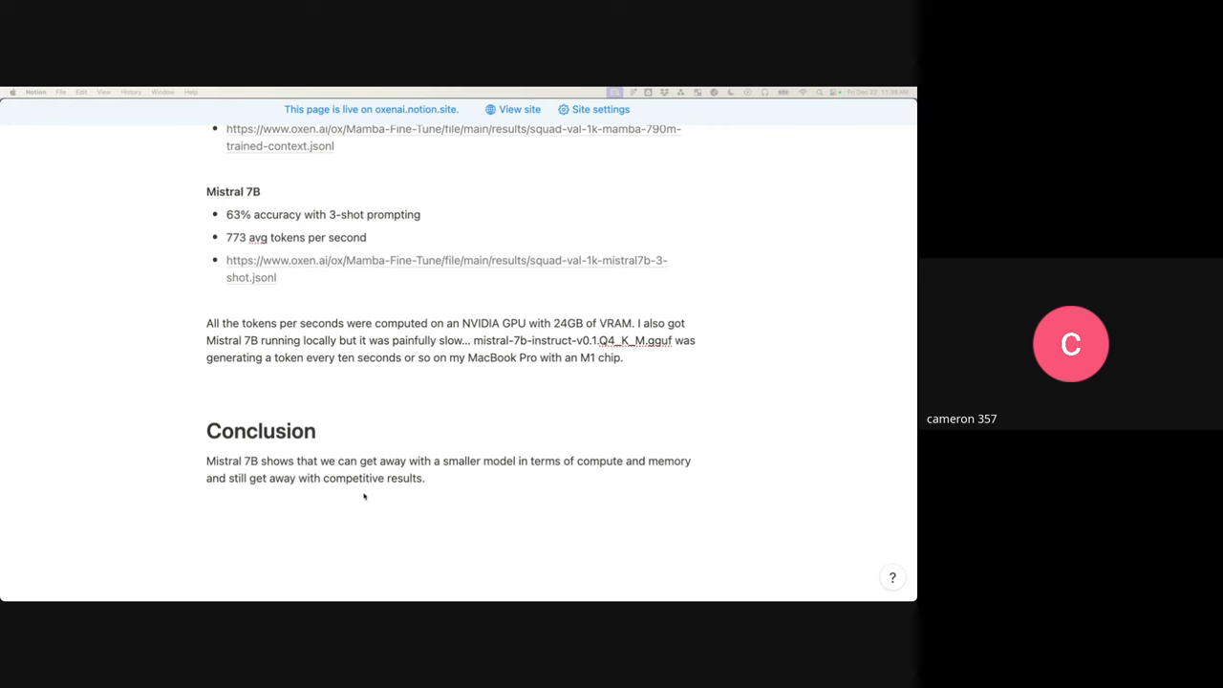